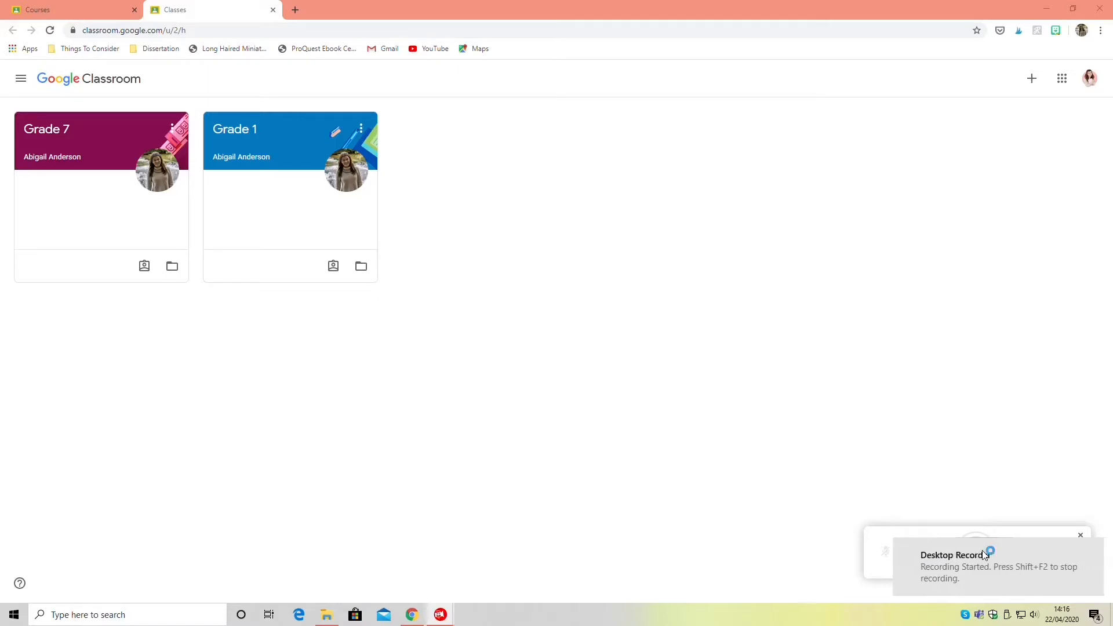
Open the Grade 7 class's Portfolio assignment and its Google Docs portfolio document.
left_click(46, 129)
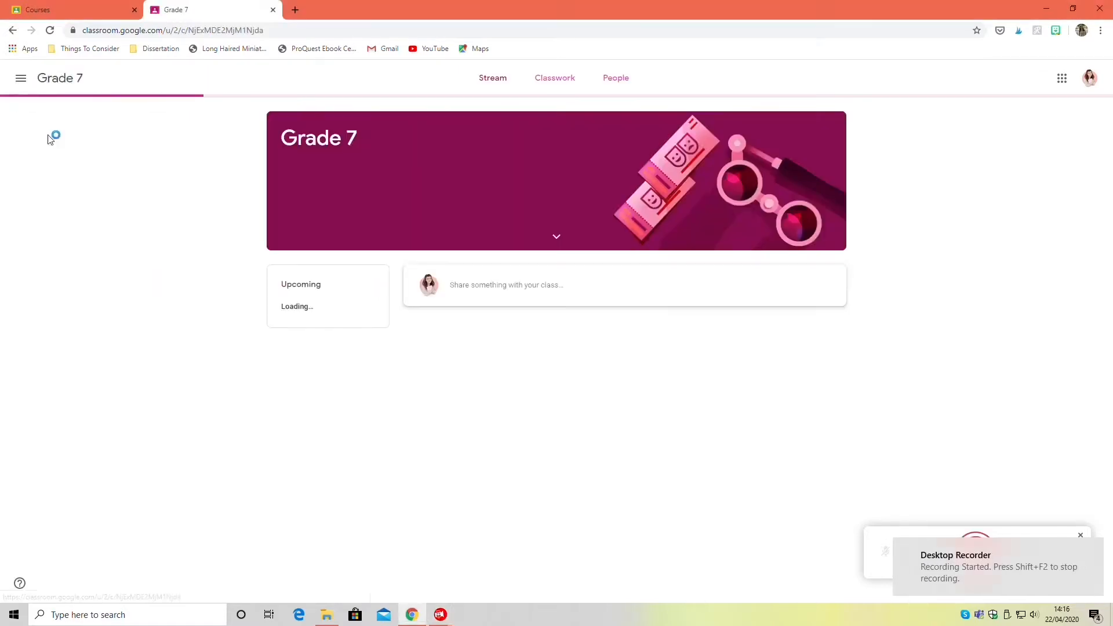
left_click(554, 77)
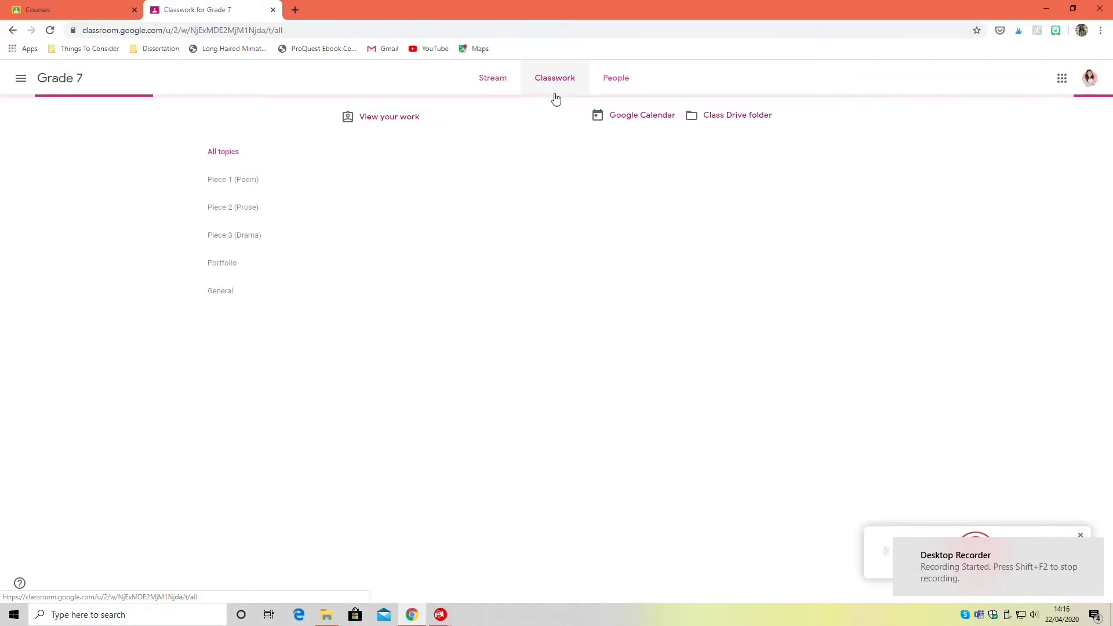
left_click(554, 77)
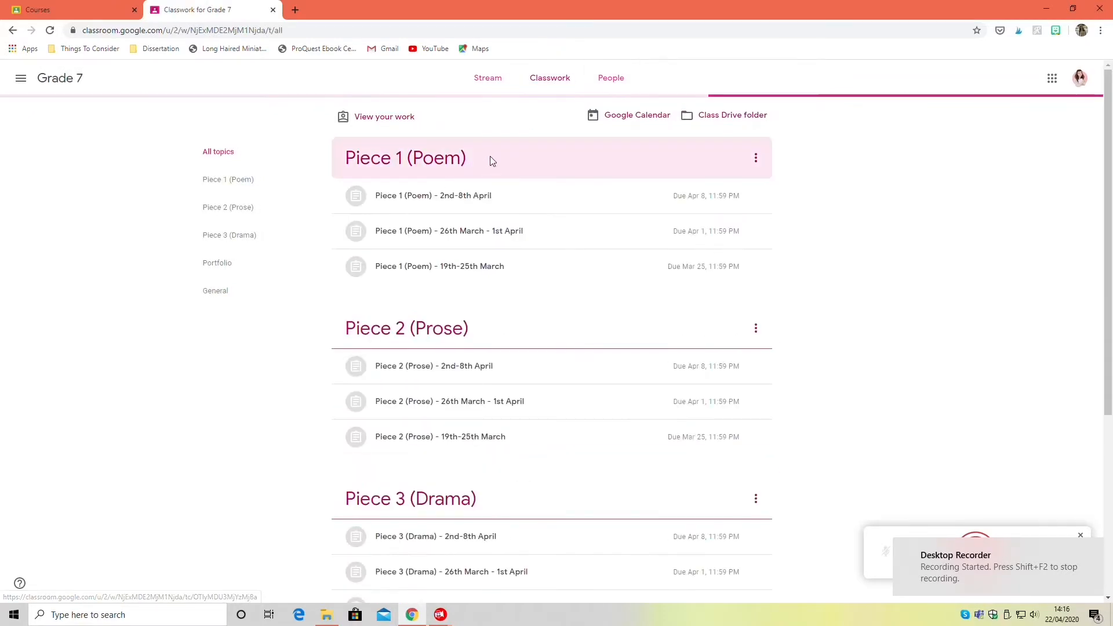
scroll("down", 3)
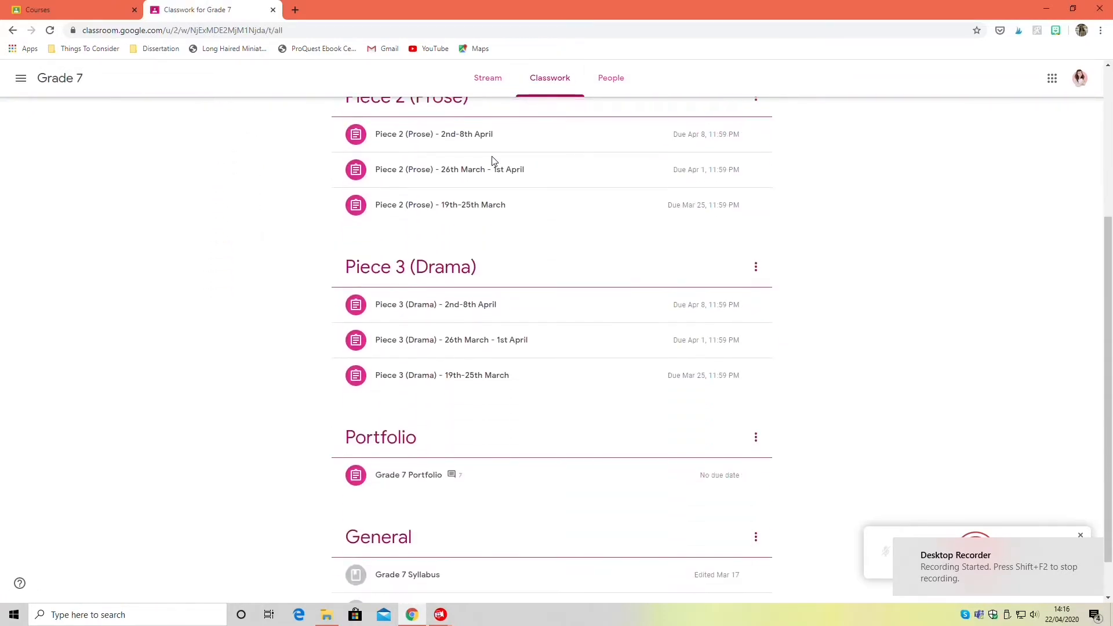
scroll("down", 3)
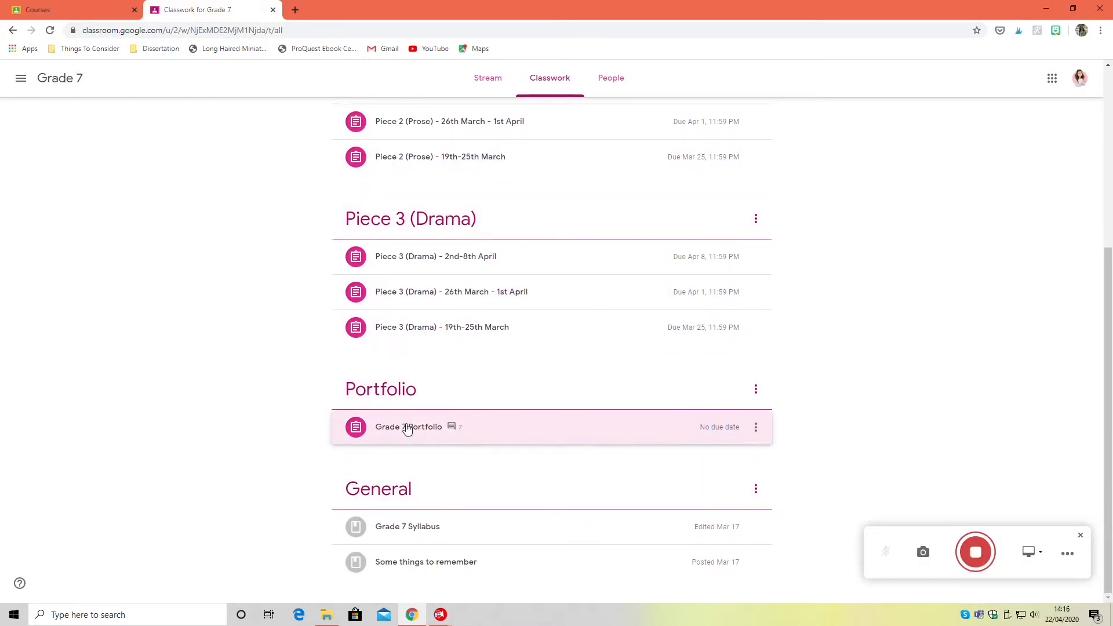
left_click(408, 427)
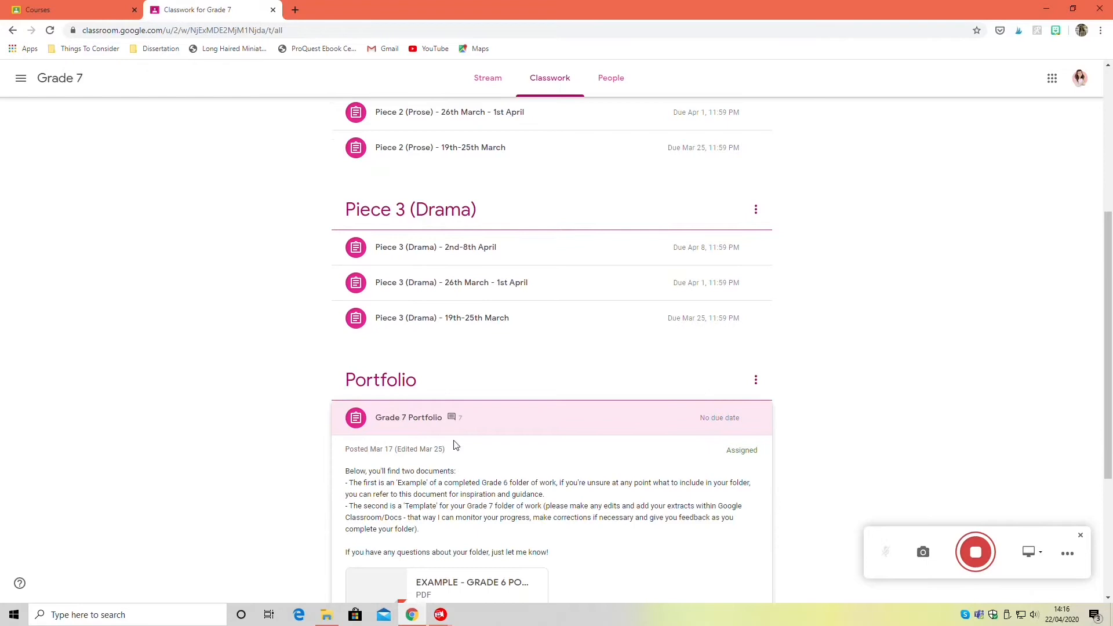
scroll("down", 3)
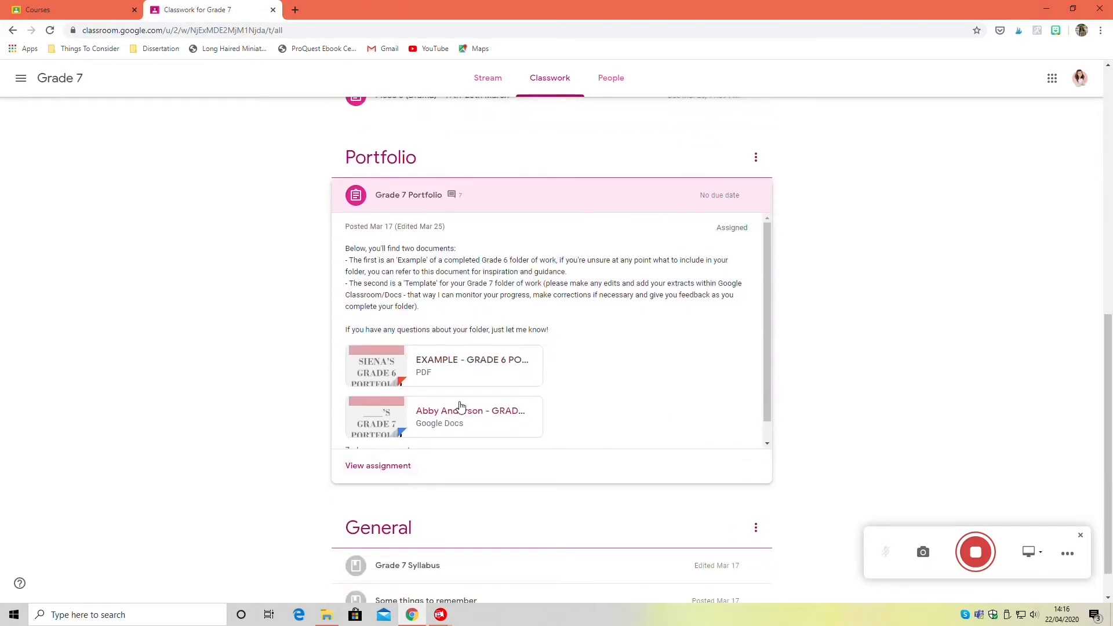
mouse_move(458, 416)
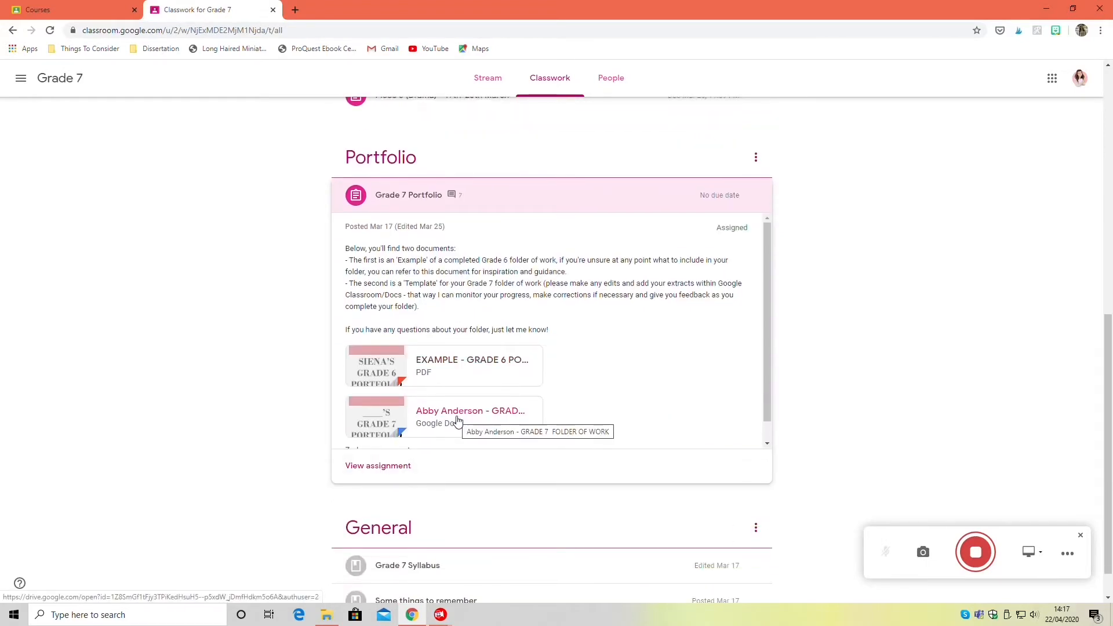
left_click(471, 410)
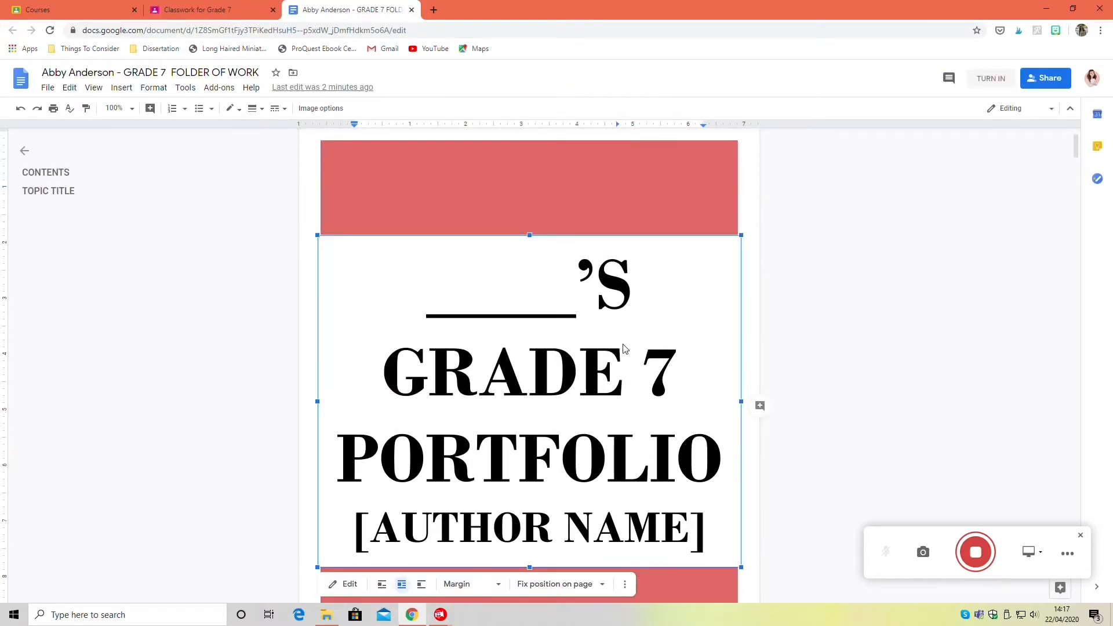
Fill the cover title with ABBY and the author NAOMI WALLACE, then save the drawing.
double_click(529, 370)
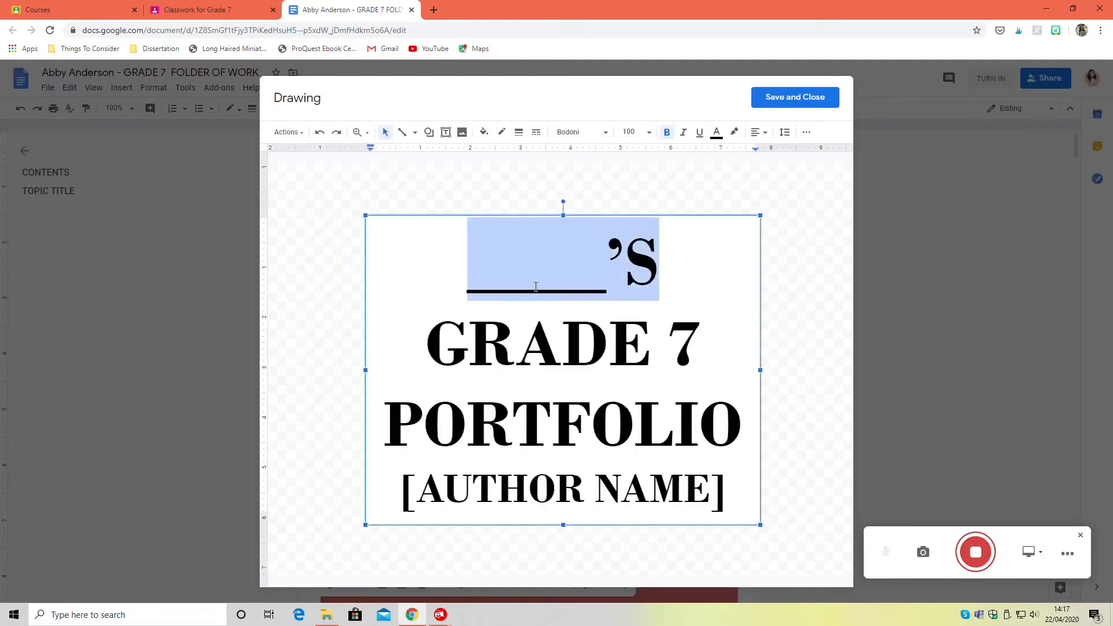
type("ABBY’S")
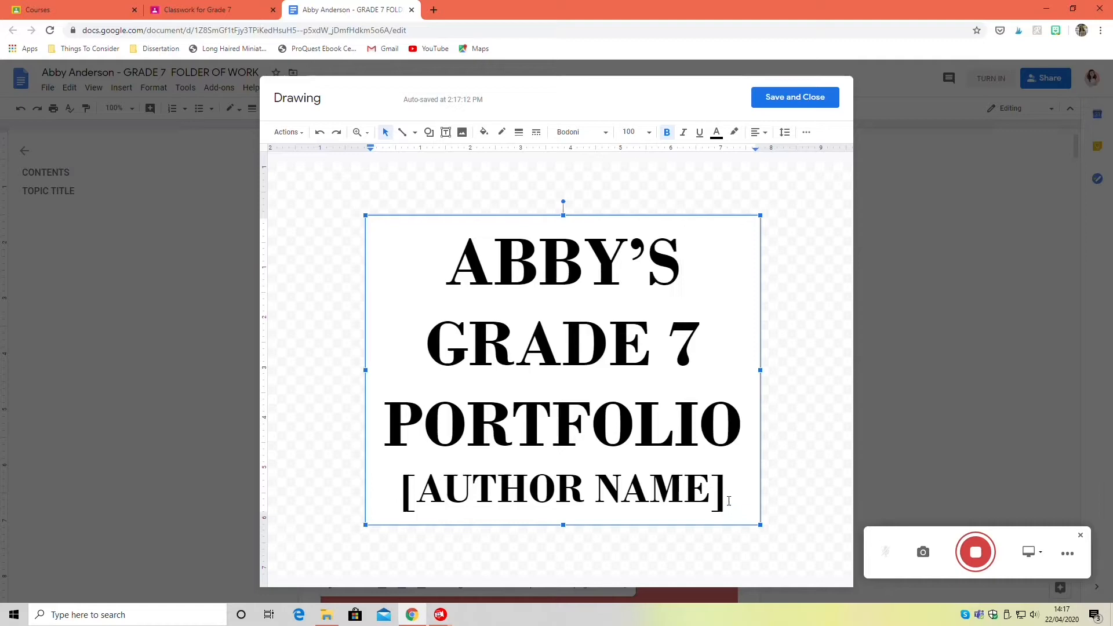
triple_click(563, 487)
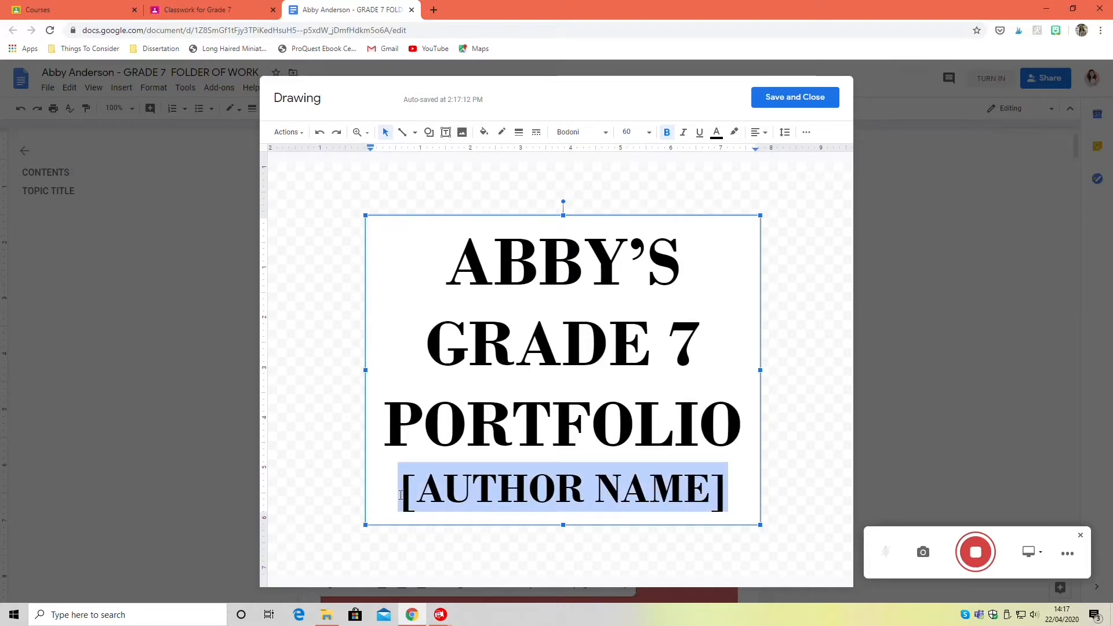
type("NA")
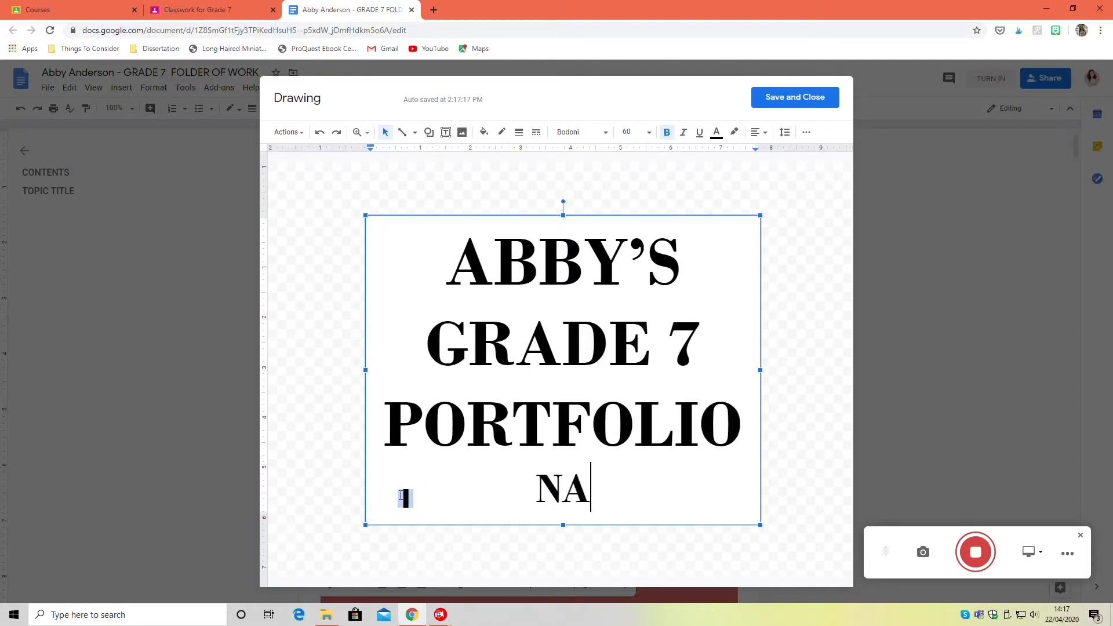
type("OMI")
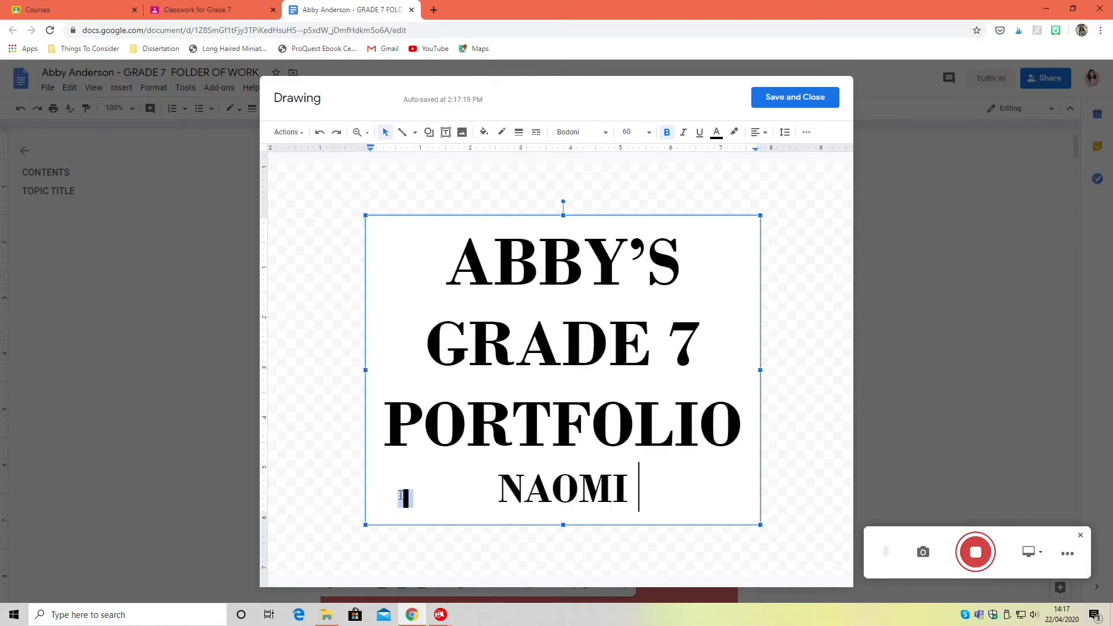
type("WALLACE")
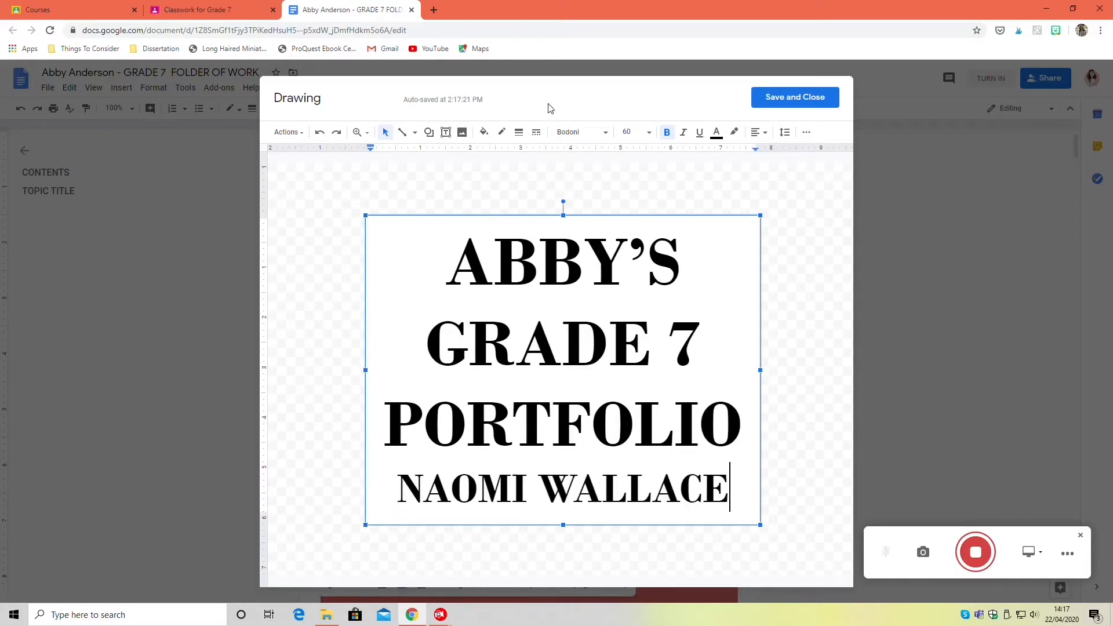
left_click(795, 98)
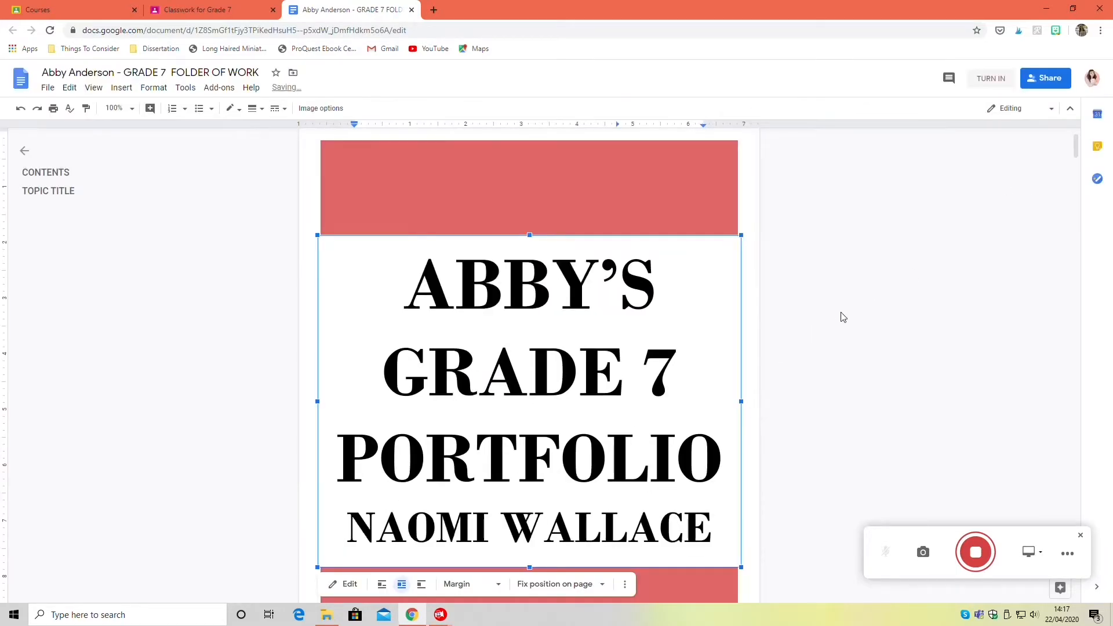
Replace the TEXT 1 TITLE contents entry with THE TRESTLE AT POPE LICK CREEK.
scroll("down", 3)
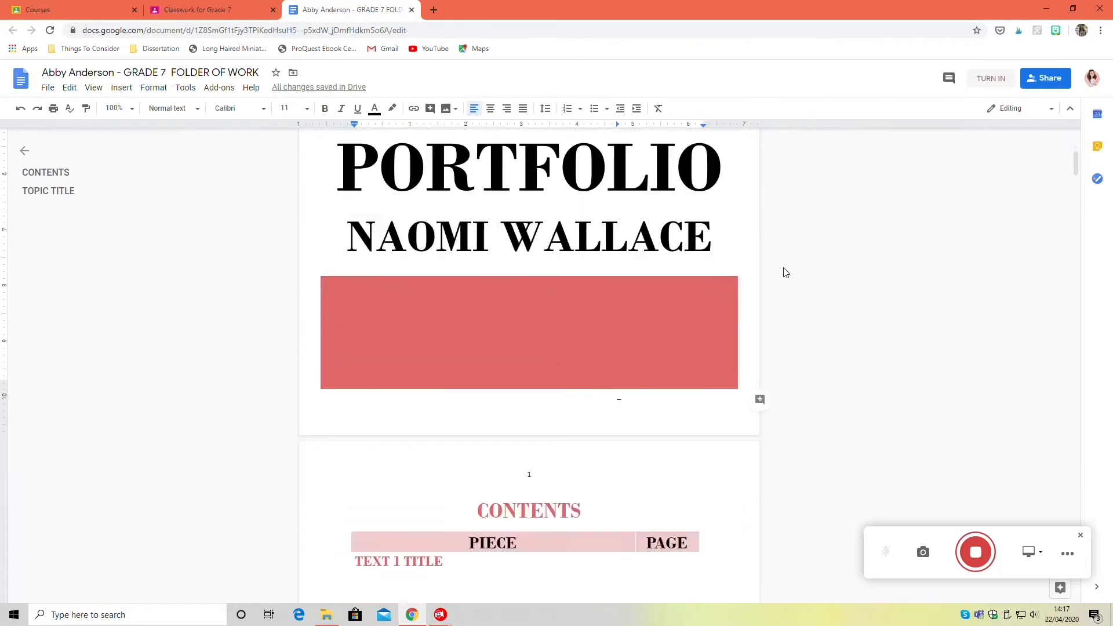
scroll("down", 3)
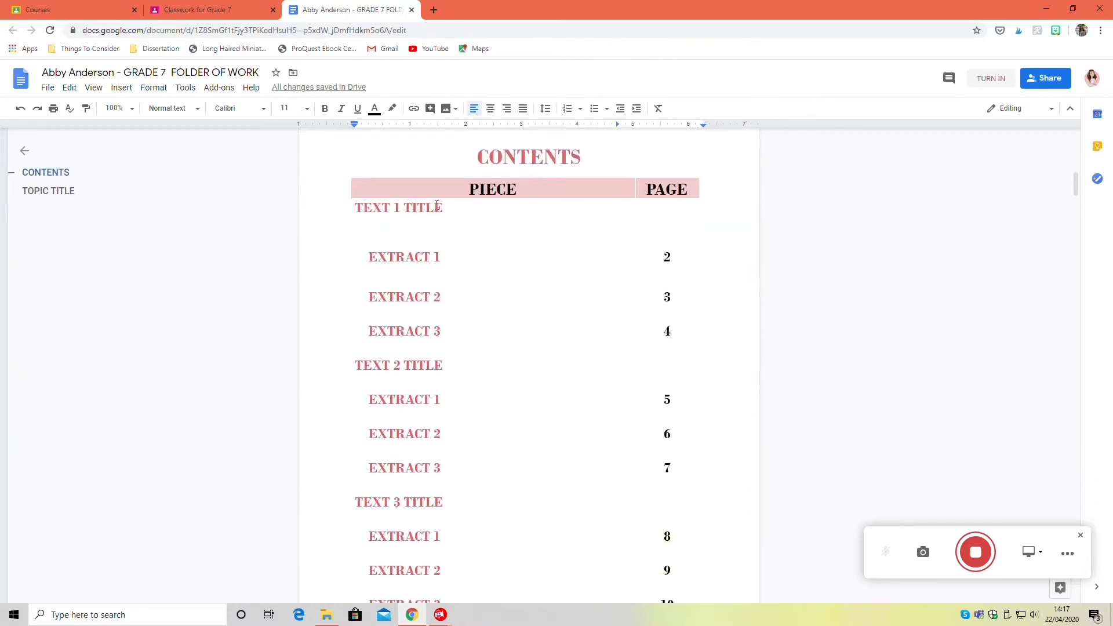
triple_click(399, 208)
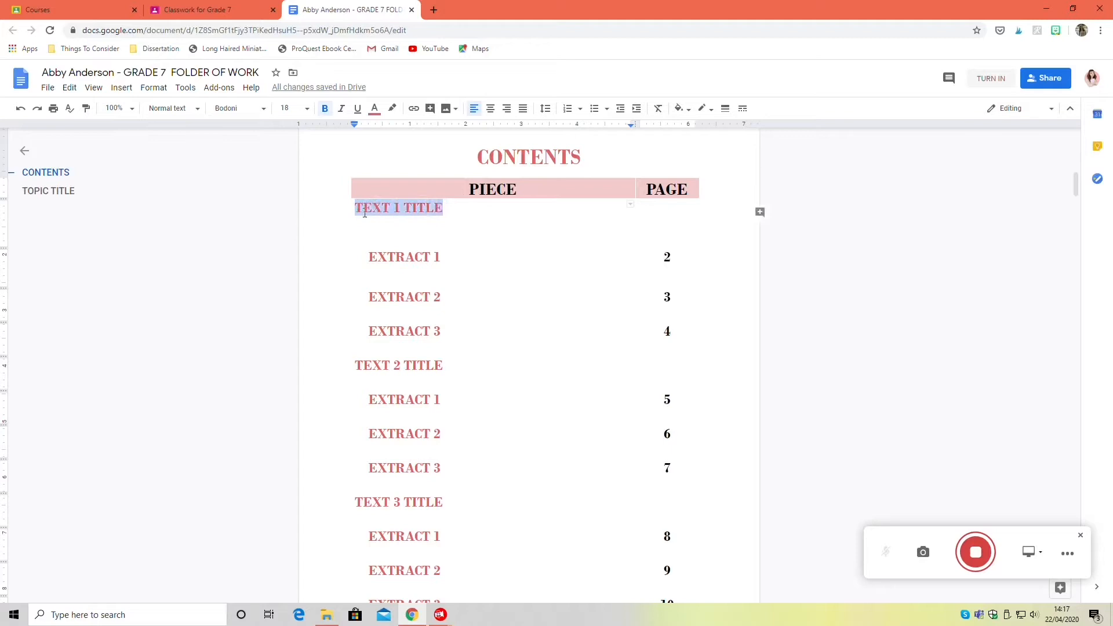
type("THE TREST")
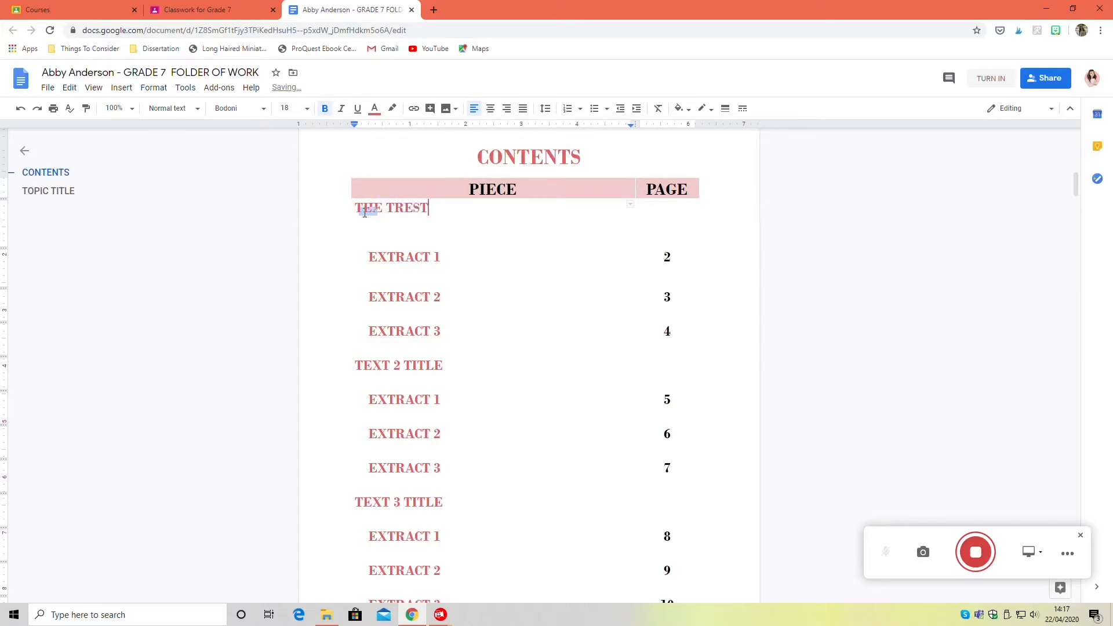
type("LE AT POPE")
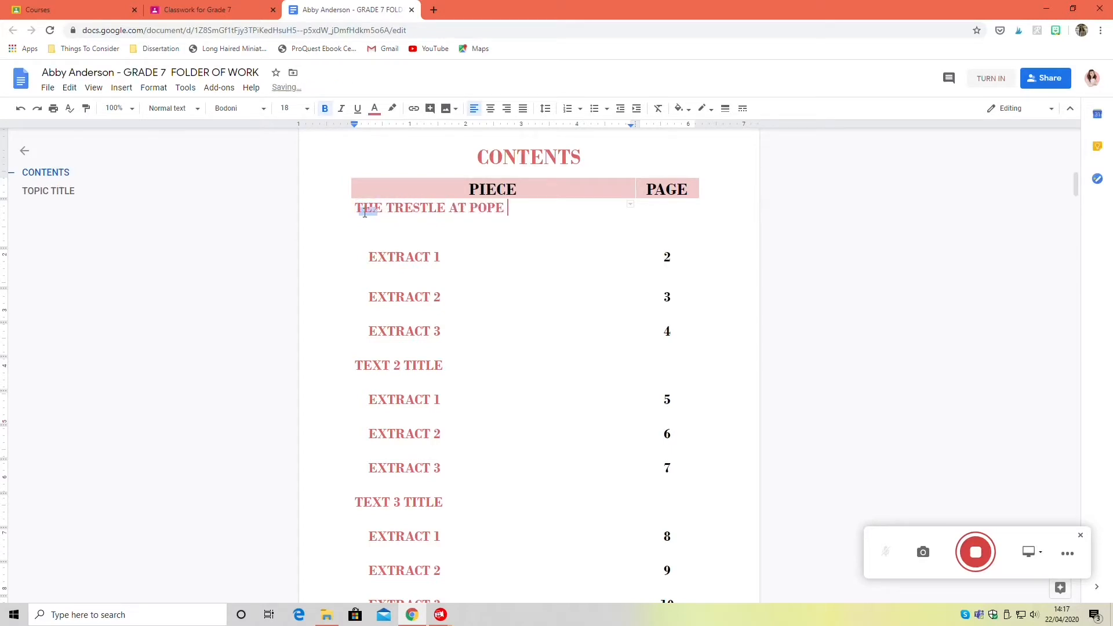
type("LICK CR")
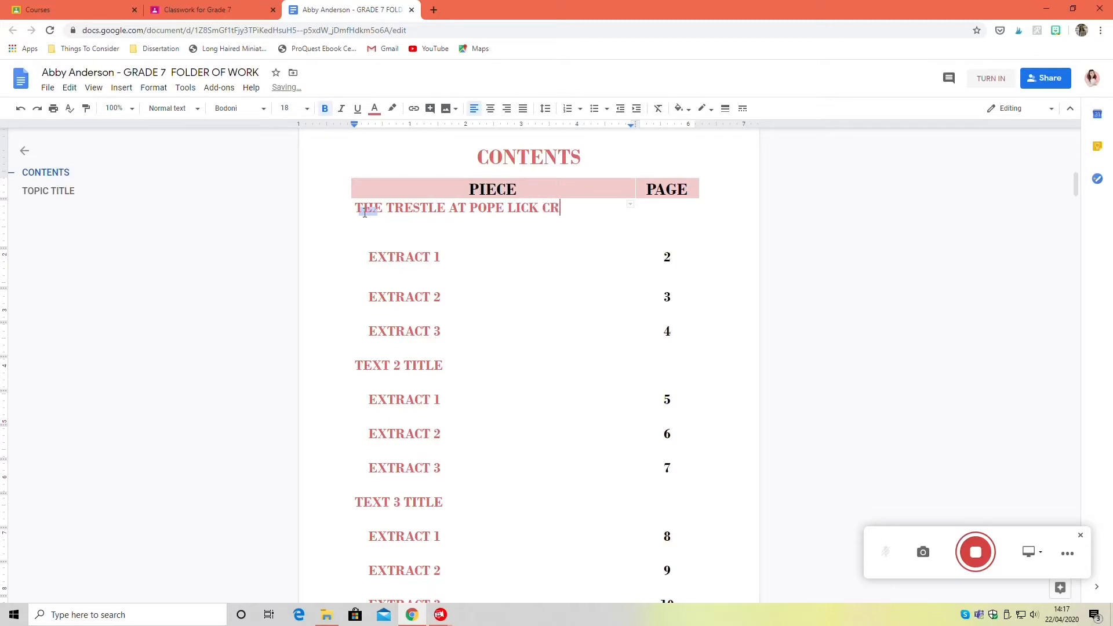
type("EEK")
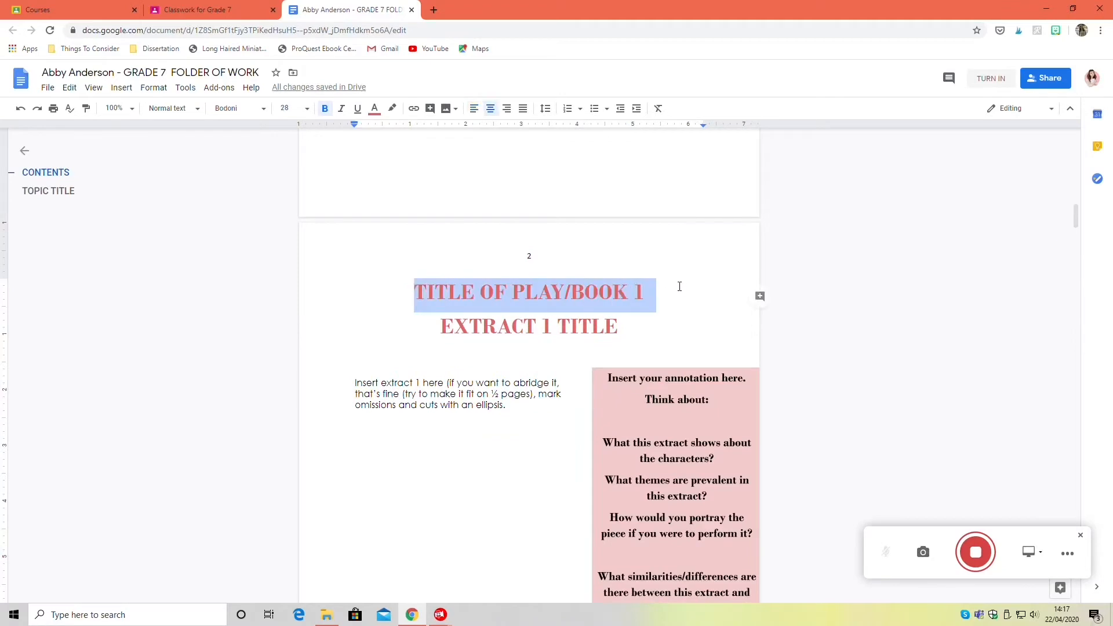
Title page 2 TRESTLE AT POPE LICK CREEK and select the placeholder extract instructions.
type("TRESTLE AT POPE LICK")
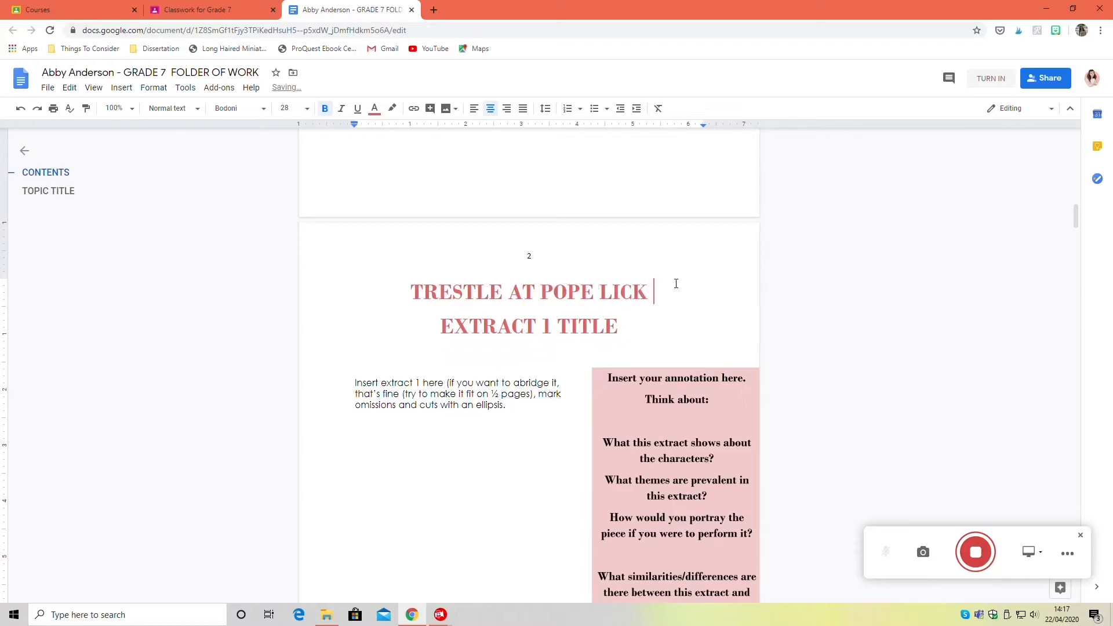
type("CREEK")
left_click(529, 327)
type("(PAGE 47)")
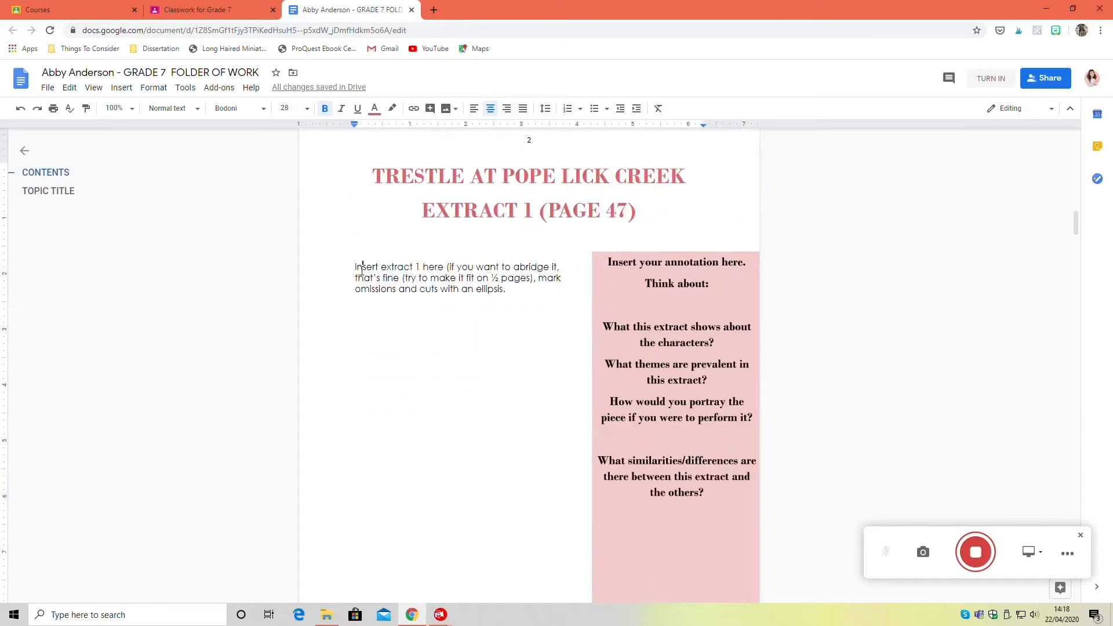
left_click_drag(354, 266, 505, 288)
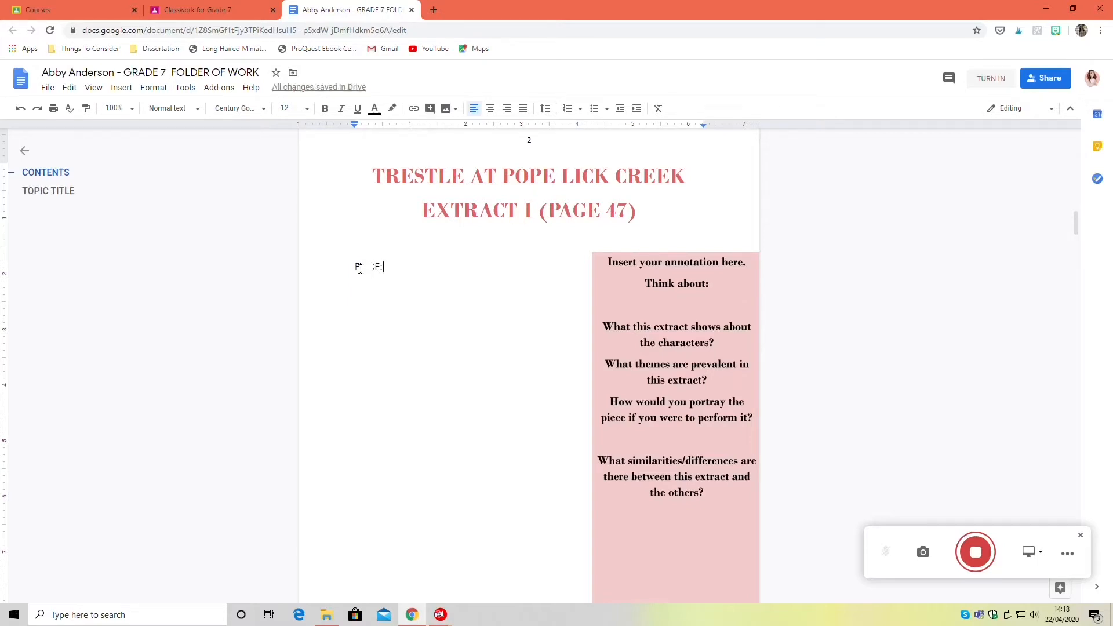
Type Pace's lines about the train being a knife and her good start with Brett.
type("Yeah. It was")
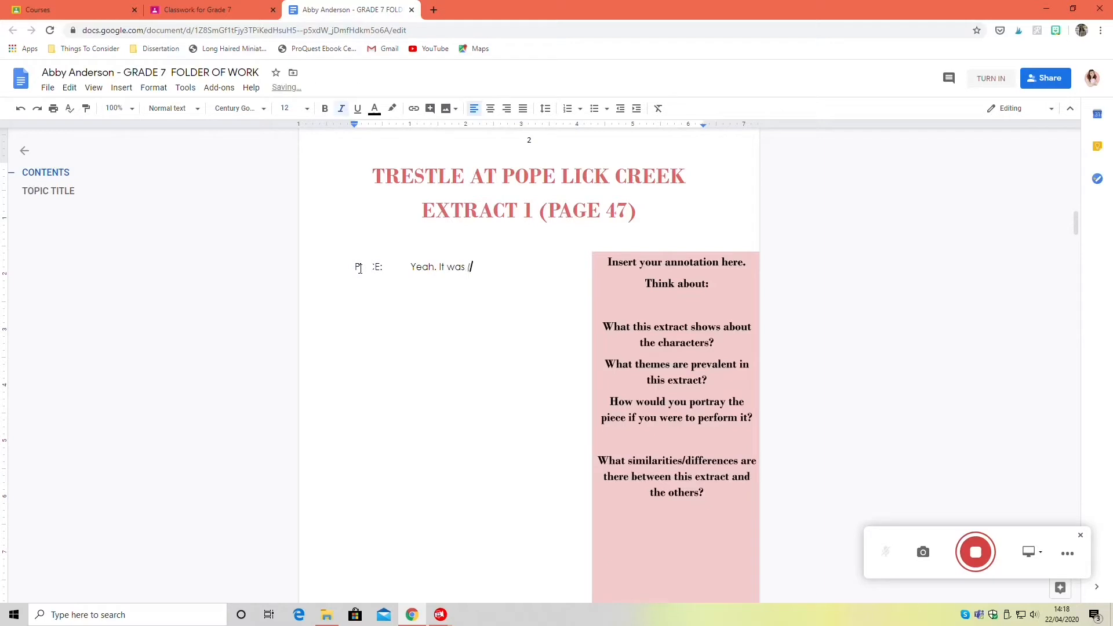
type("(Beat.) But you wer")
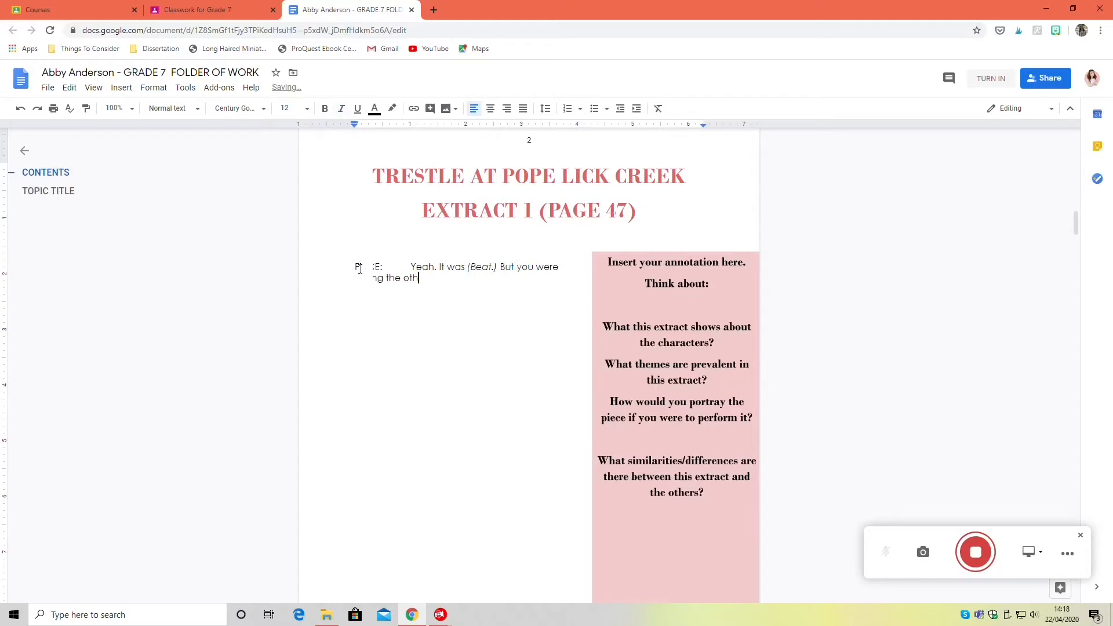
type("er day. That's not what")
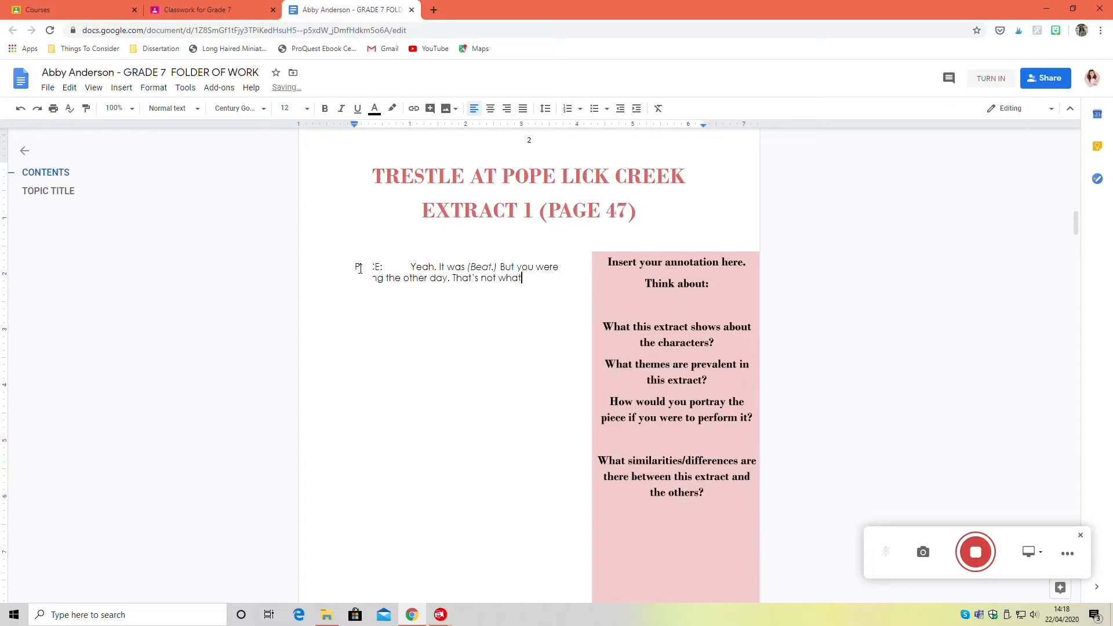
type("a train does to you. It")
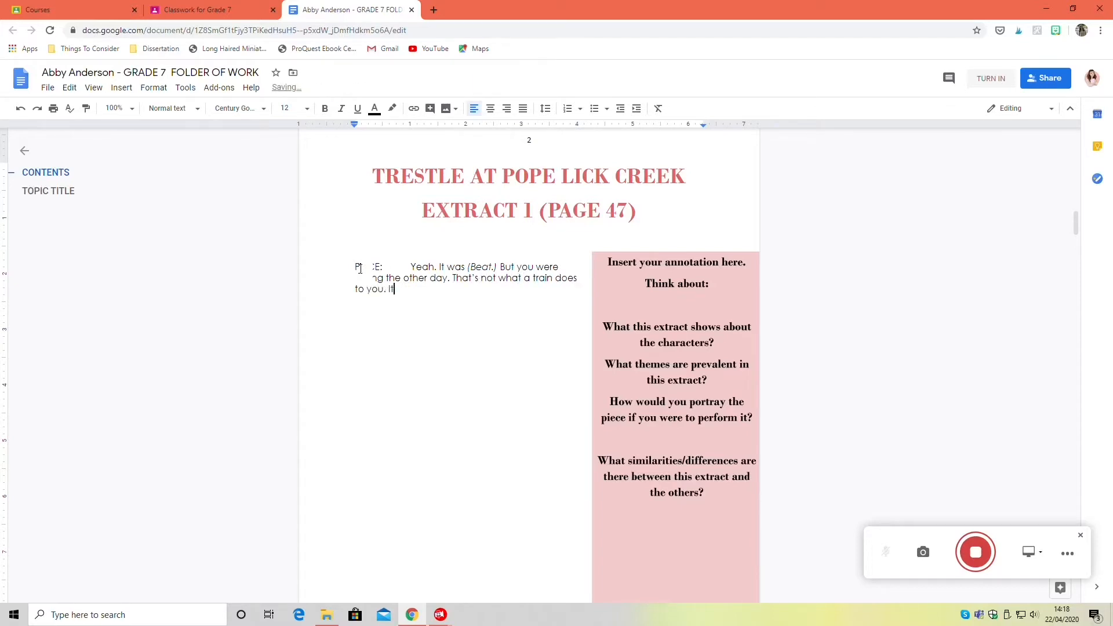
type("doesn't mush you up in neat little pieces.")
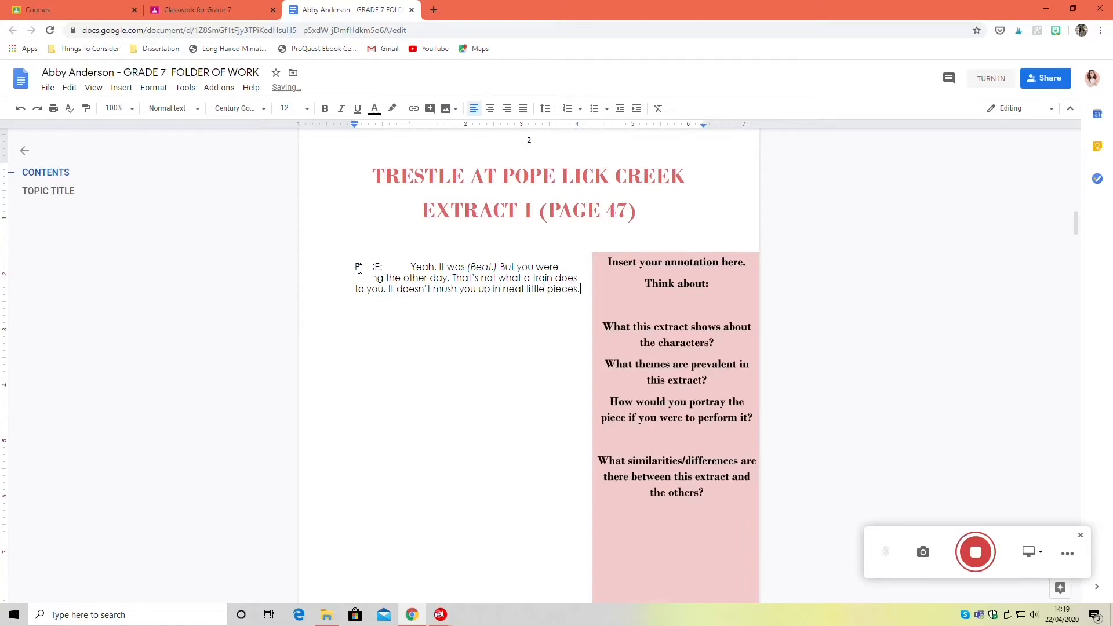
type("This train. She's a knife. T")
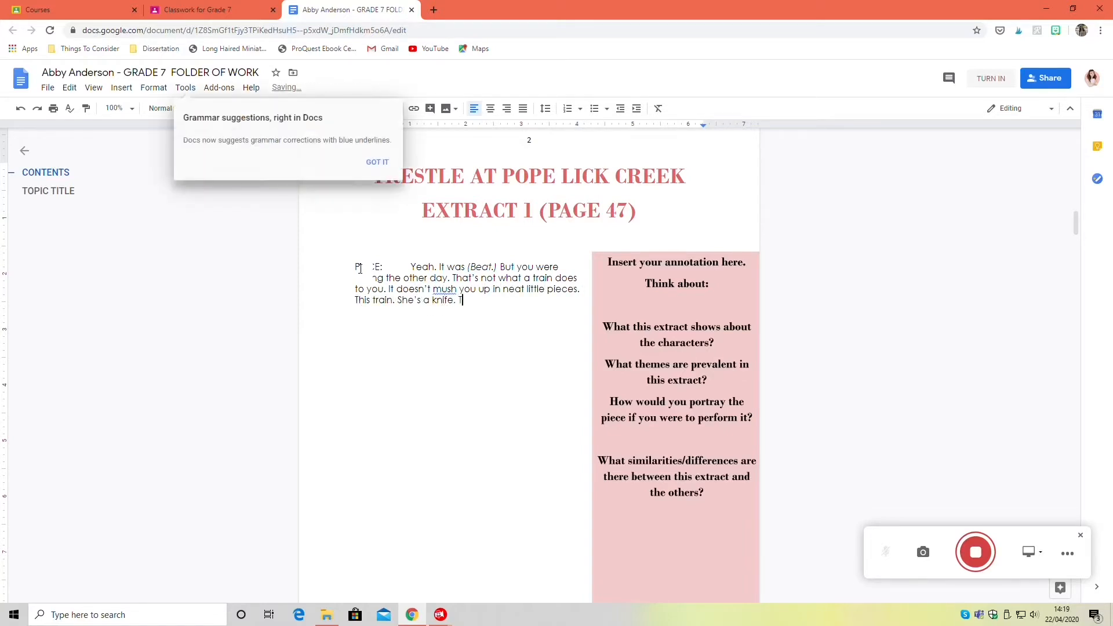
type("That's why we loved her. Me and Brett. This train")
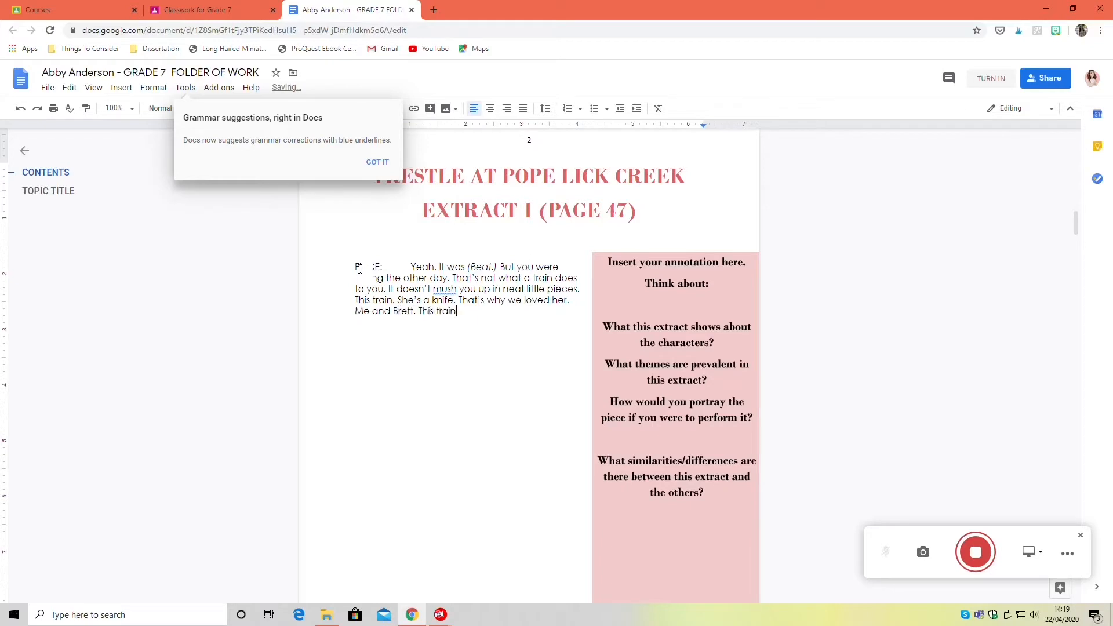
type(", you've seen her. So much beauty s")
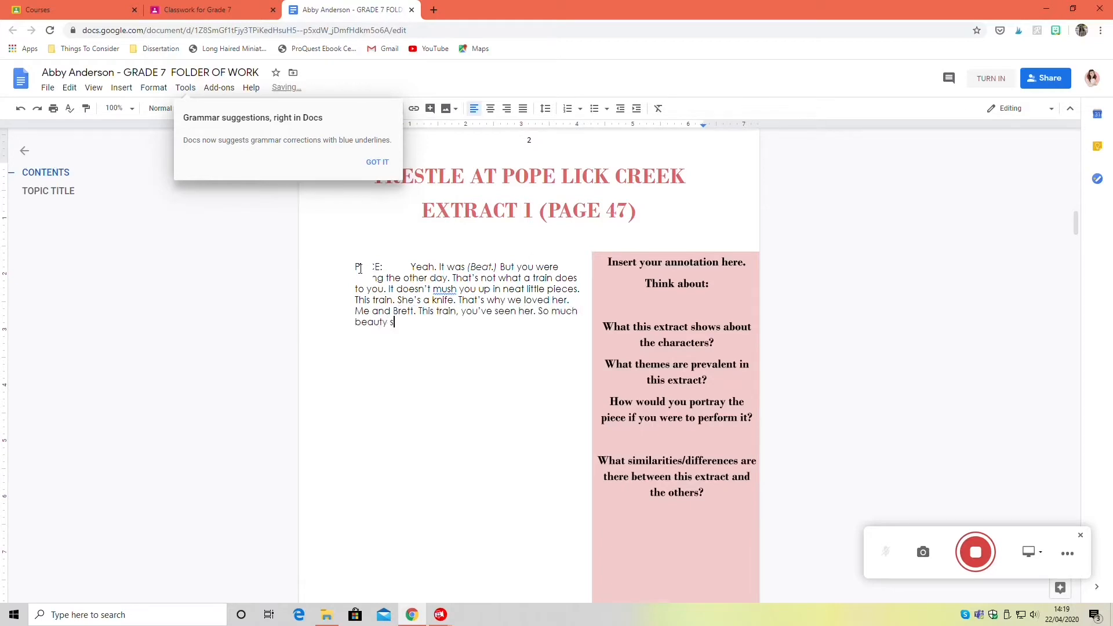
type("he's breathless: a huge")
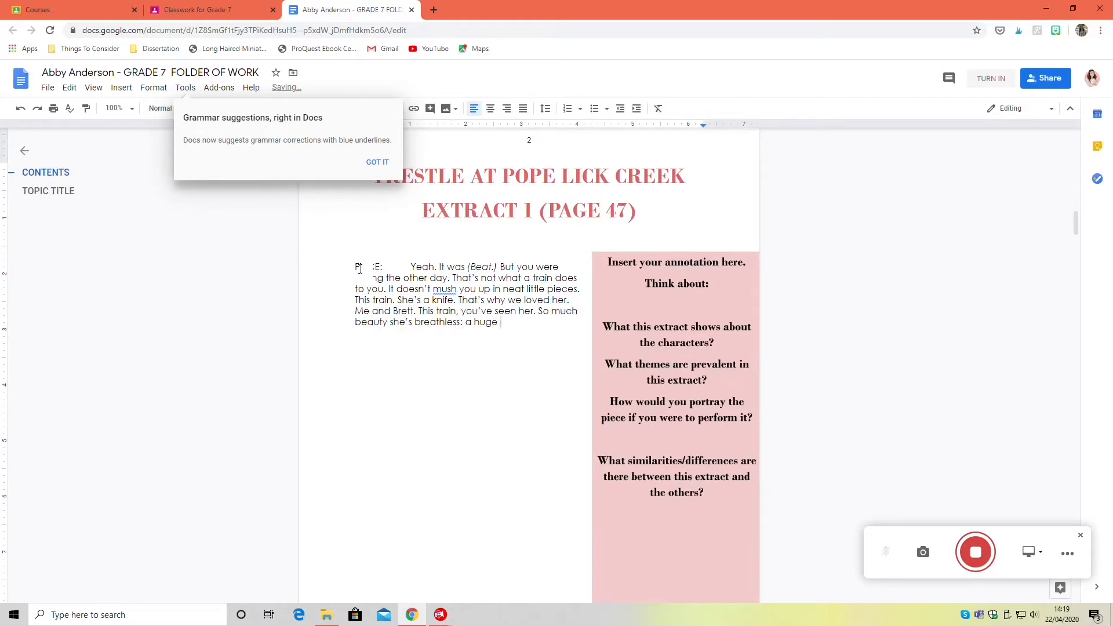
type("hunk and chunk of shiny black")
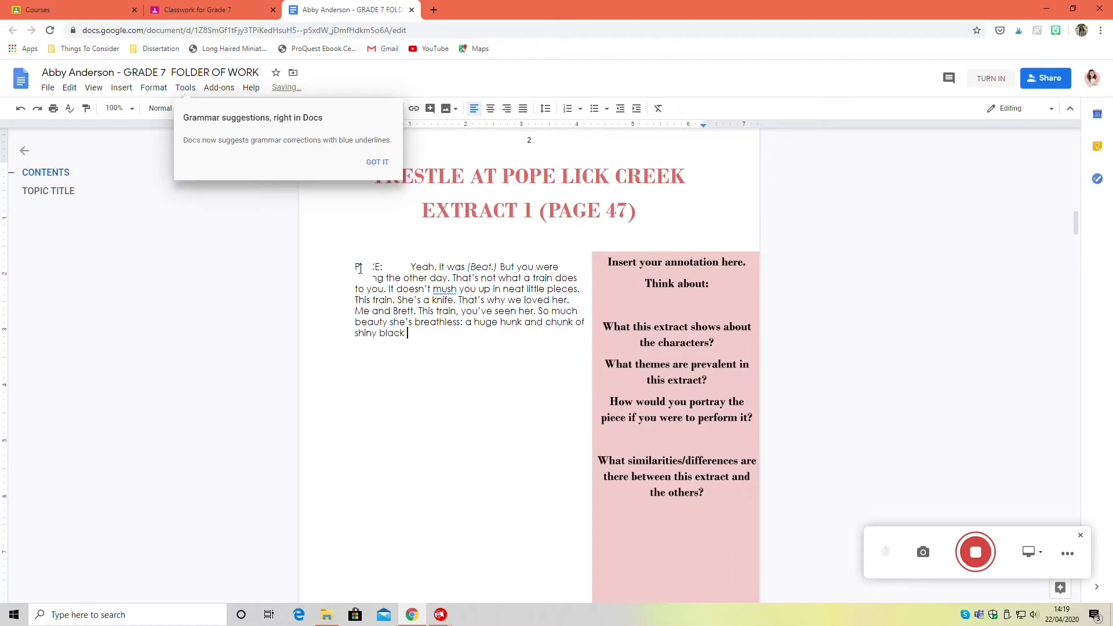
type("coal blasted fresh out of the mo")
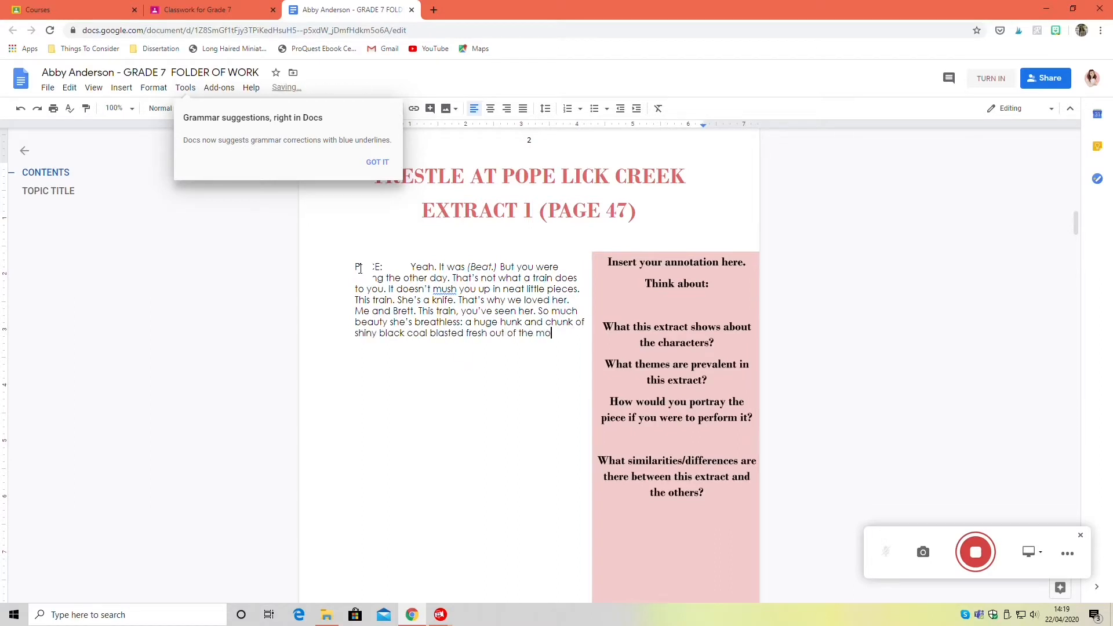
type("untain. (Beat.) We had")
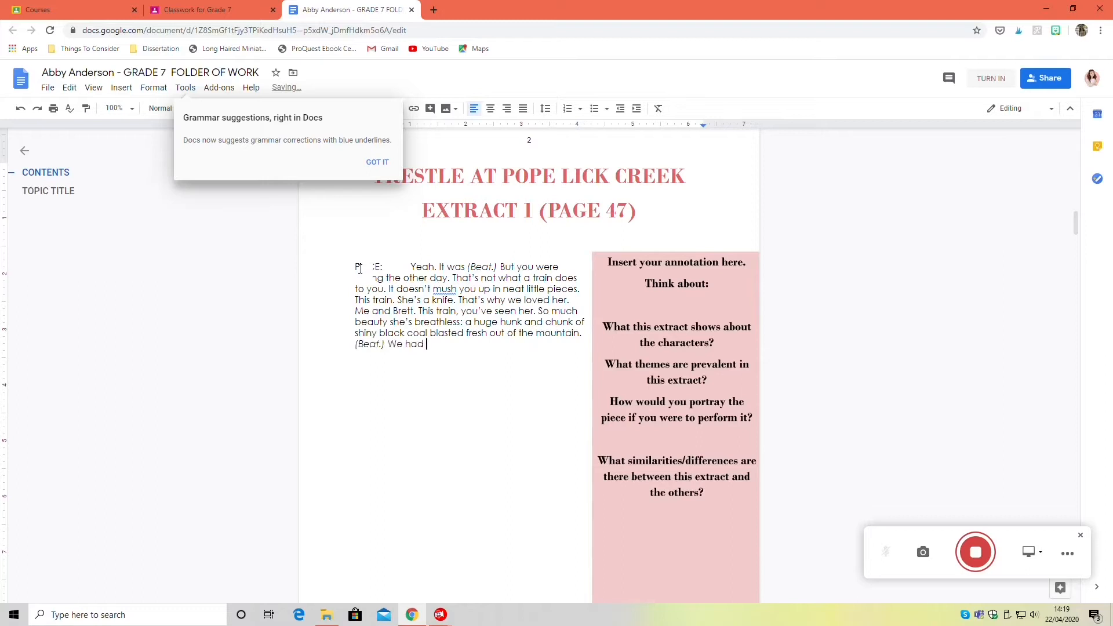
type("a good start. Me and Brett. We both could")
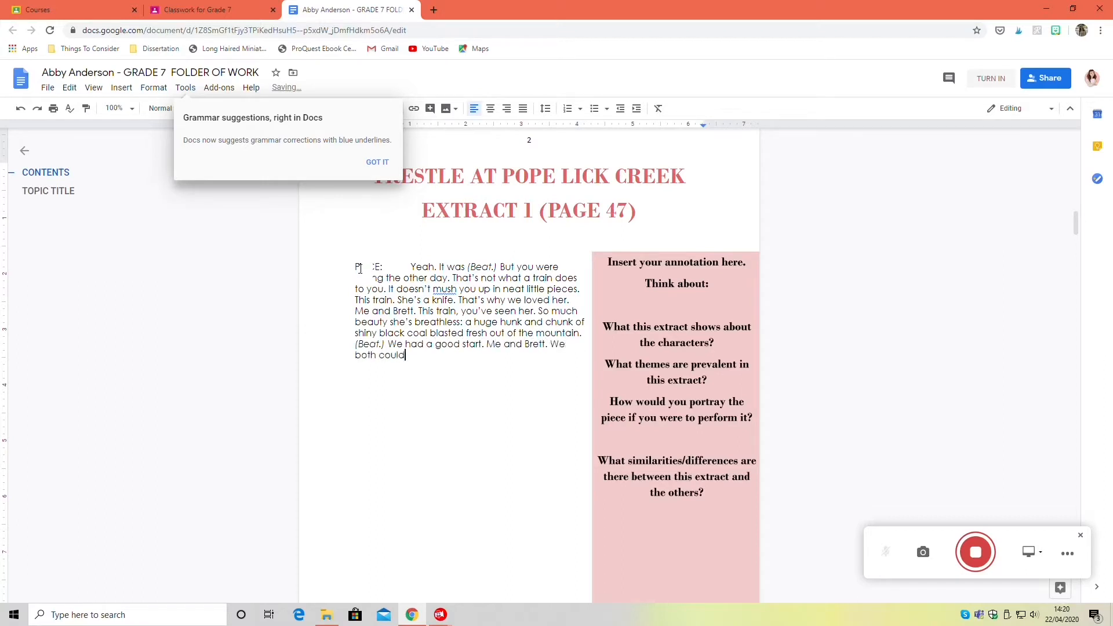
type("have made it. 'Cou")
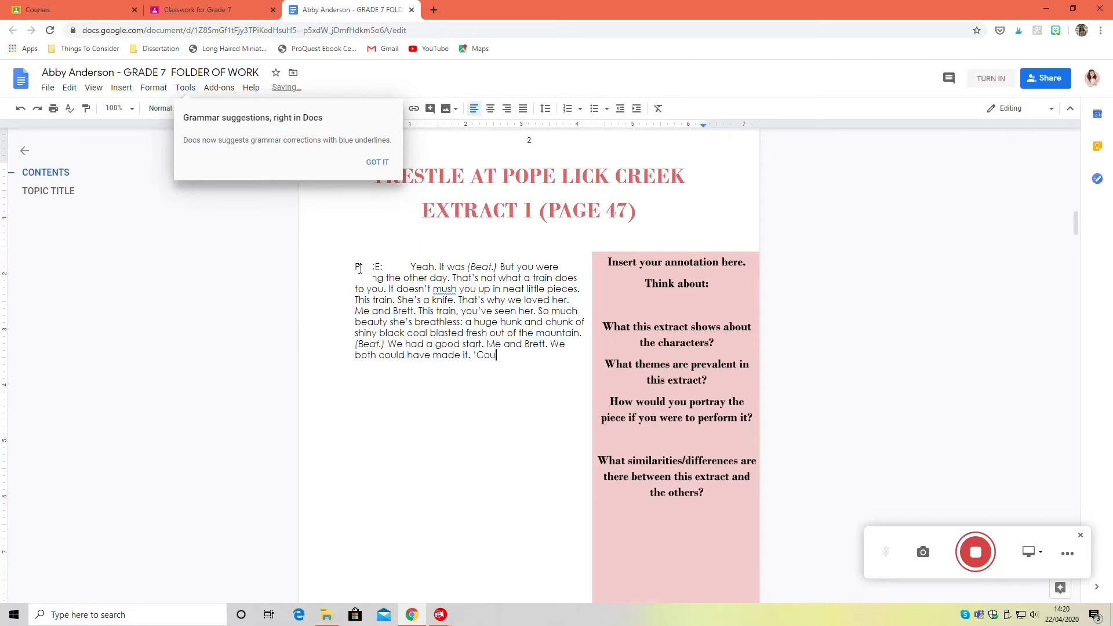
type("rse Brett, he was faster. I expected to be running behind. But Brett was worried. About me. He wa")
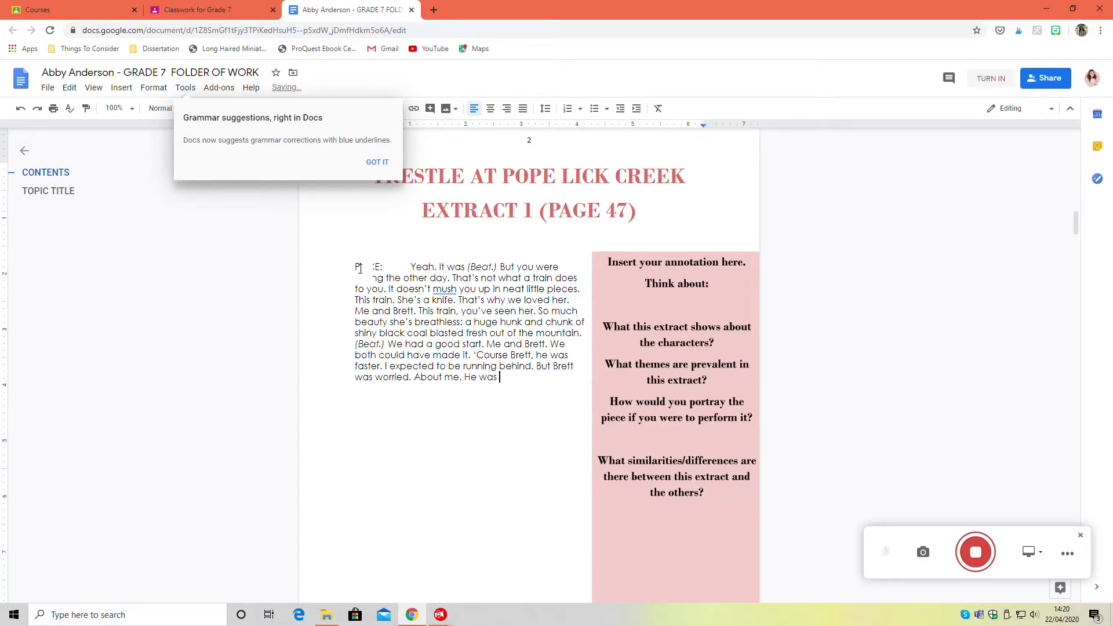
Continue with Brett tripping and 'I thought Brett was right behind me...'.
type("stupid like that. He turned to look over his")
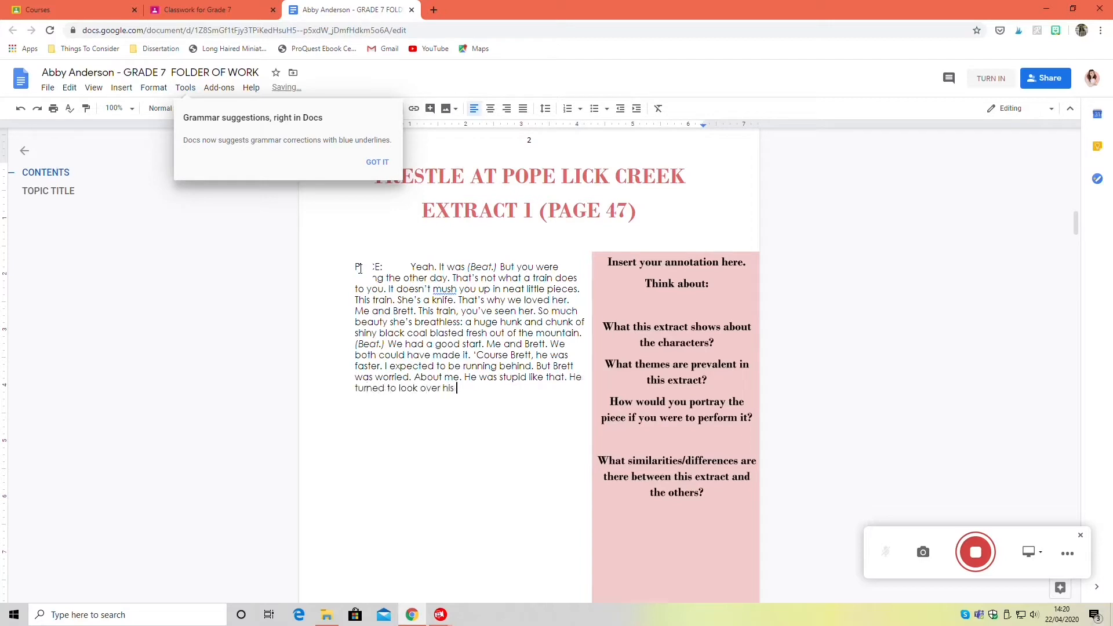
type("shoulder at me and")
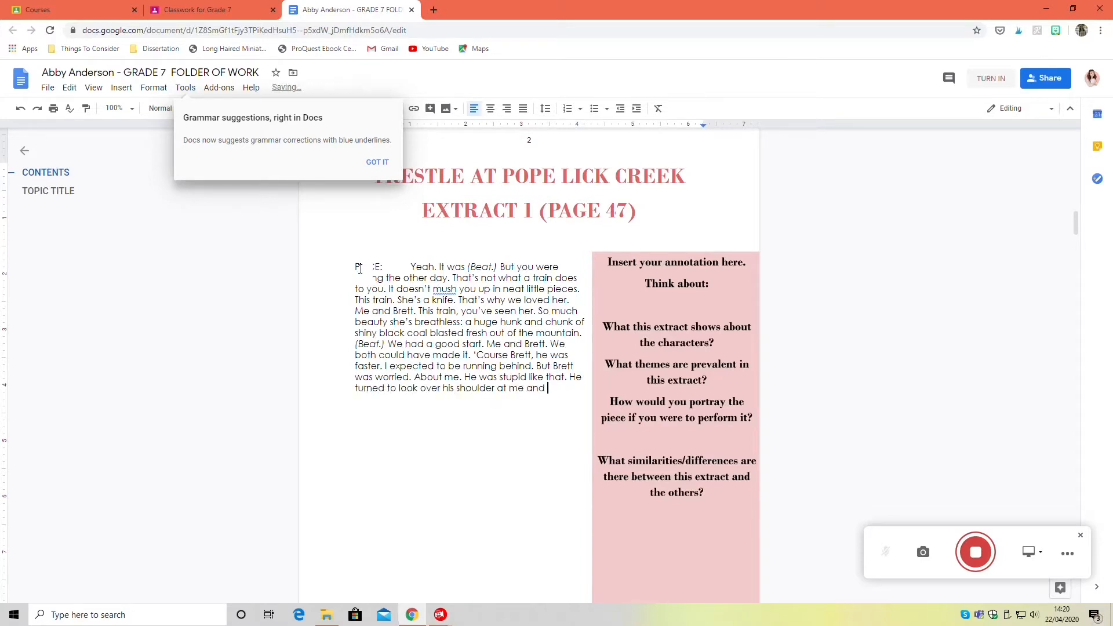
type("he tripped. I thought he'd just jump up and keep going so I passed him right by")
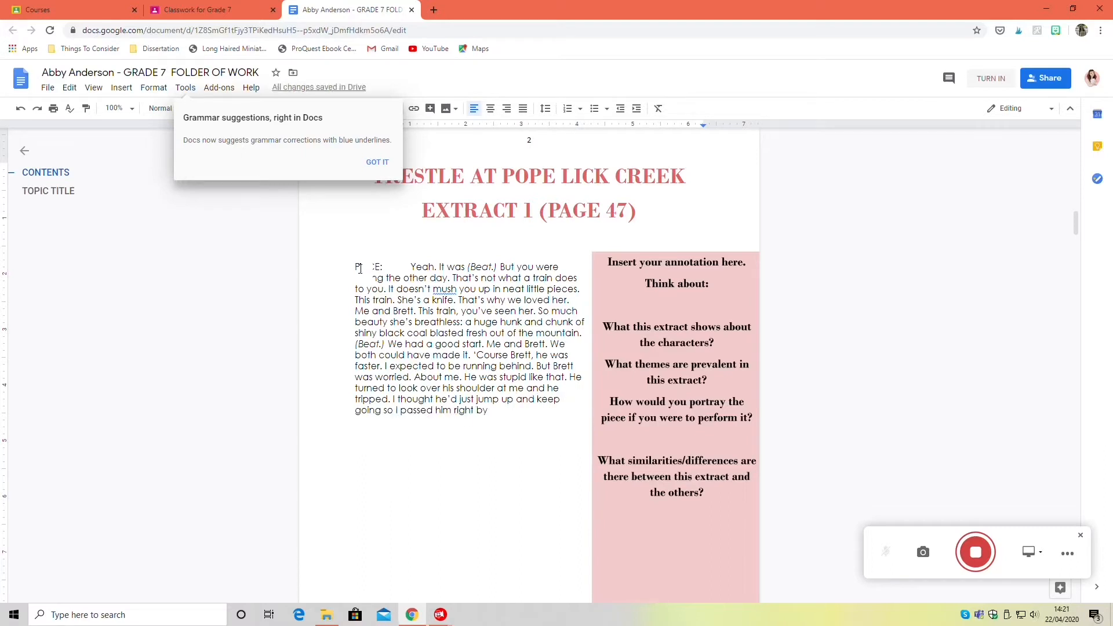
type("We'd timed it tight, and right the")
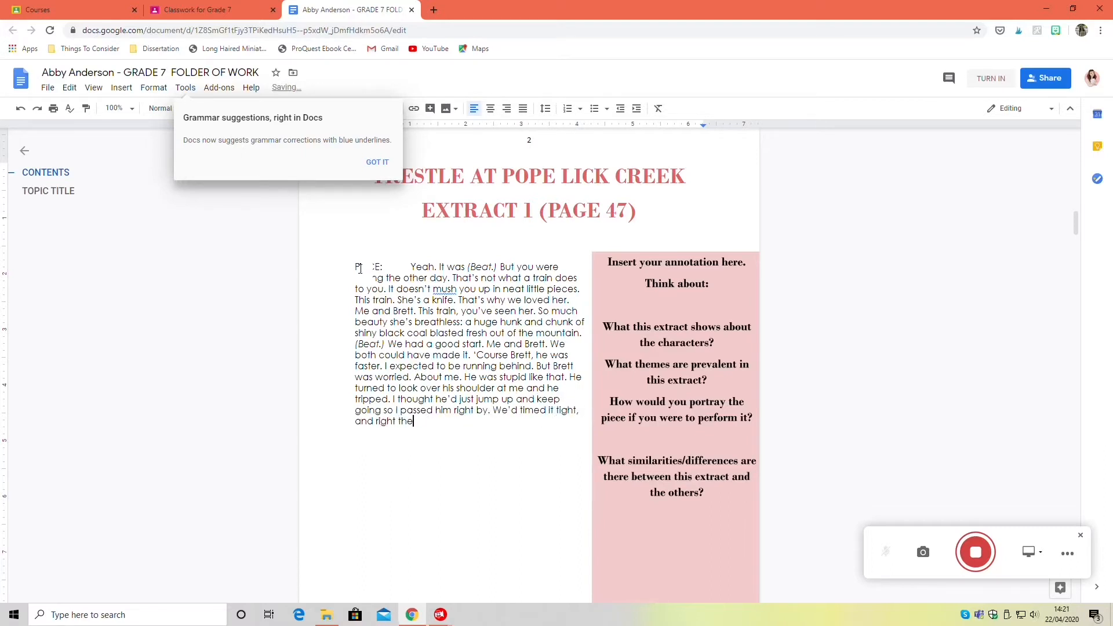
type("n that engine was so close I could s")
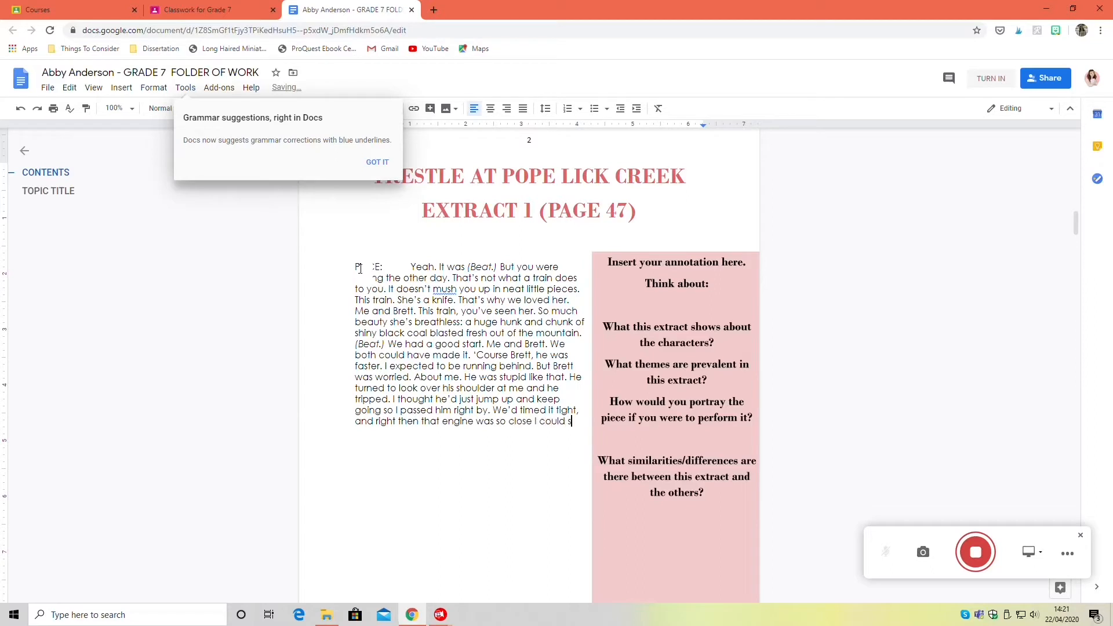
type("smell her. (Beat.)")
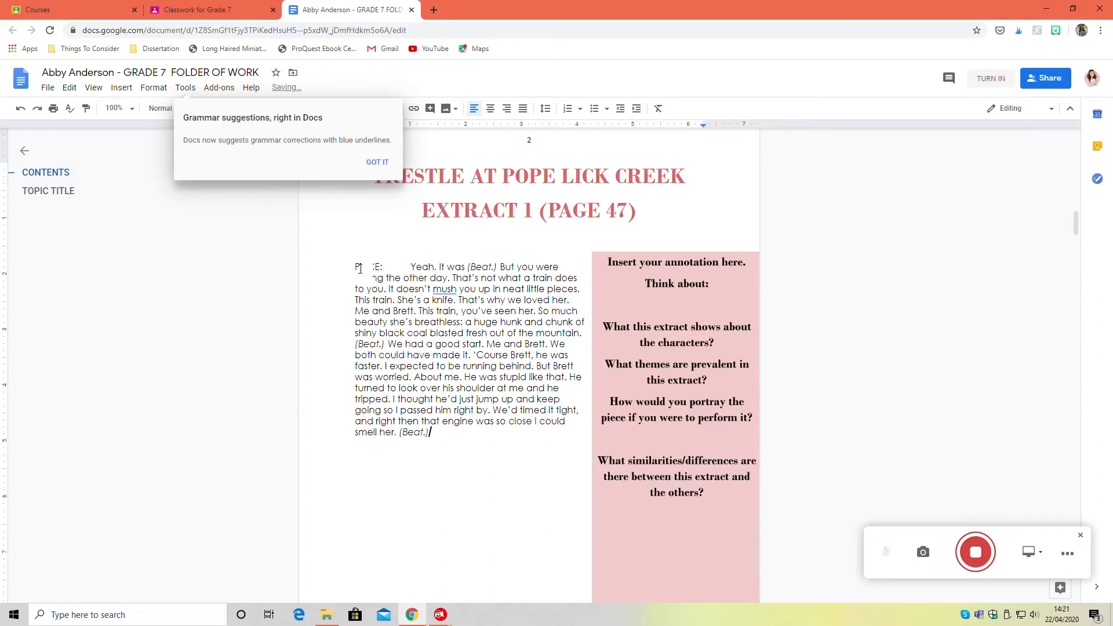
type("I thought")
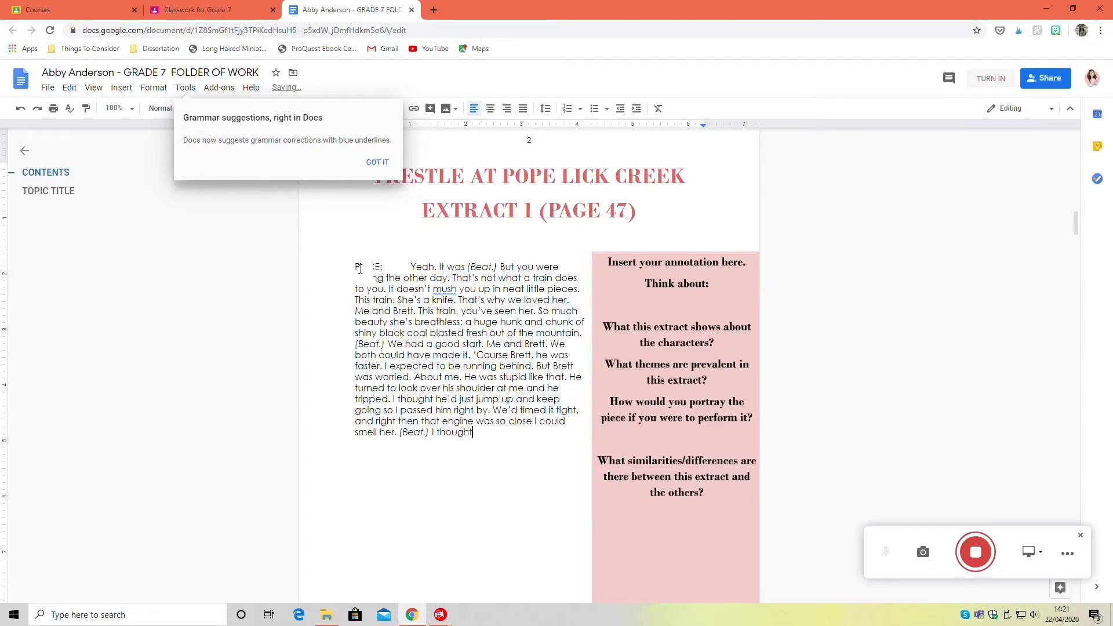
type("Brett was")
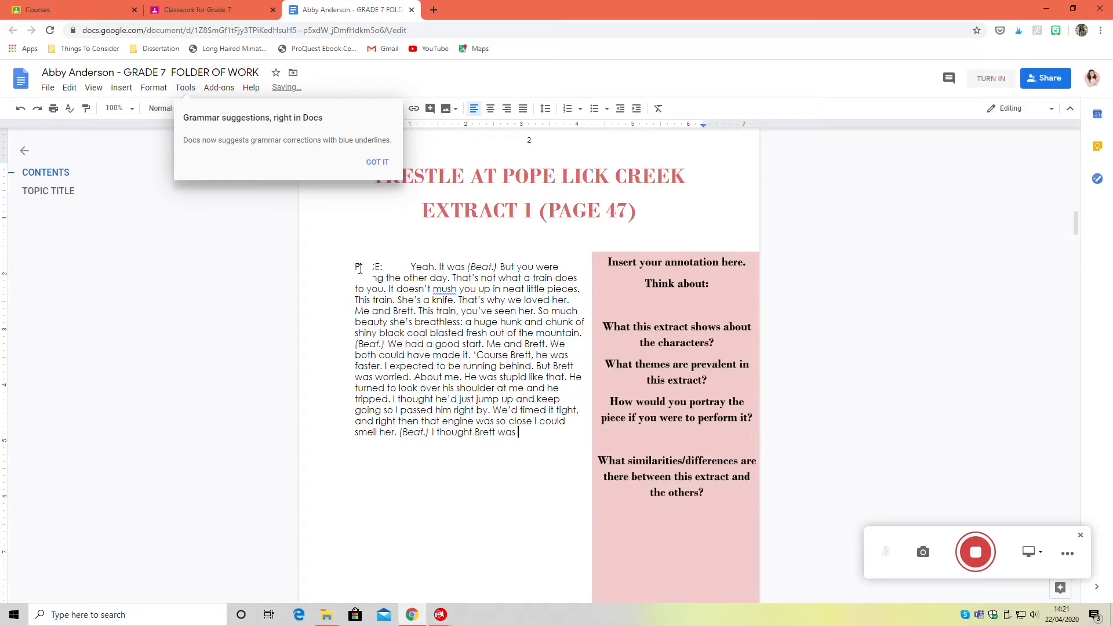
type("right behind me")
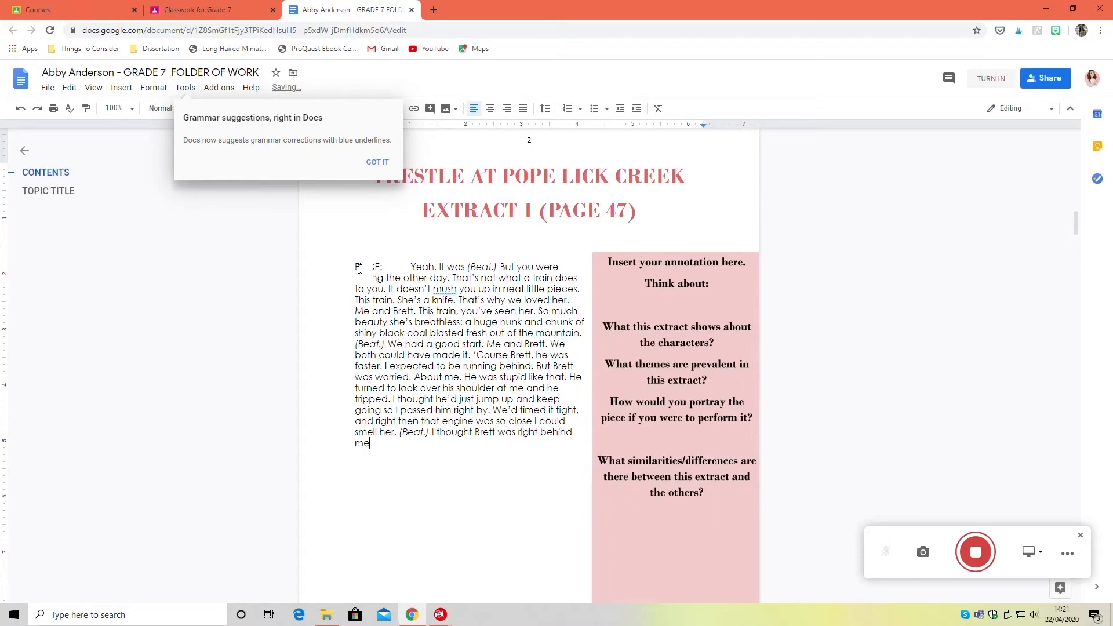
type("...")
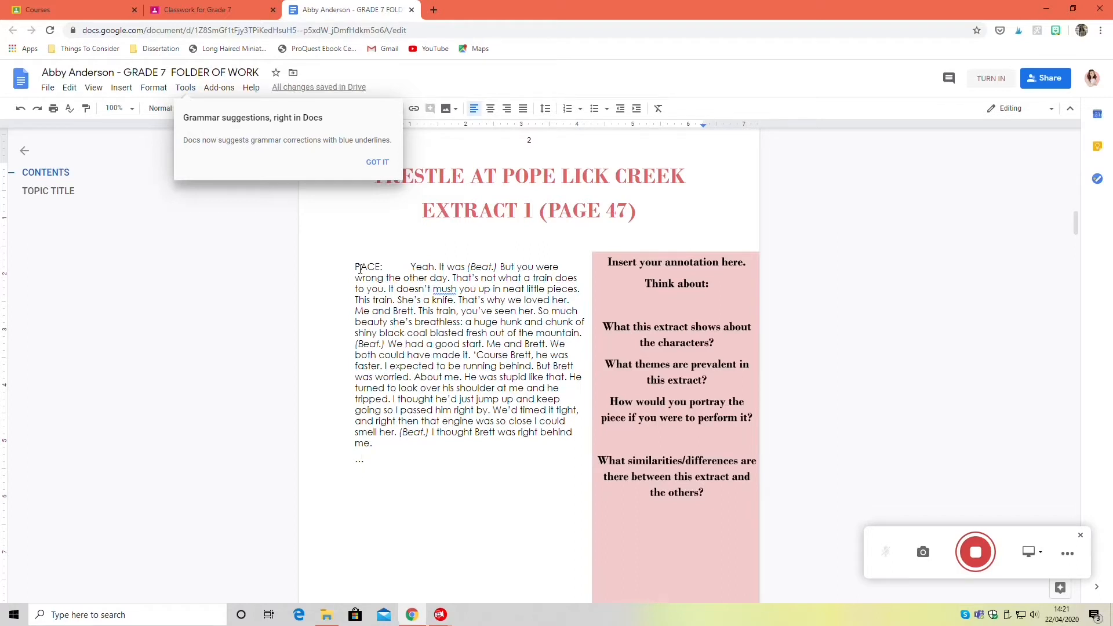
Type the whistle stage direction and Pace's speech about Brett standing up to dare the train.
type("PACE:")
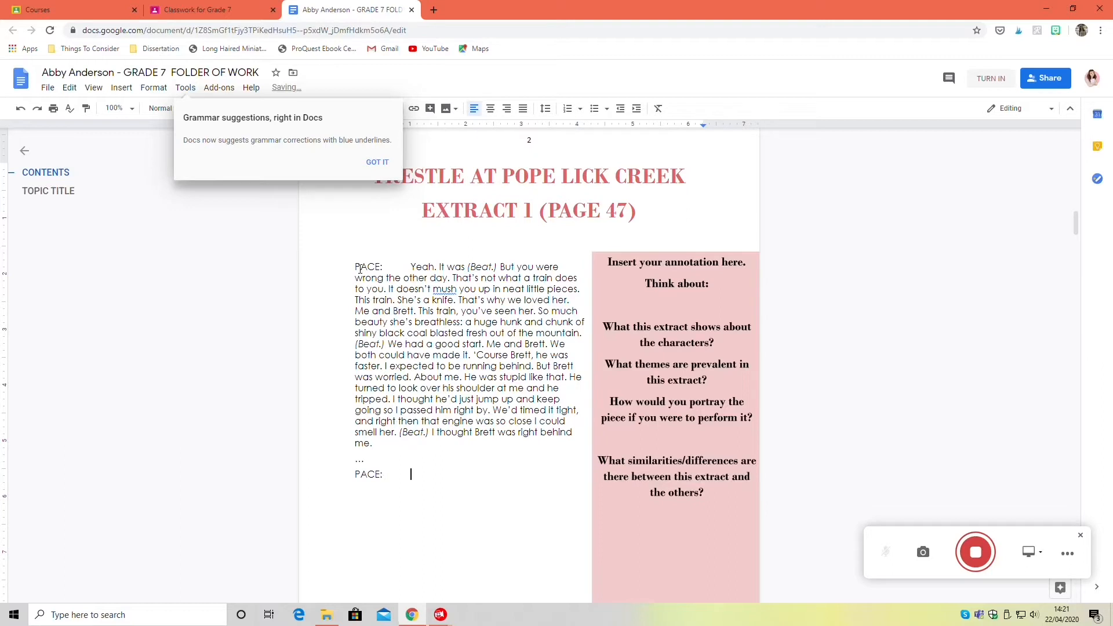
type("I thought he was running")
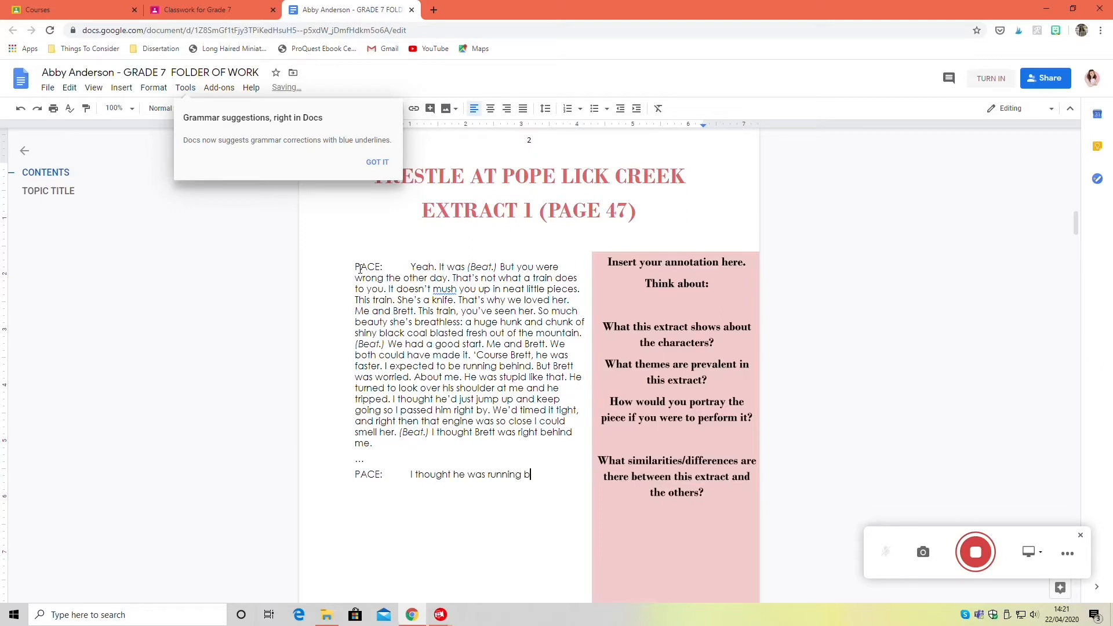
type("behind me. I could hear him behind me. He")
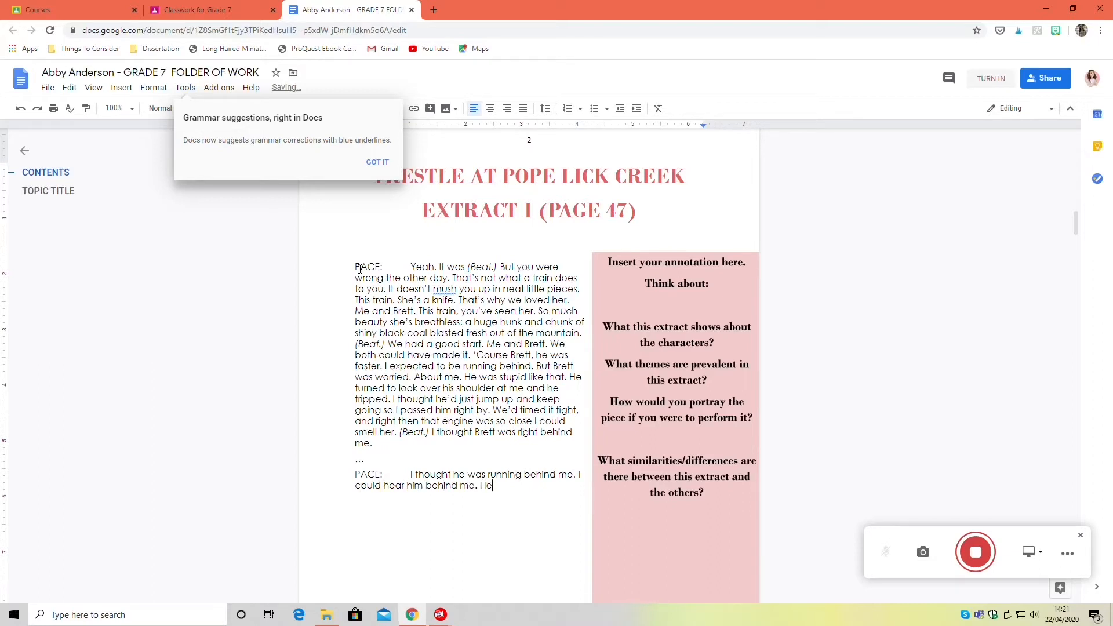
type("didn't call out. He")
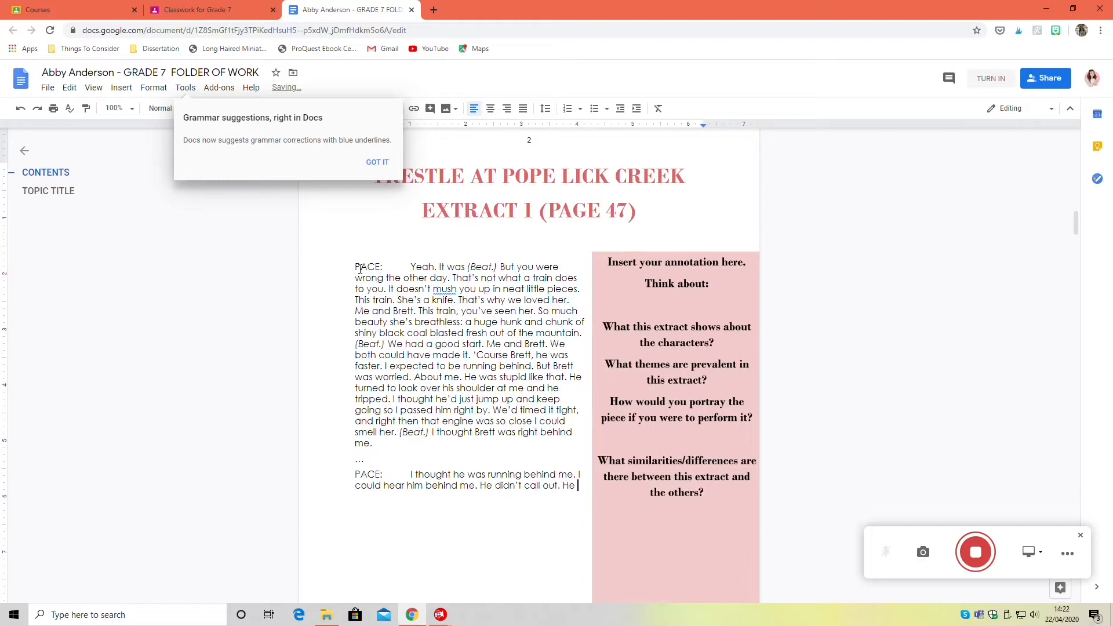
type("didn't say wait up.")
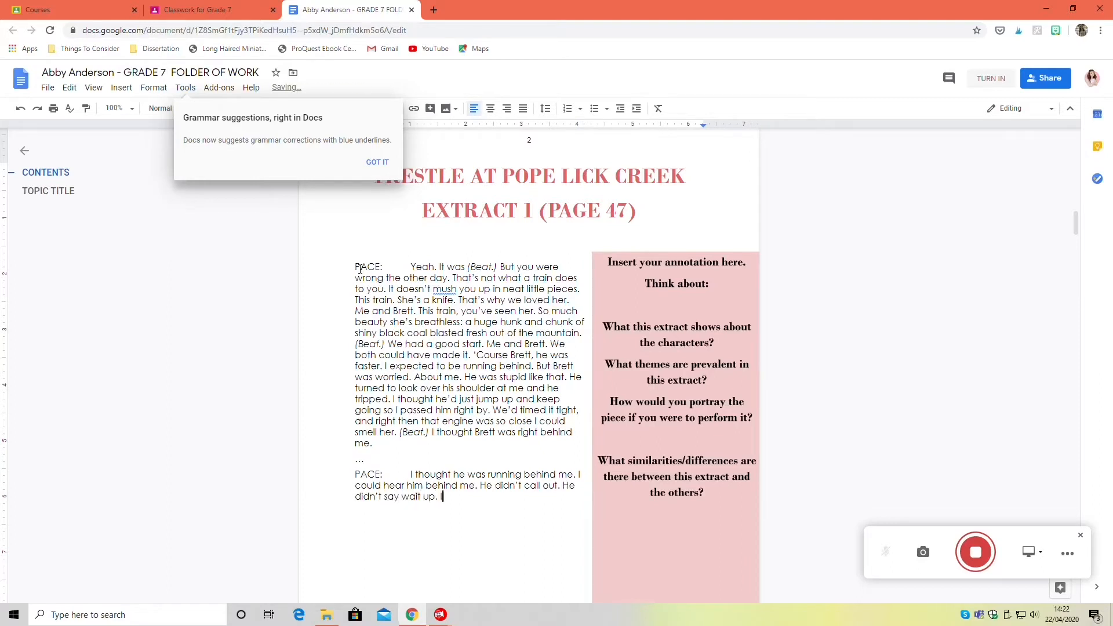
type("I didn't know. Why didn’t he call out.")
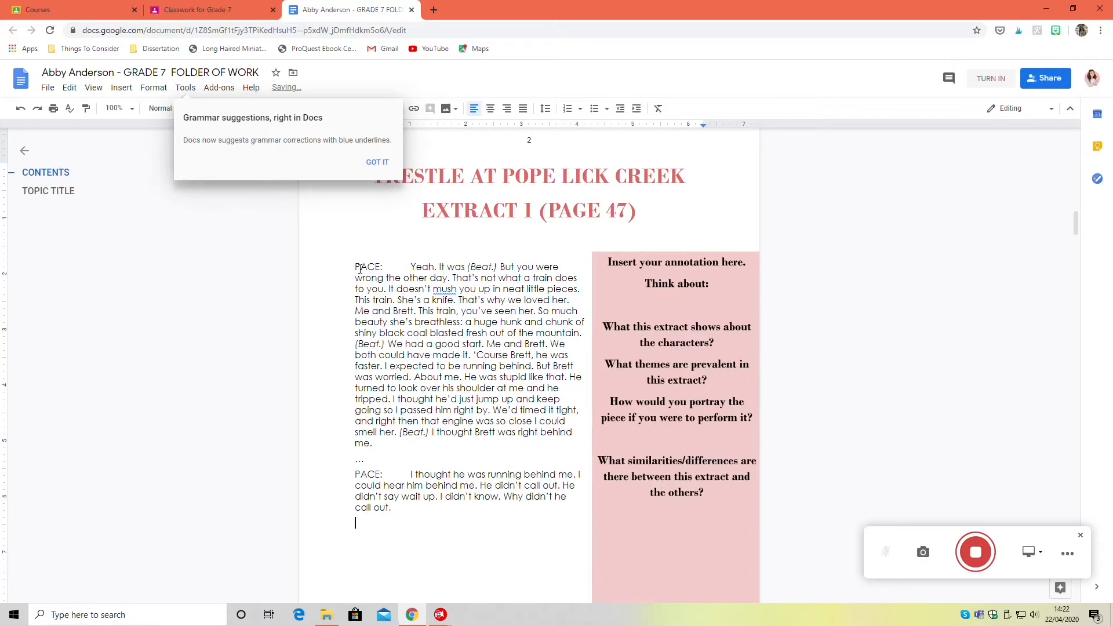
type("There is the real s")
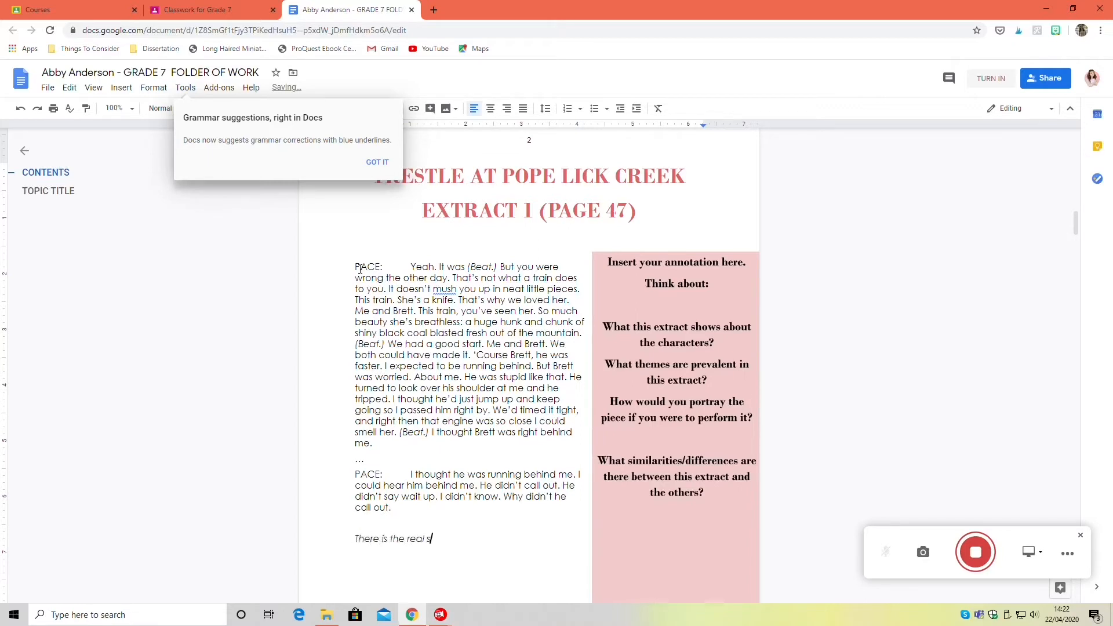
type("ound of a whistle in the distance.")
type("Not")
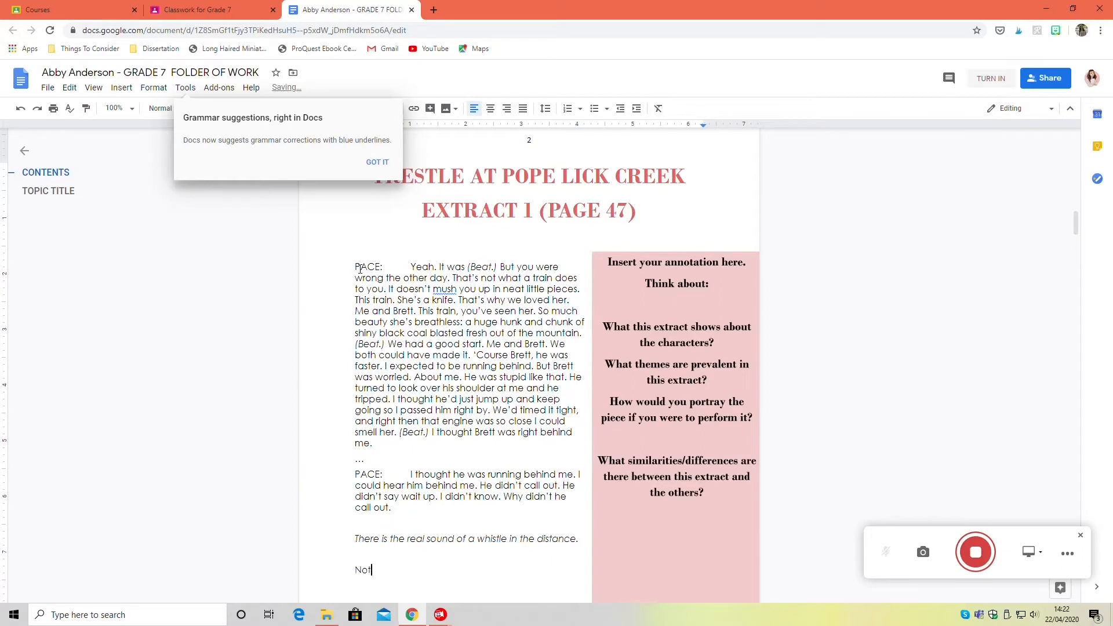
type("even a sound. Brett")
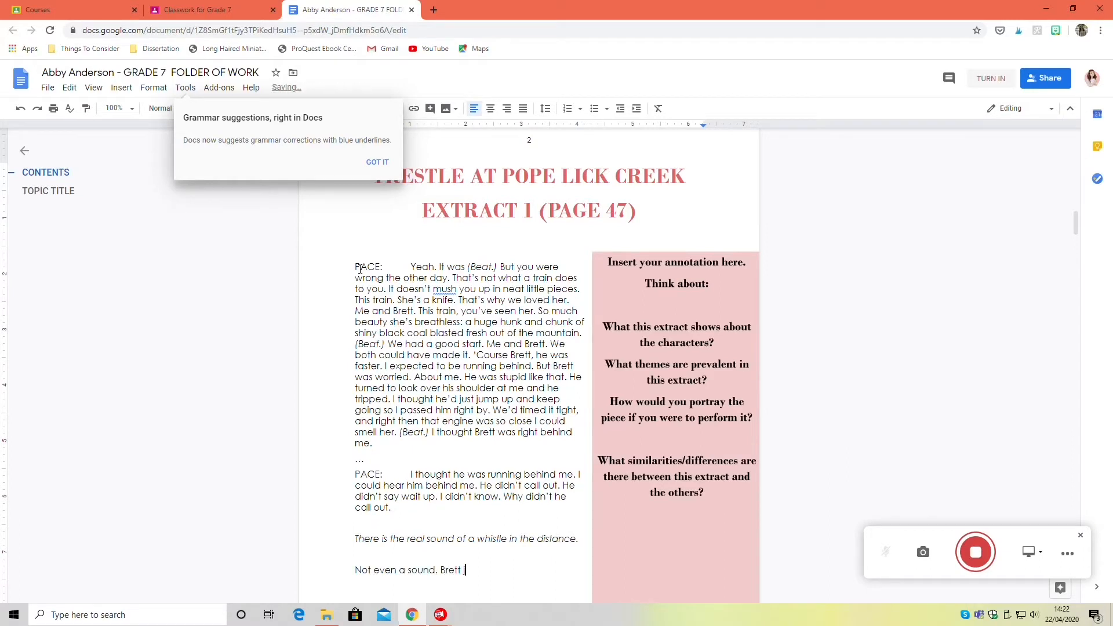
type("just sat there where he'd fai")
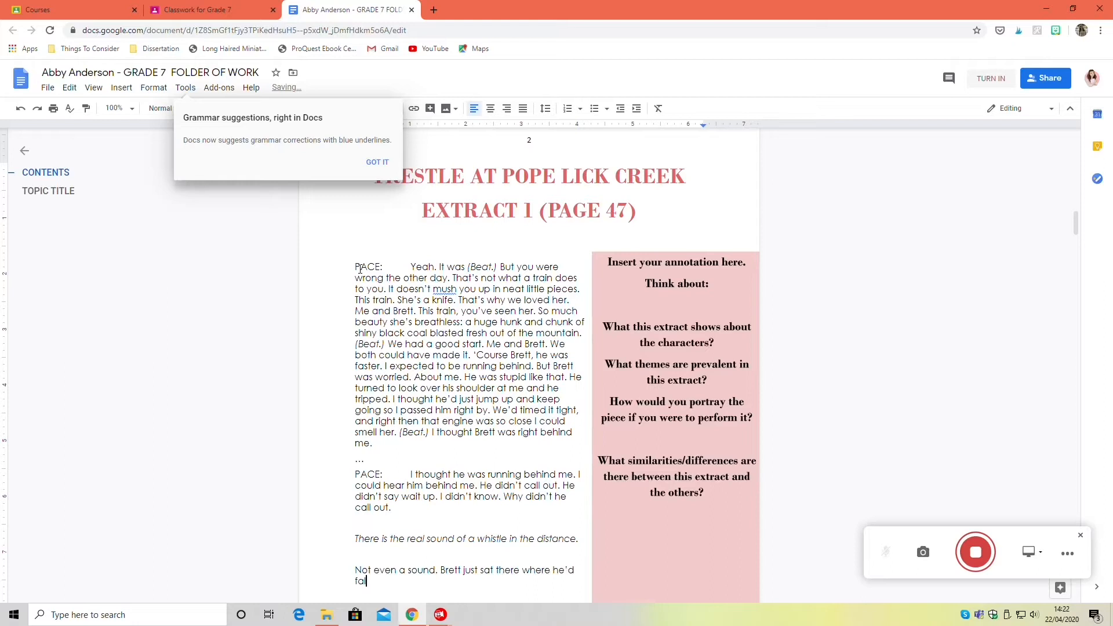
type("len. And then he stood up")
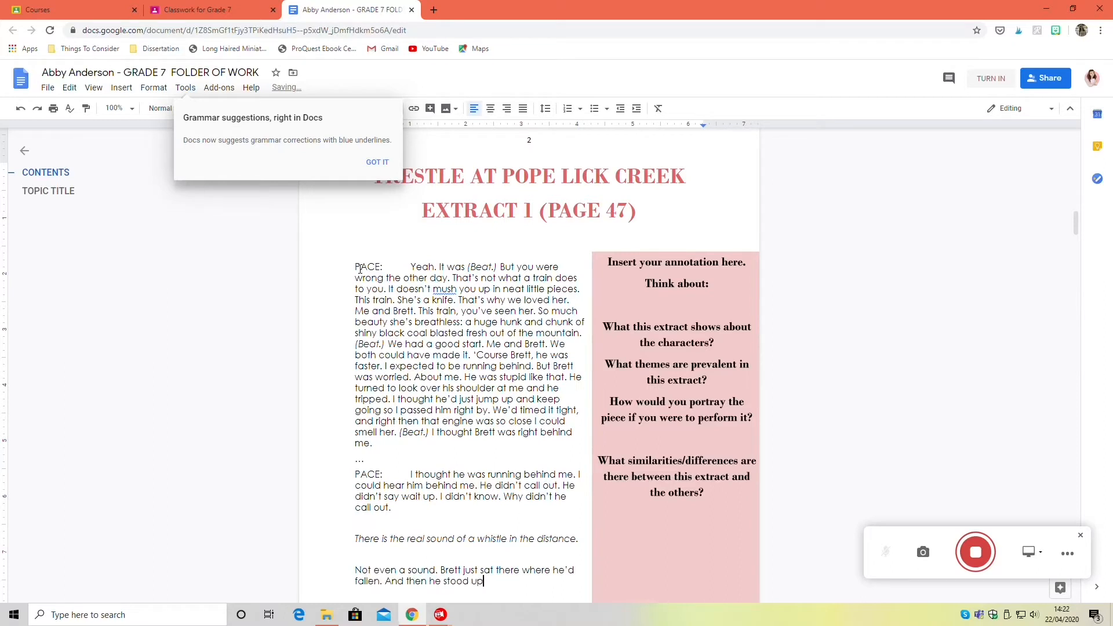
type(", slowly, like he")
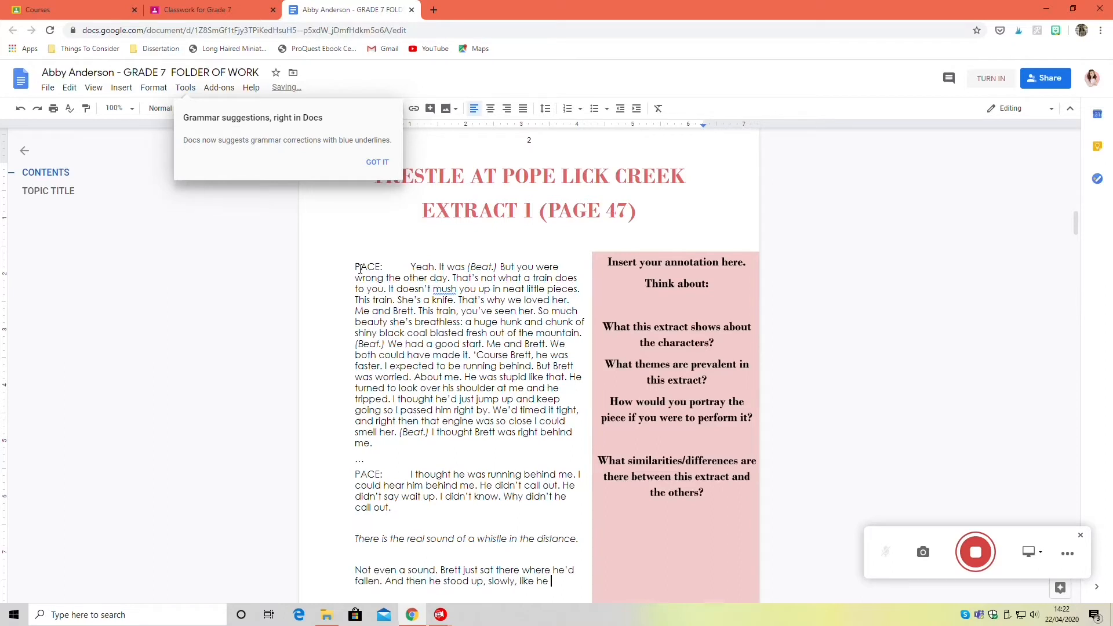
type("had the time. He stood there looking at her, looking her straight in")
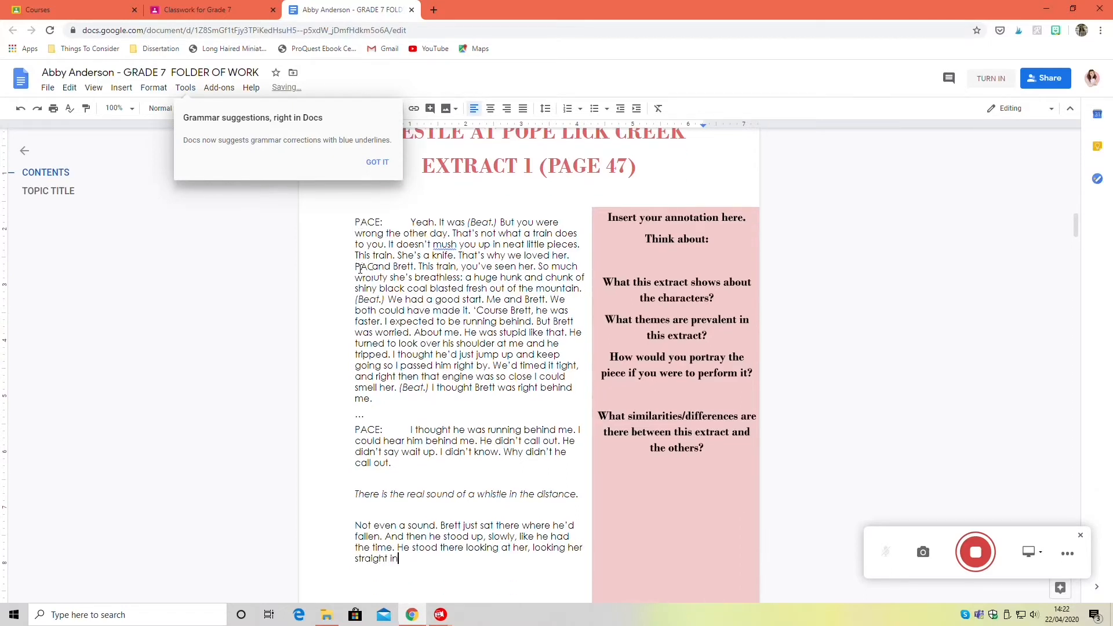
type("the face. Almost like a")
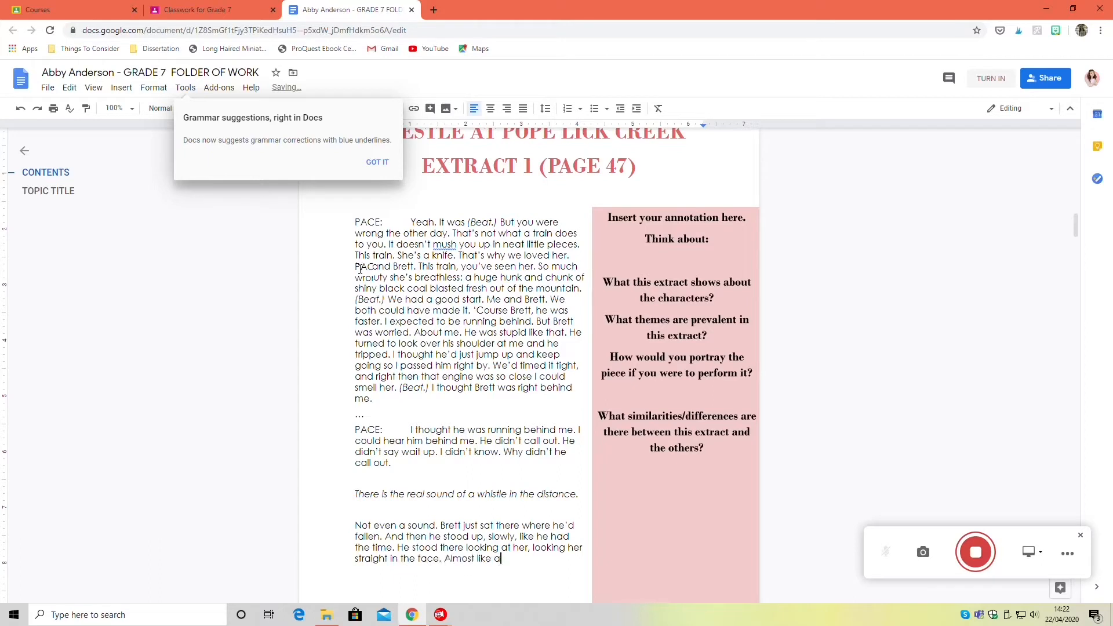
type("dare. Like: \"G")
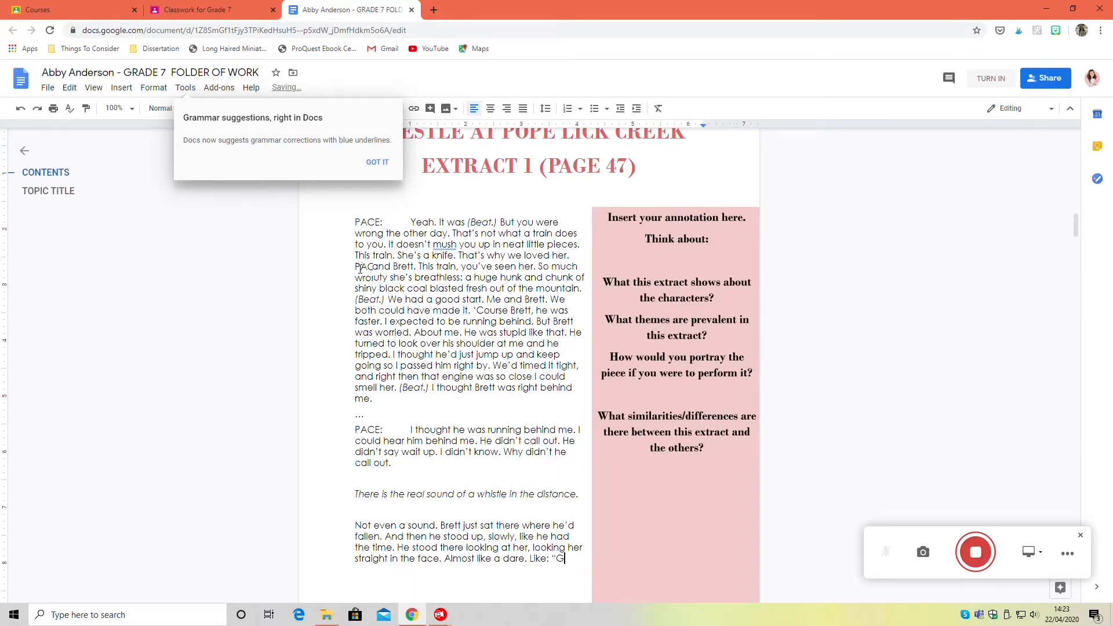
type("o ahead and hit me\".")
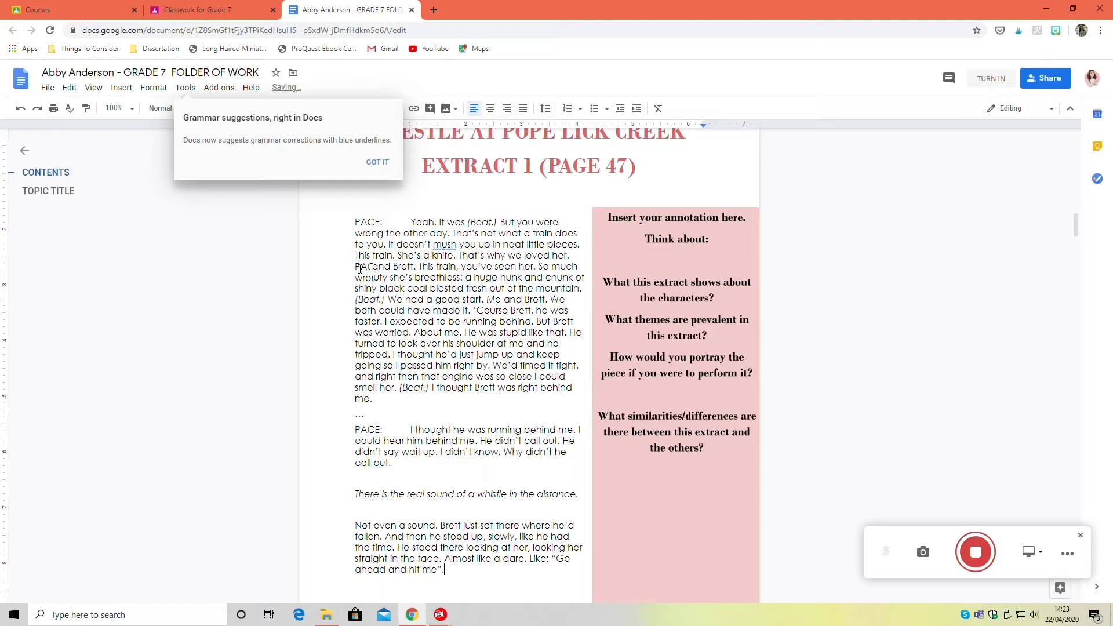
type("You can't do that to a train")
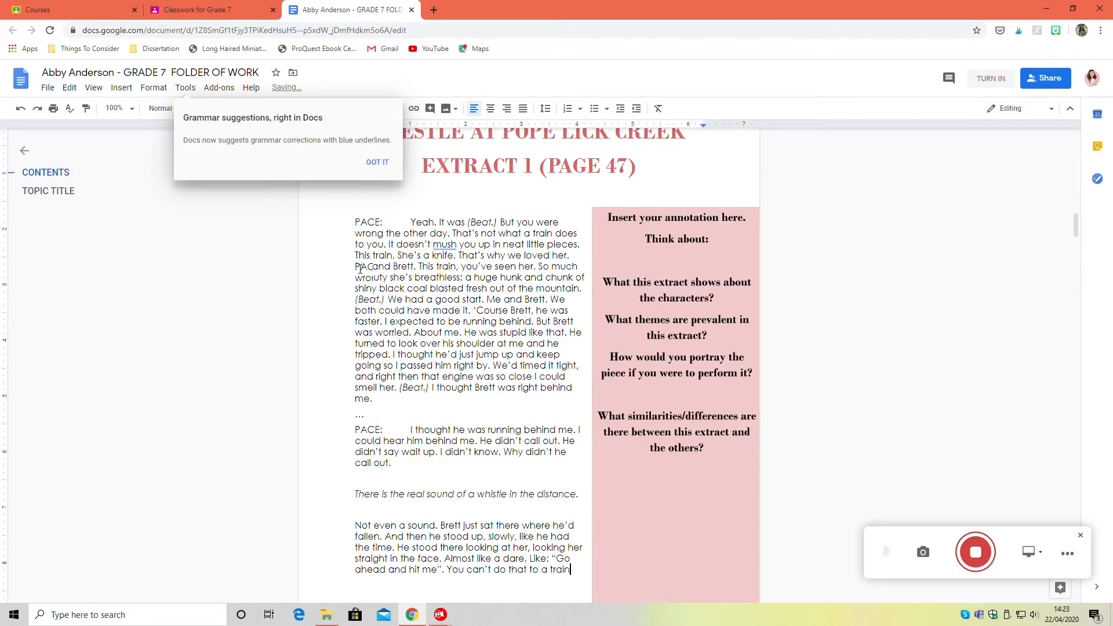
type("You can't dare a train to")
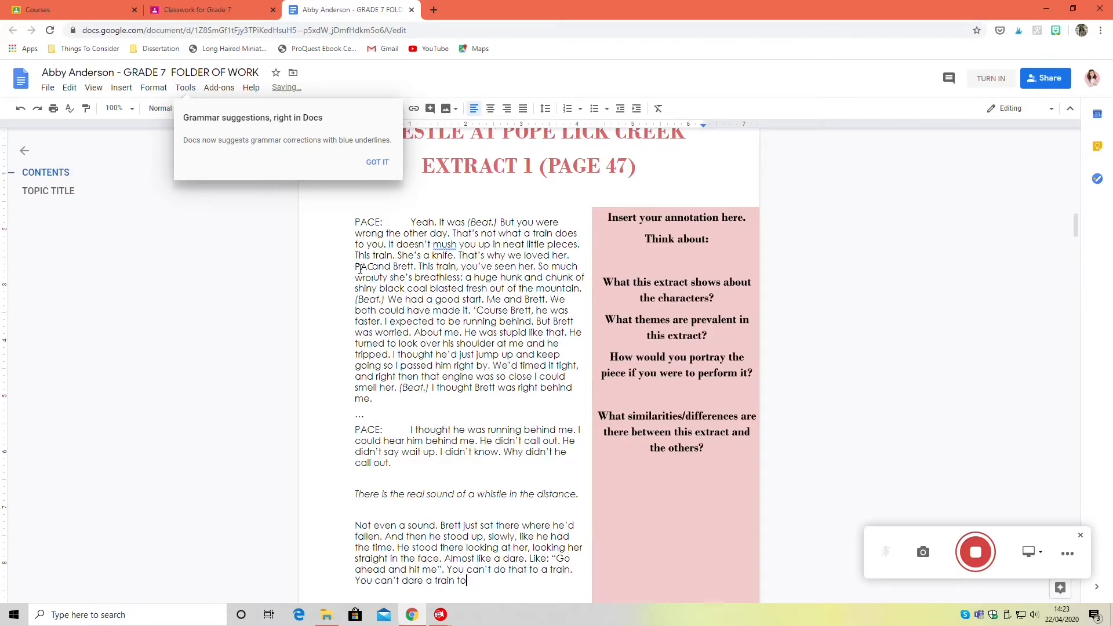
type("hit you. 'Cause it will.")
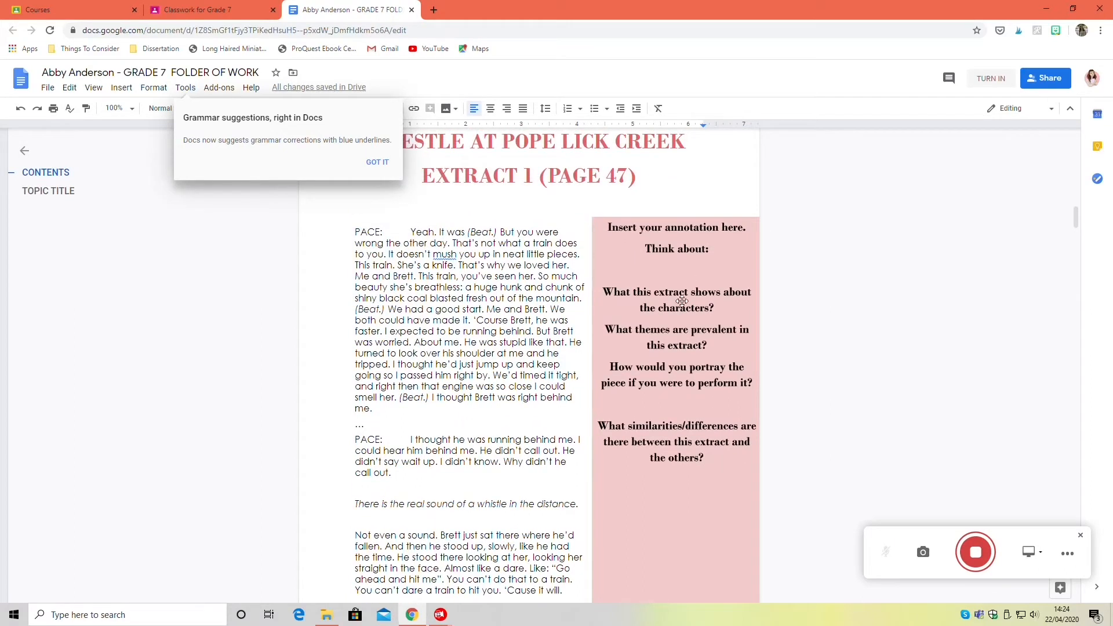
Open the pink annotation box beside the Pace extract for editing.
left_click(681, 302)
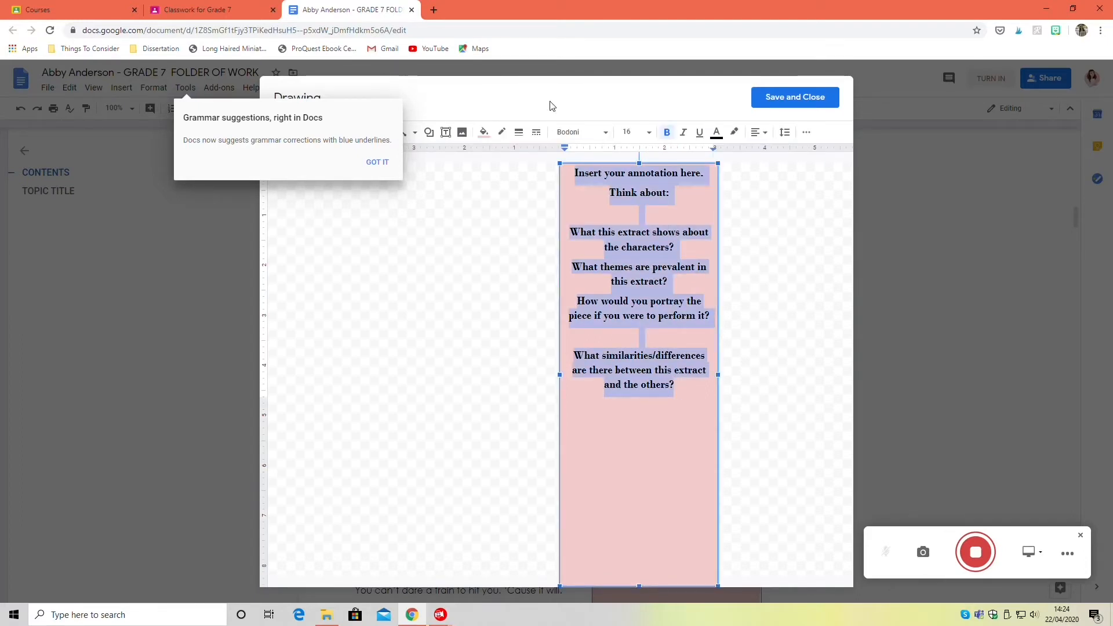
Write the annotation on Pace's 'tough' persona, trestle-running hobby and boyfriend Brett's death.
type("Throughout this play, P")
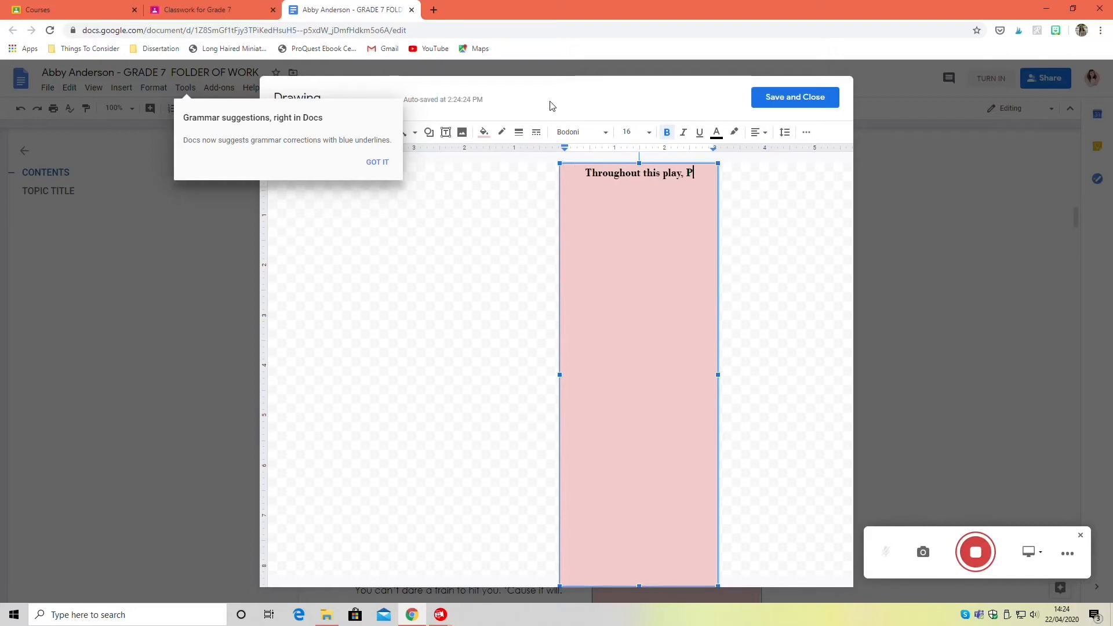
type("ace maintains a")
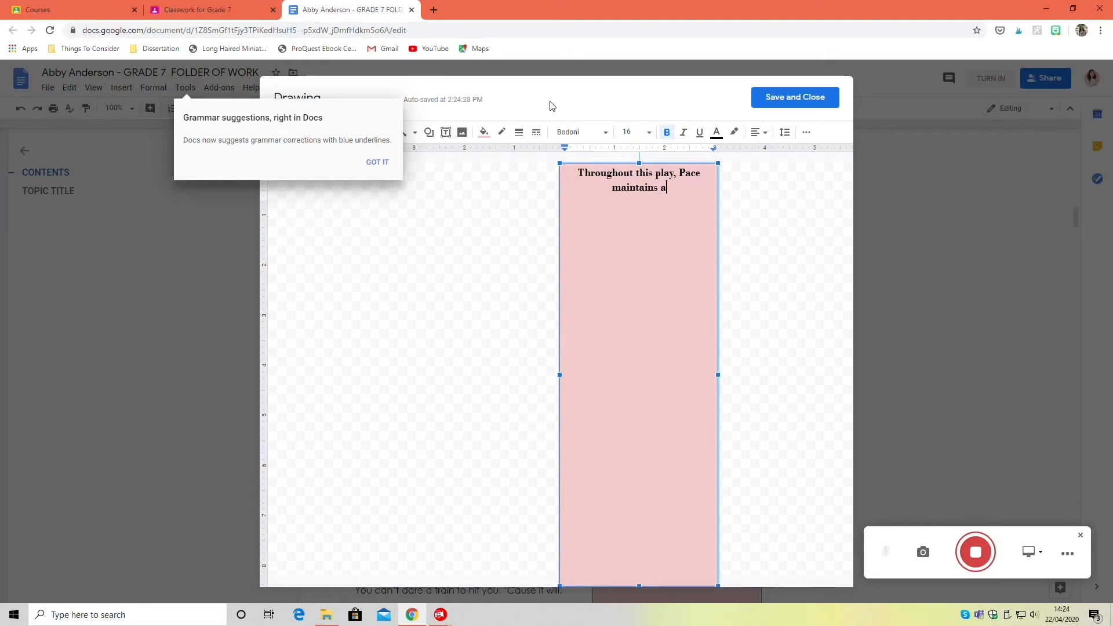
type("'tough' perso")
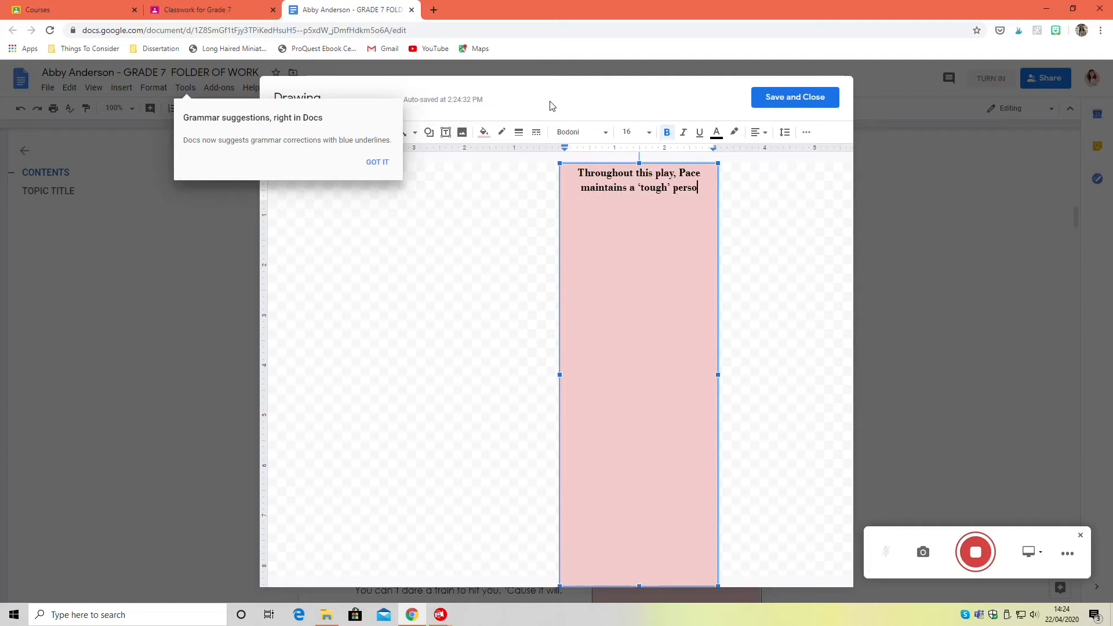
type("na")
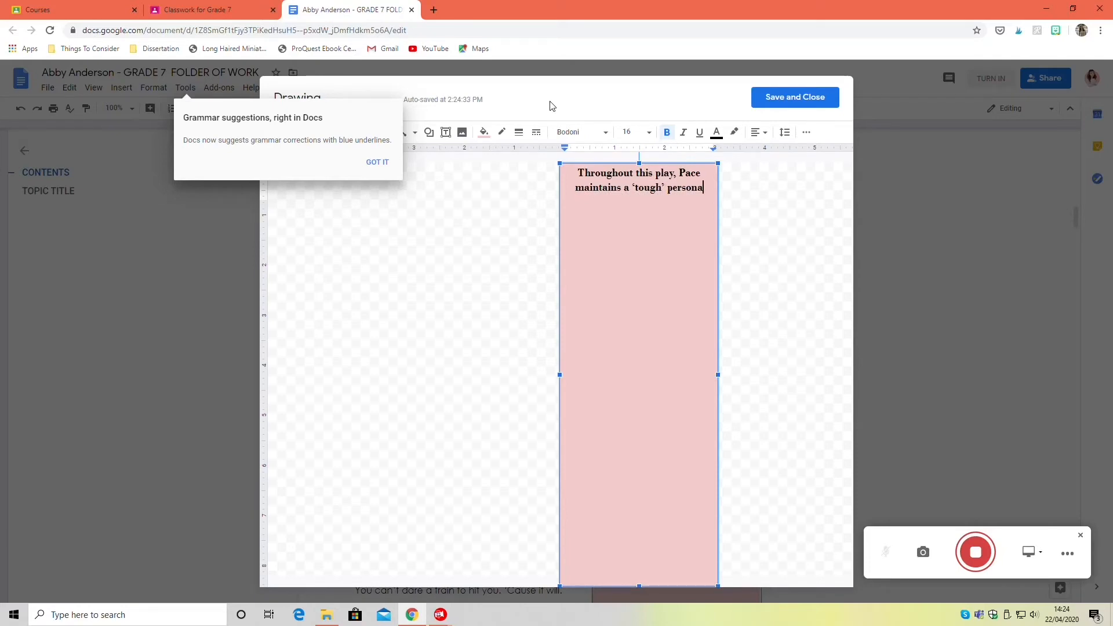
type("that seems to be")
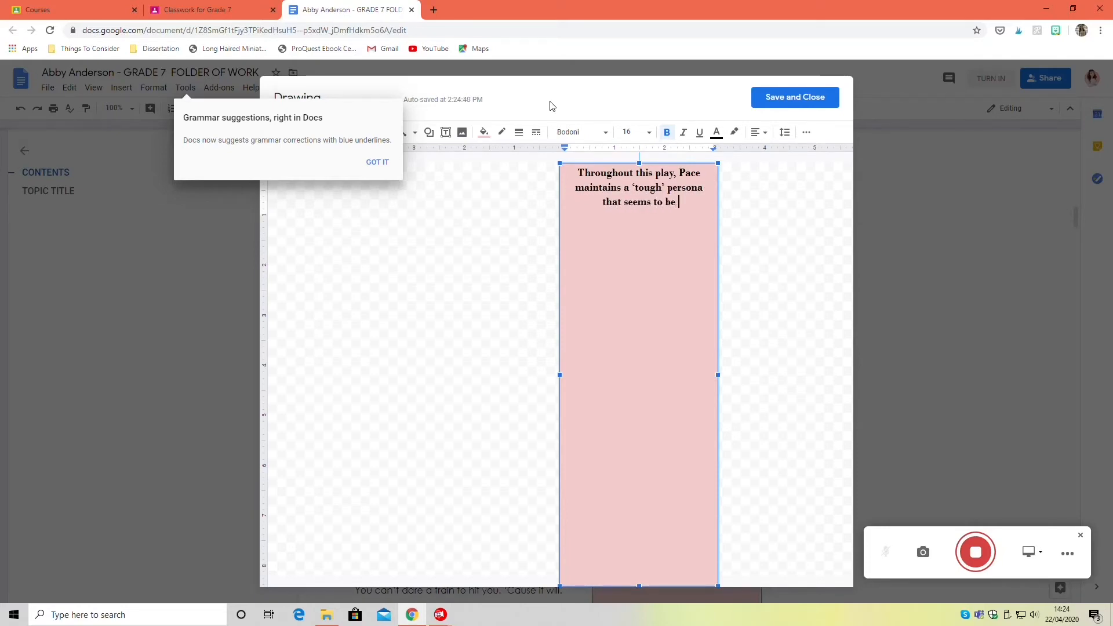
type("in keeping with her hobby")
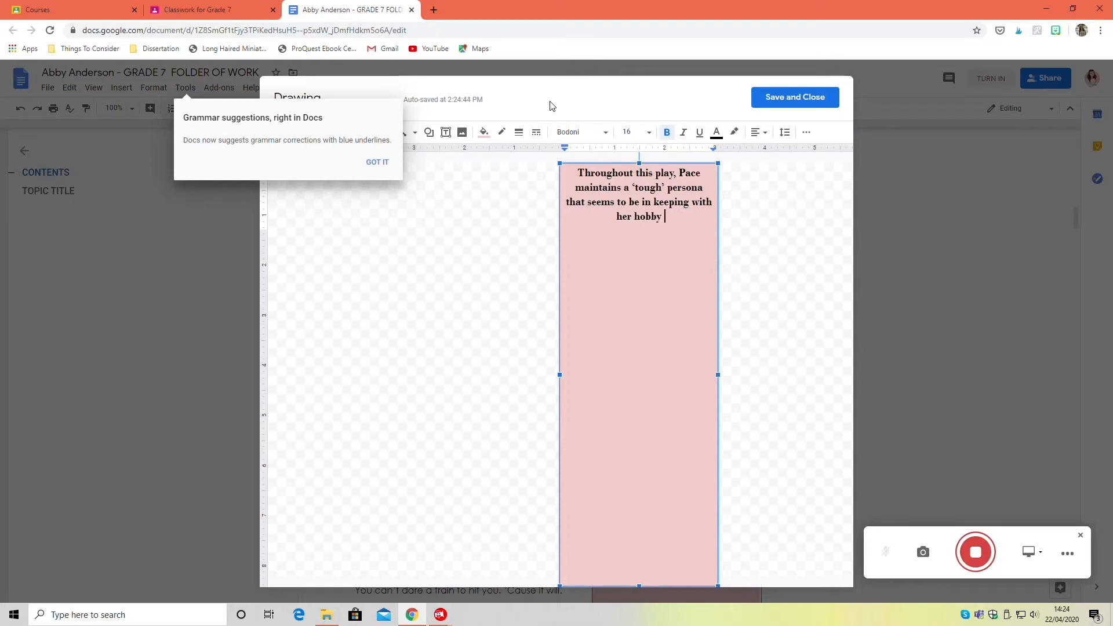
type("of running the trestle. However, in this scene, we see her vulnerability as she talks a")
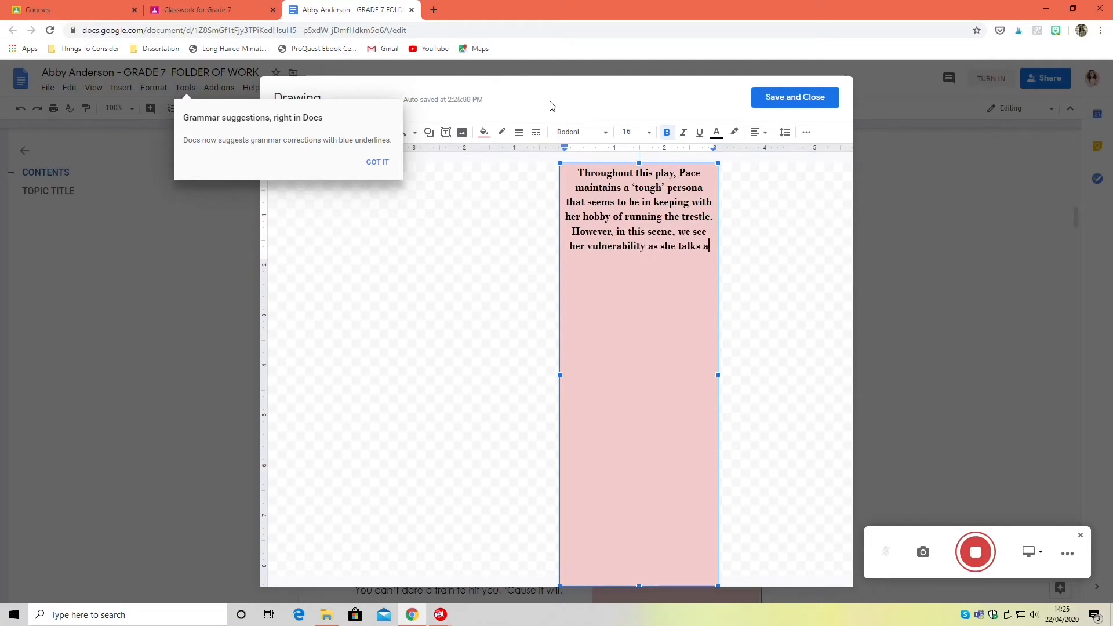
type("bout the death of her")
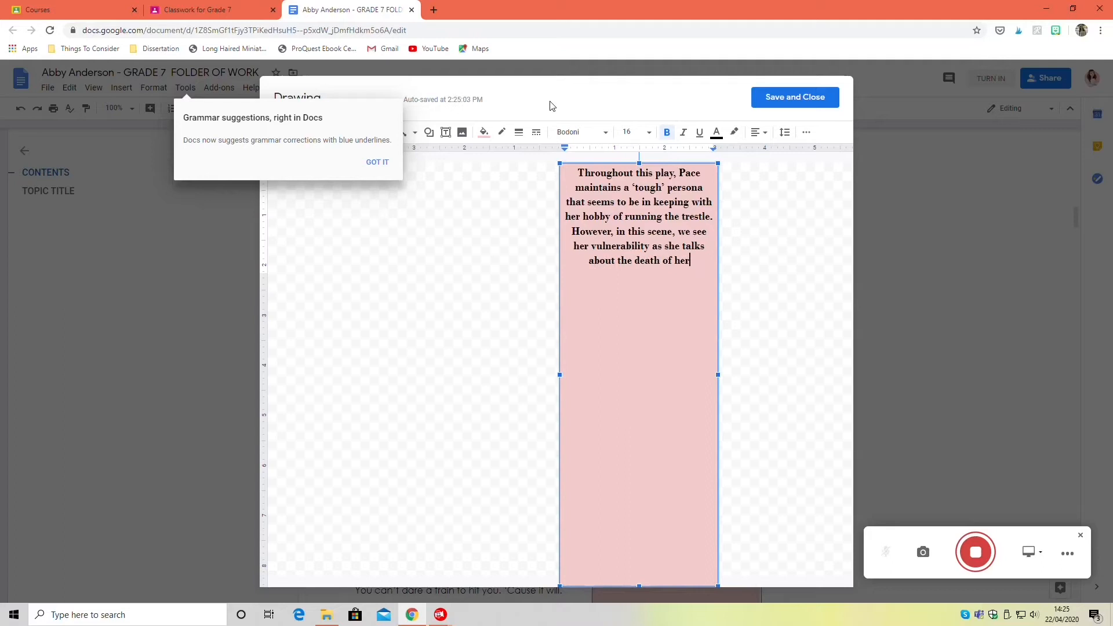
type("boyfriend")
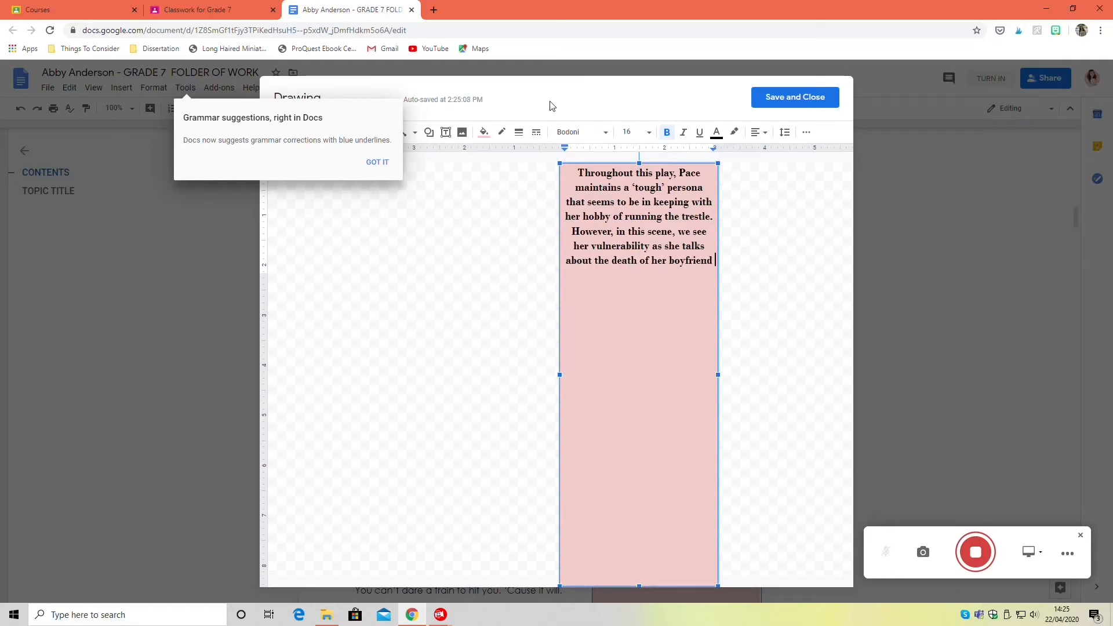
type("Brett.")
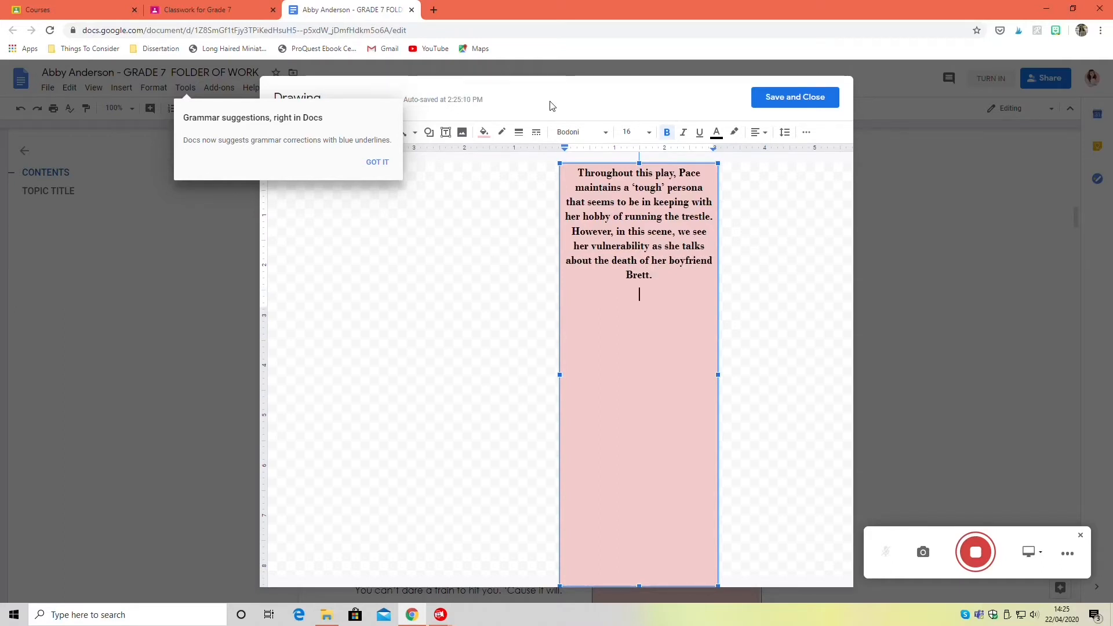
Add the paragraph on Pace reliving the trauma, quoting 'the engine was so close I could smell her'.
type("To show the difference in")
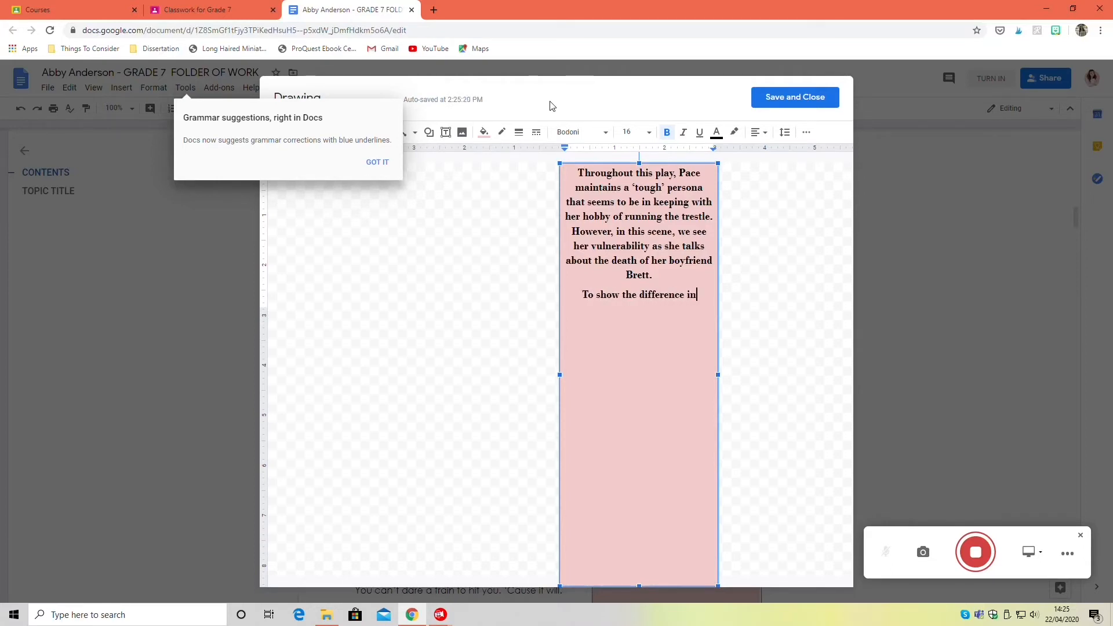
type("this scene, Pace")
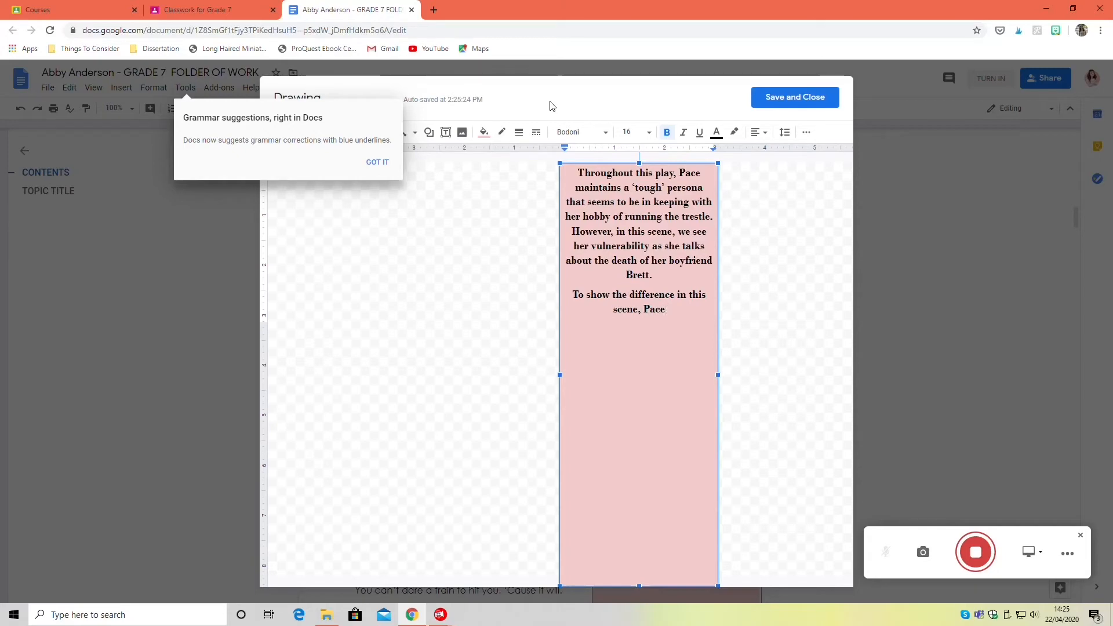
left_click_drag(575, 295, 665, 309)
type("To show the remin")
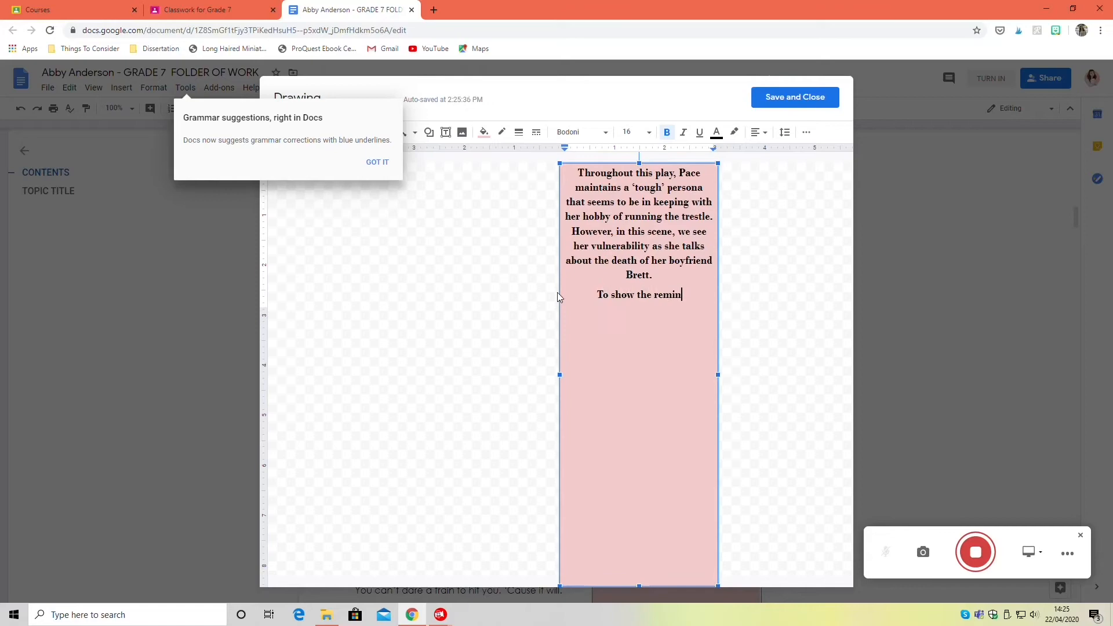
type("iscence and contempation i")
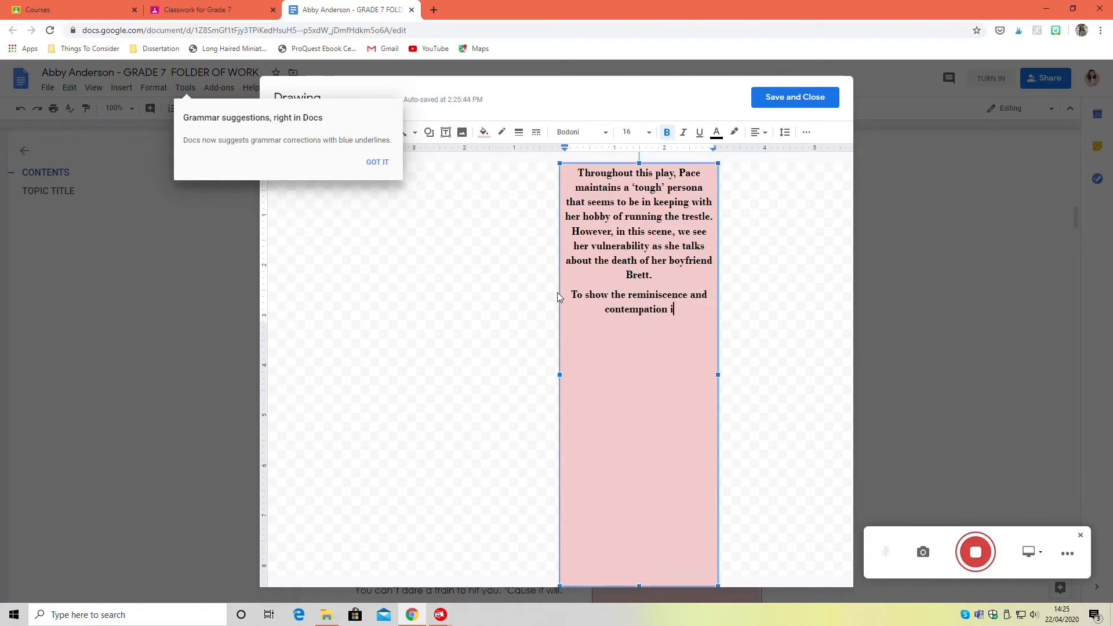
type("n this scene,")
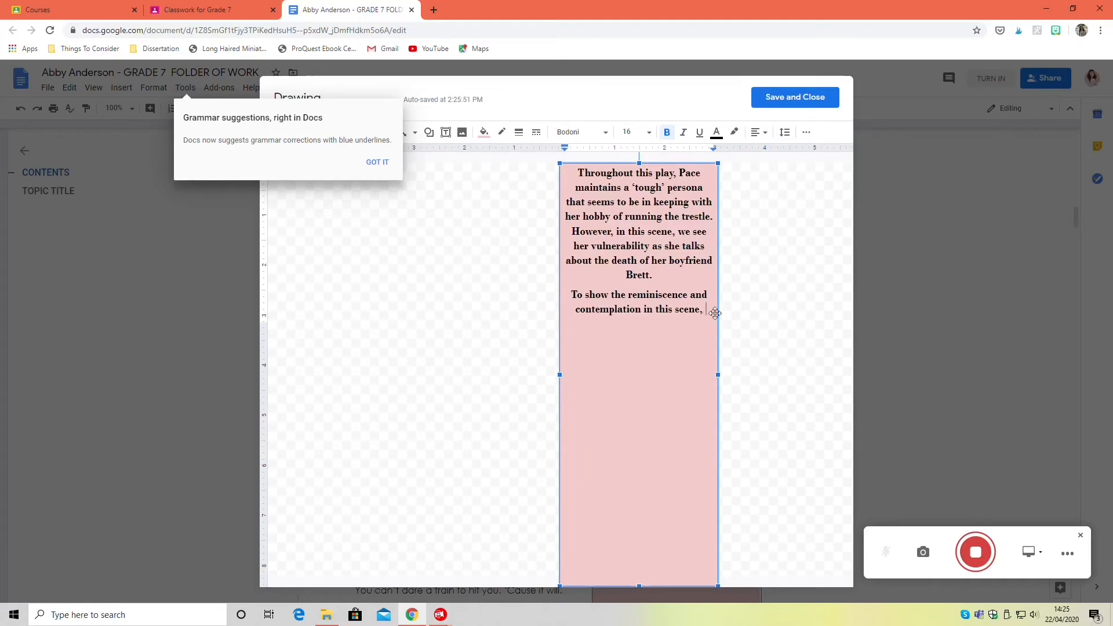
type("I would use the ‘Beats’ as an opportunity for tone change, as i")
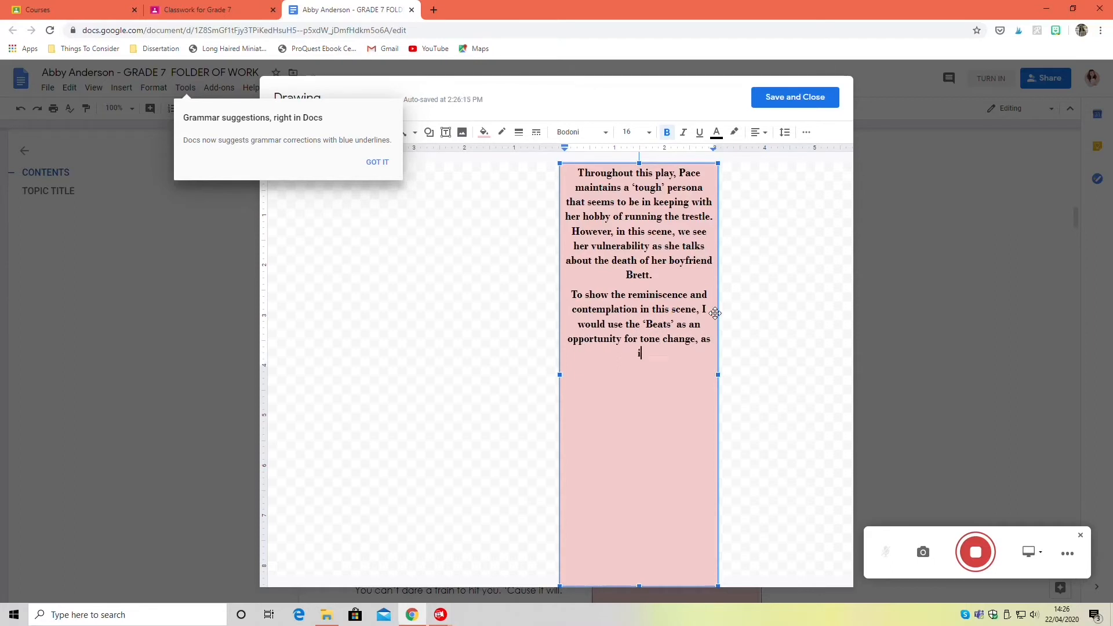
type("f Pace is freshly experiencing the trauma of Brett’s death. For example,")
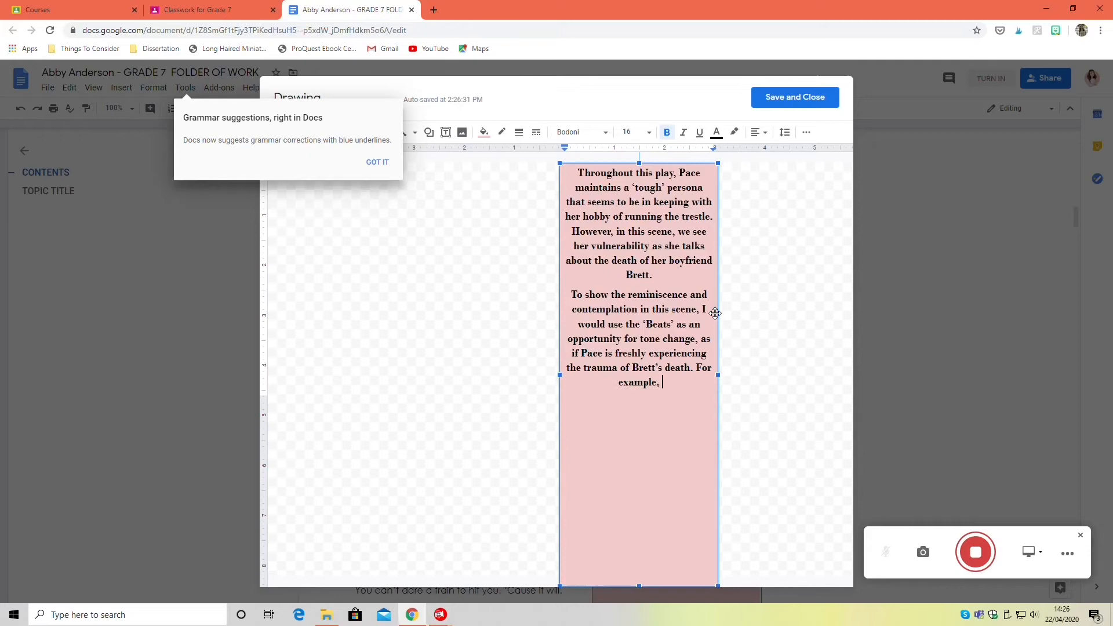
type("'the engine was so close I could smell")
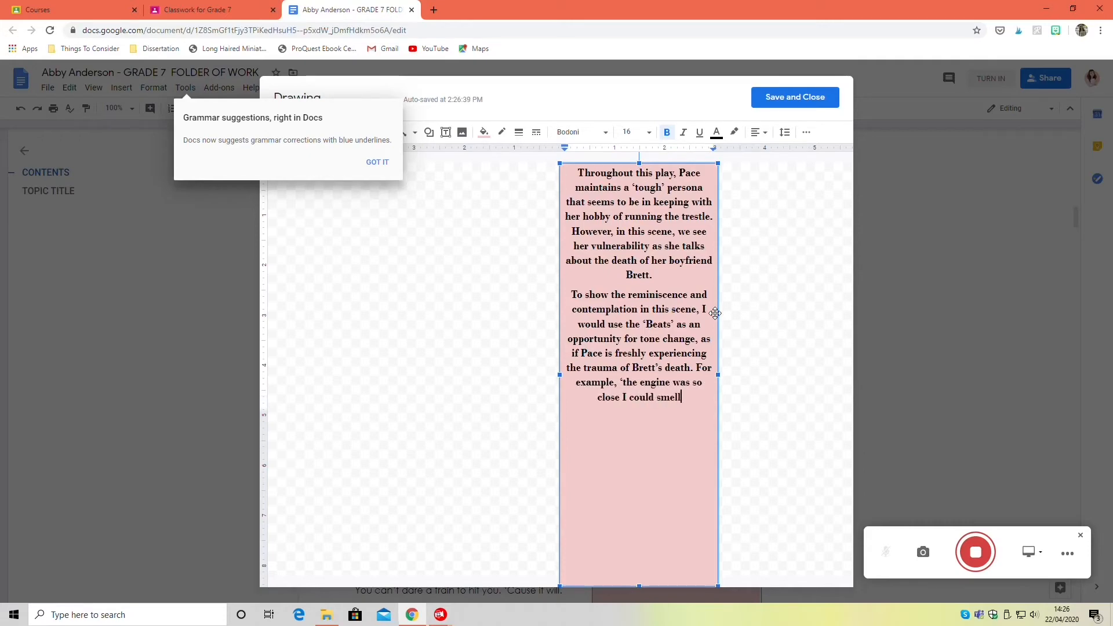
type("her // I thought Brett was")
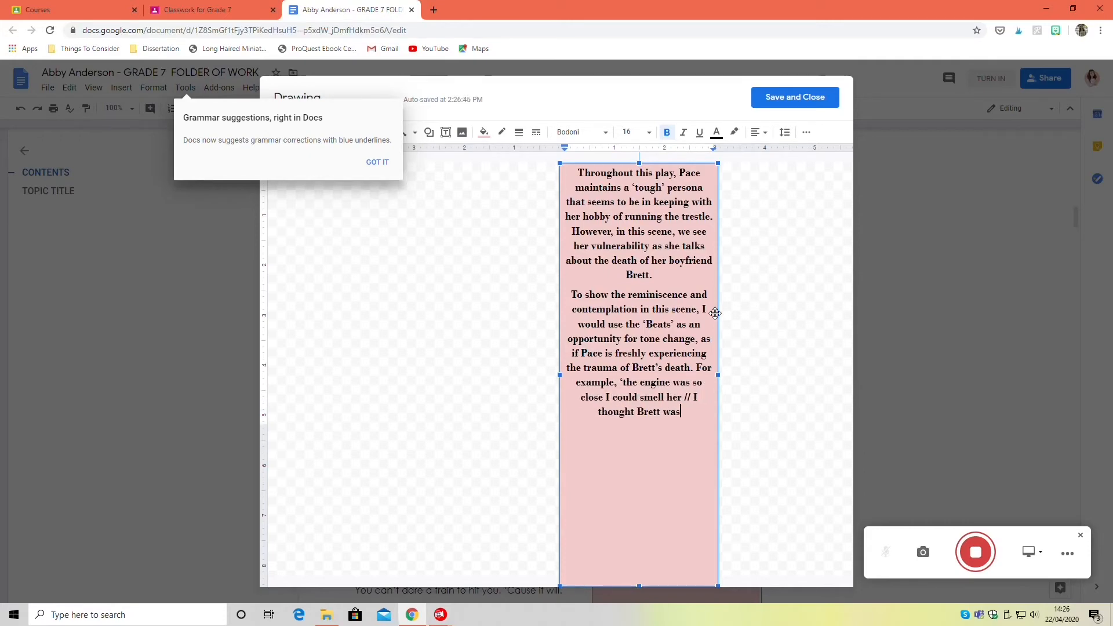
type("'. In the first section,")
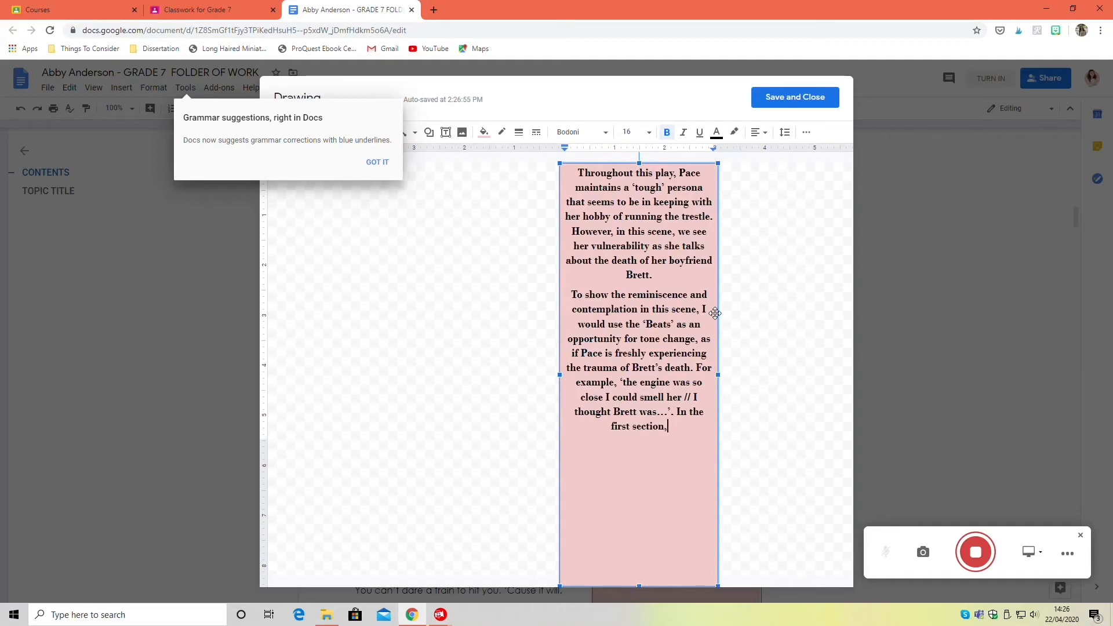
type("of this quote, Pace is caught up in th")
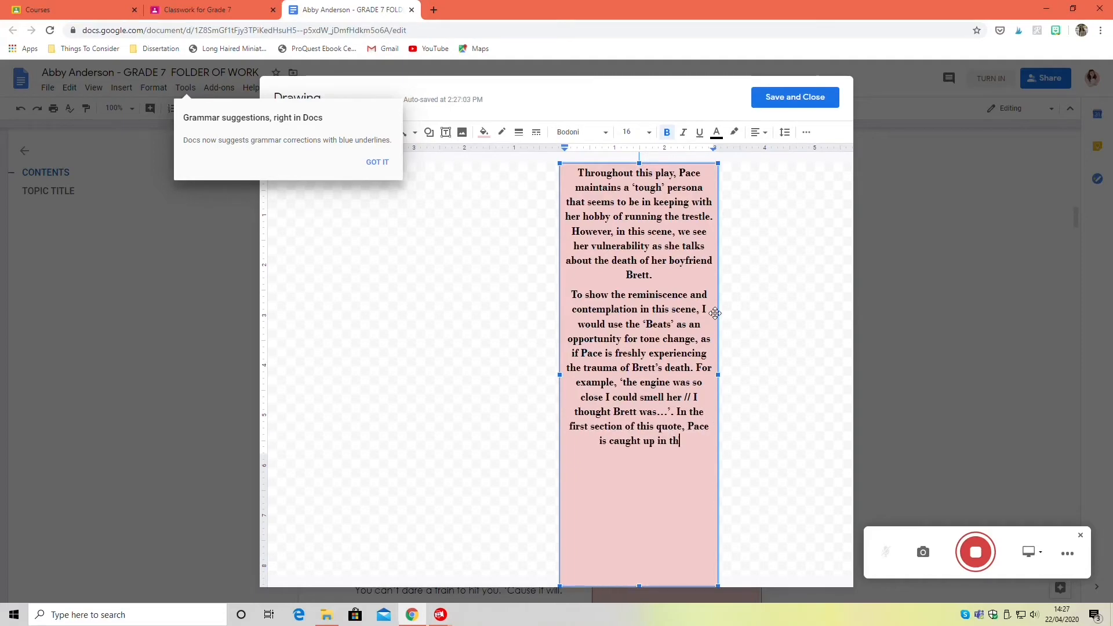
type("e adrenaline and excitement of running th")
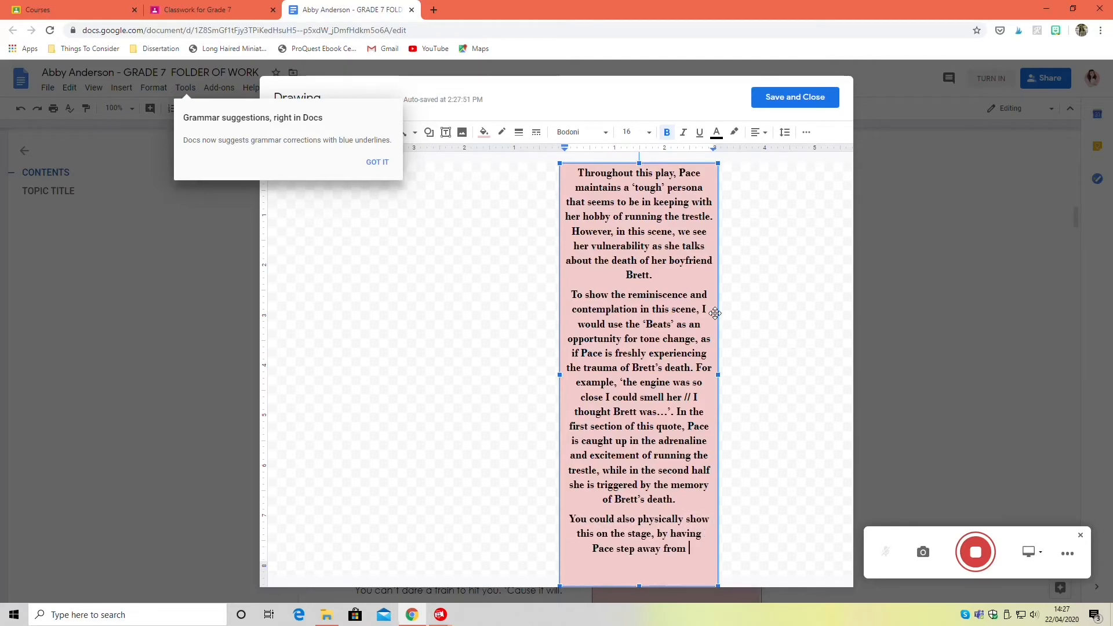
Add the staging paragraph about Dalton beginning 'we had a good start'.
type("Dalton when she begins 'we had a good start. Me and Brett.")
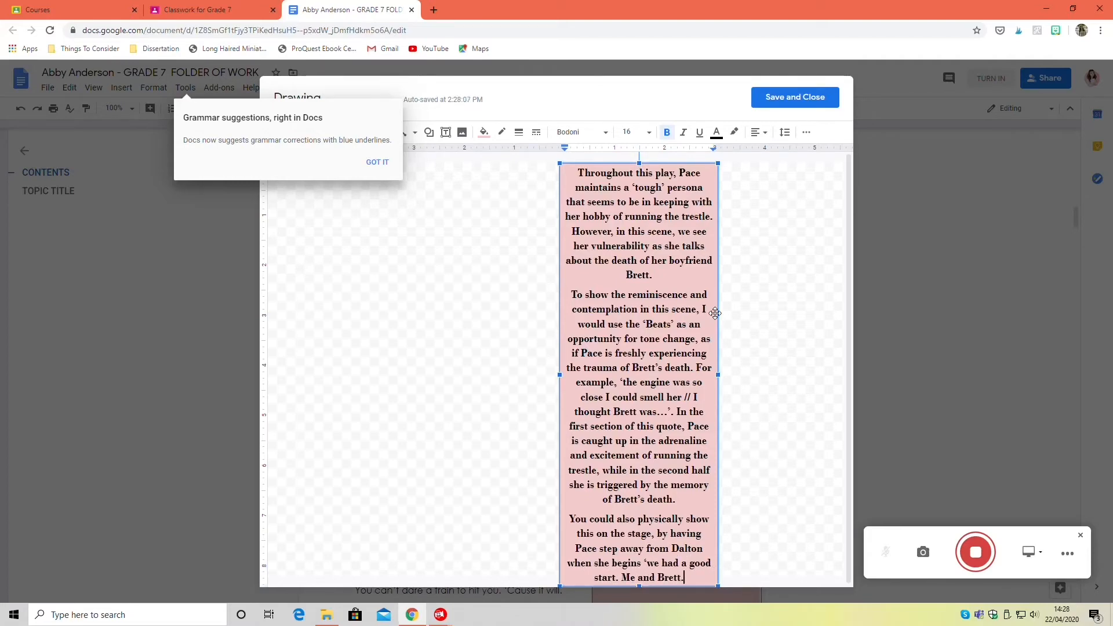
type("showing that the character has forgotten who")
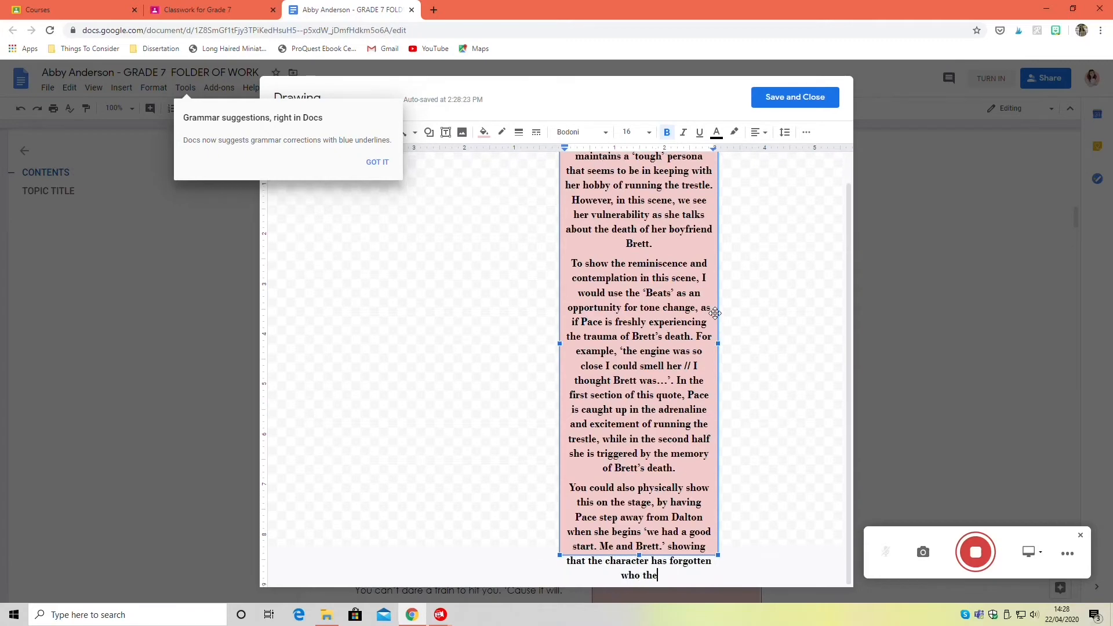
type("they're taking to and allowing")
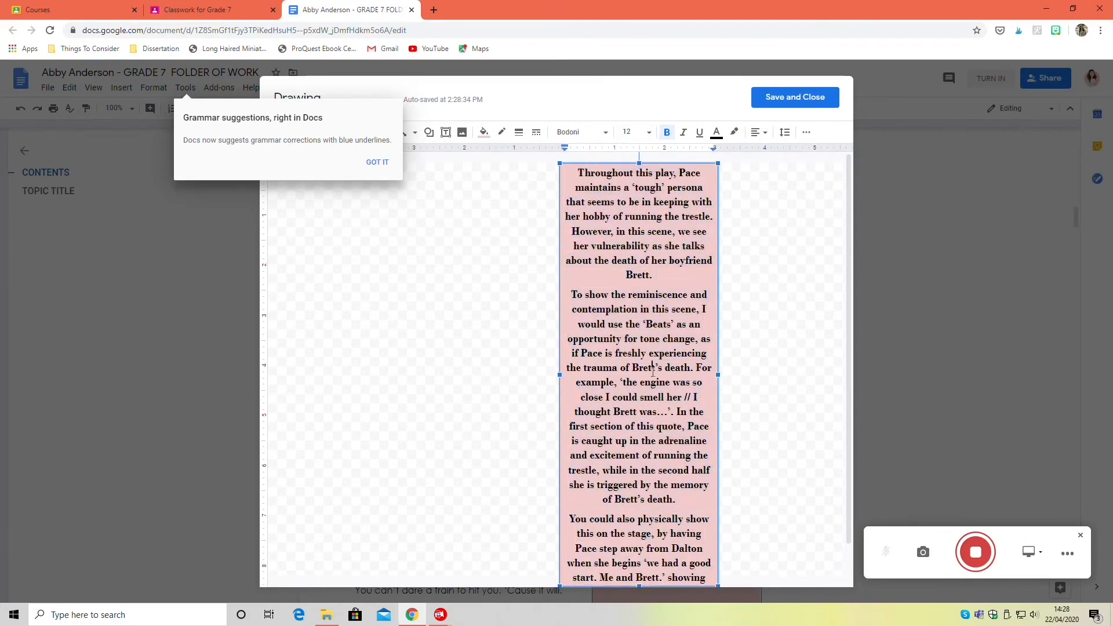
left_click(646, 133)
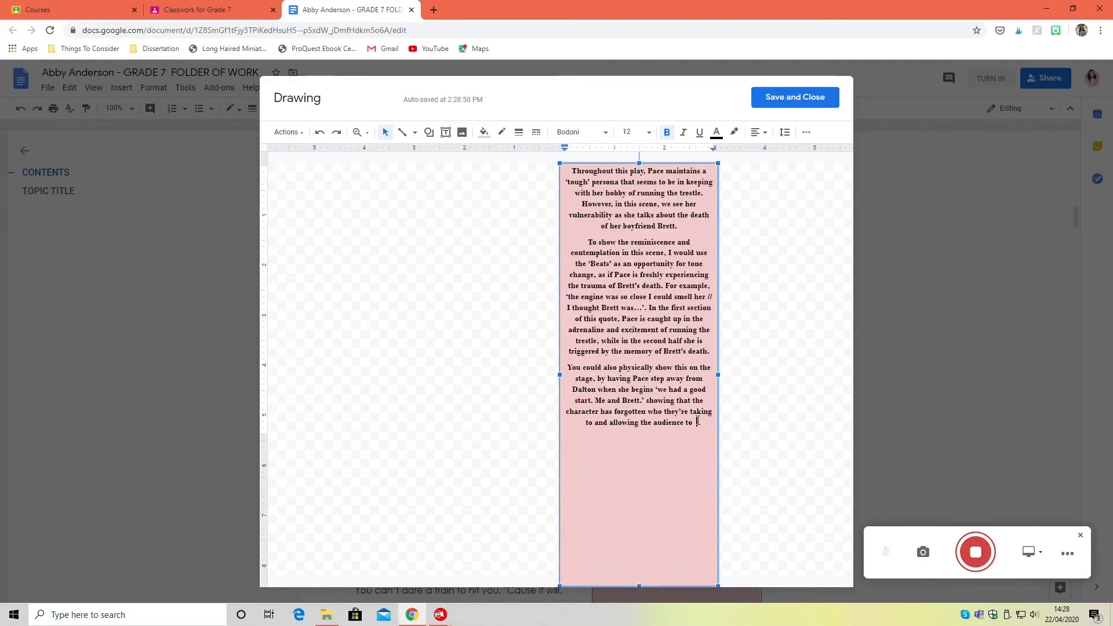
type("get lost in the memory wit")
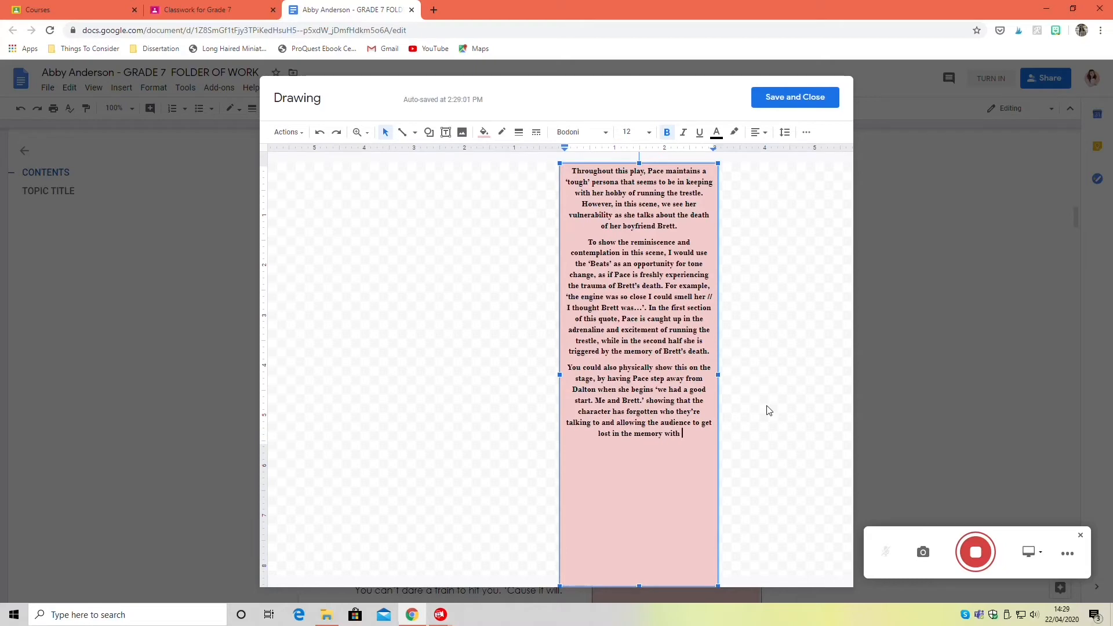
type("her.")
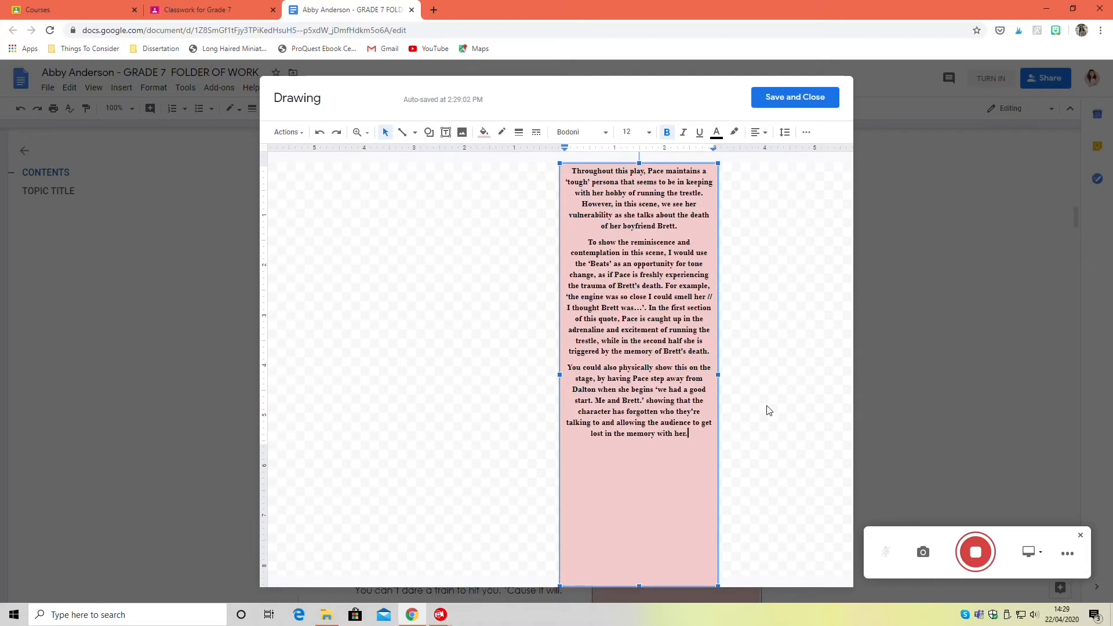
Add the paragraph on emphasising 'knife', 'breathless' and the train sounds, then save the drawing.
type("To")
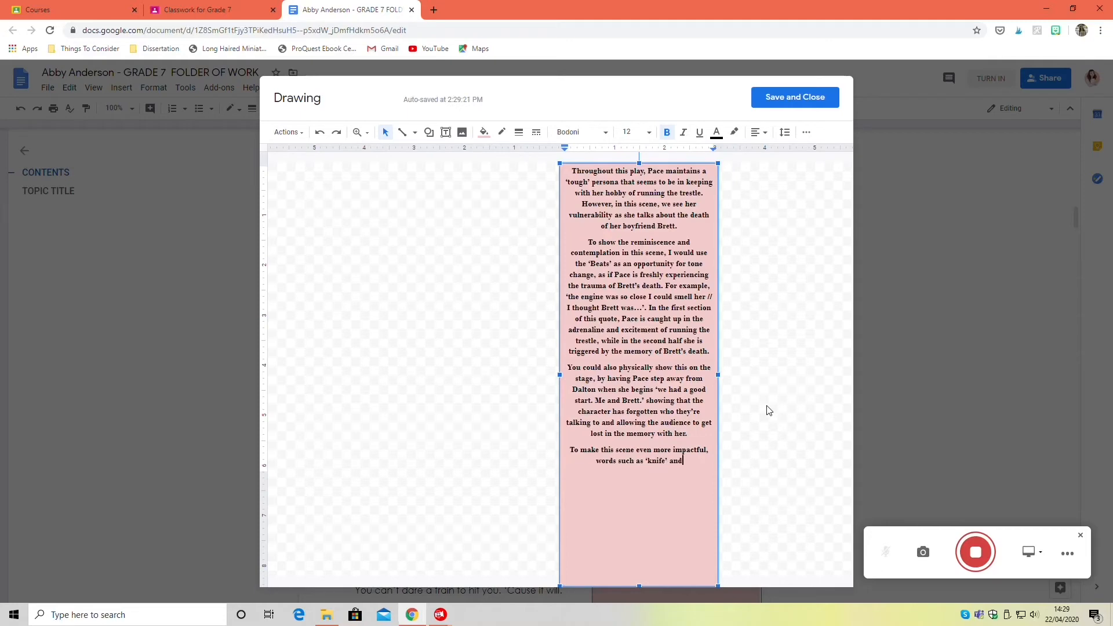
type("'breathless' can b")
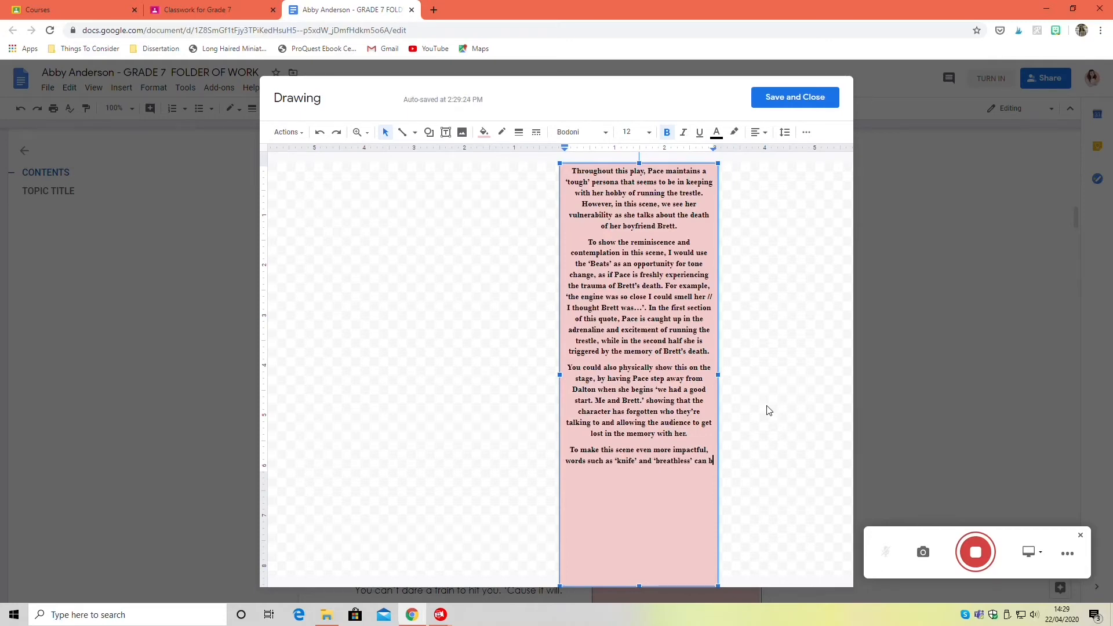
type("be emphasised. In ‘knife’ the consonant ‘f’ sound")
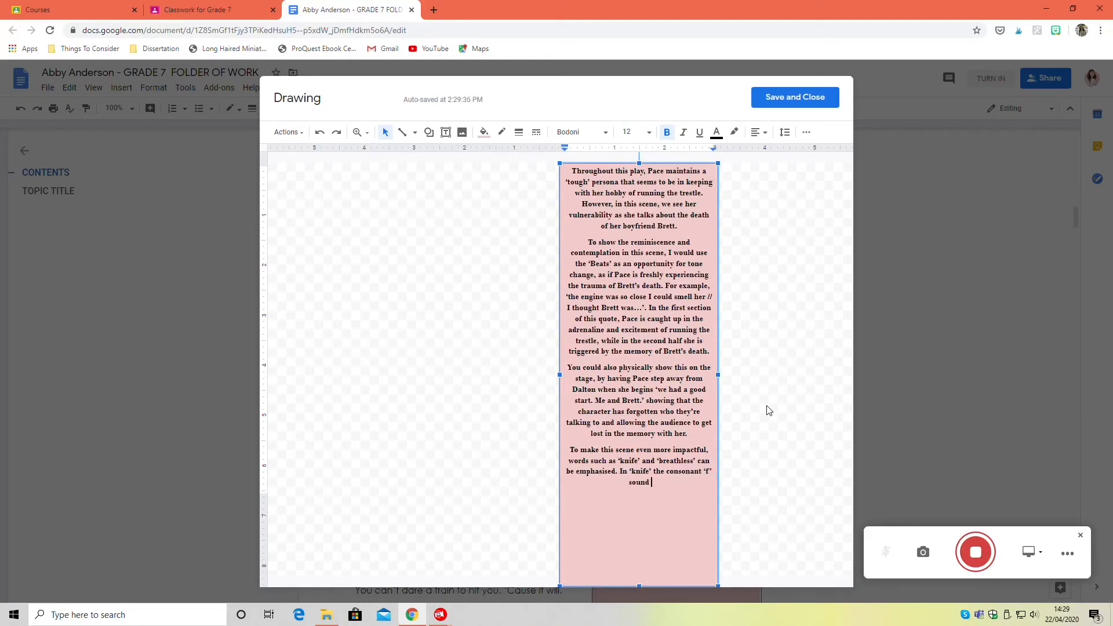
type("could be exa")
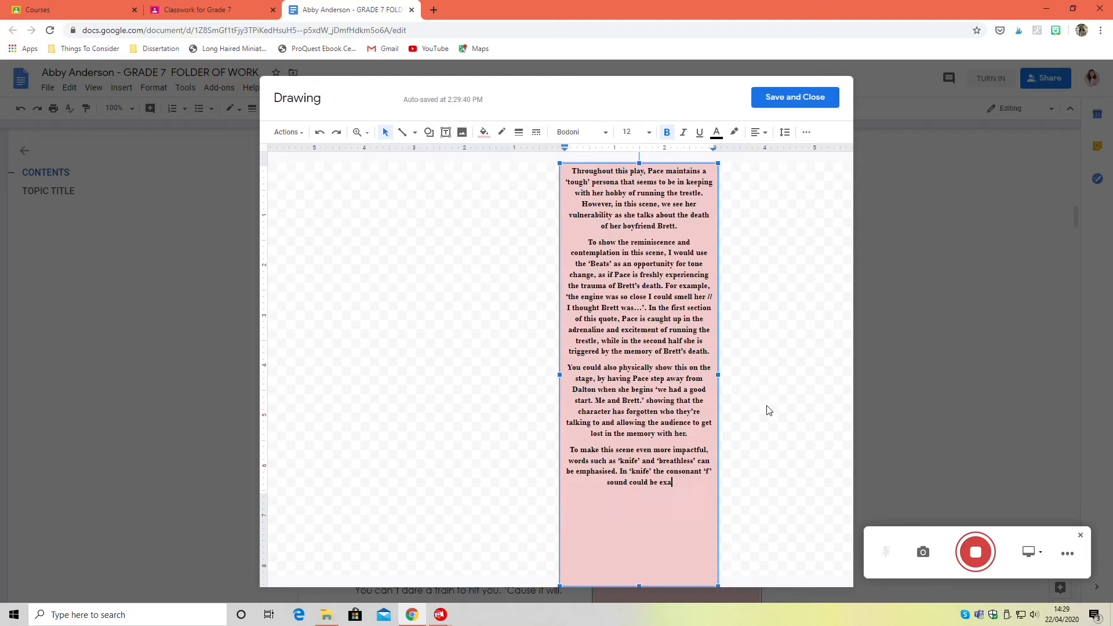
type("ggerated to mimick the slicing action")
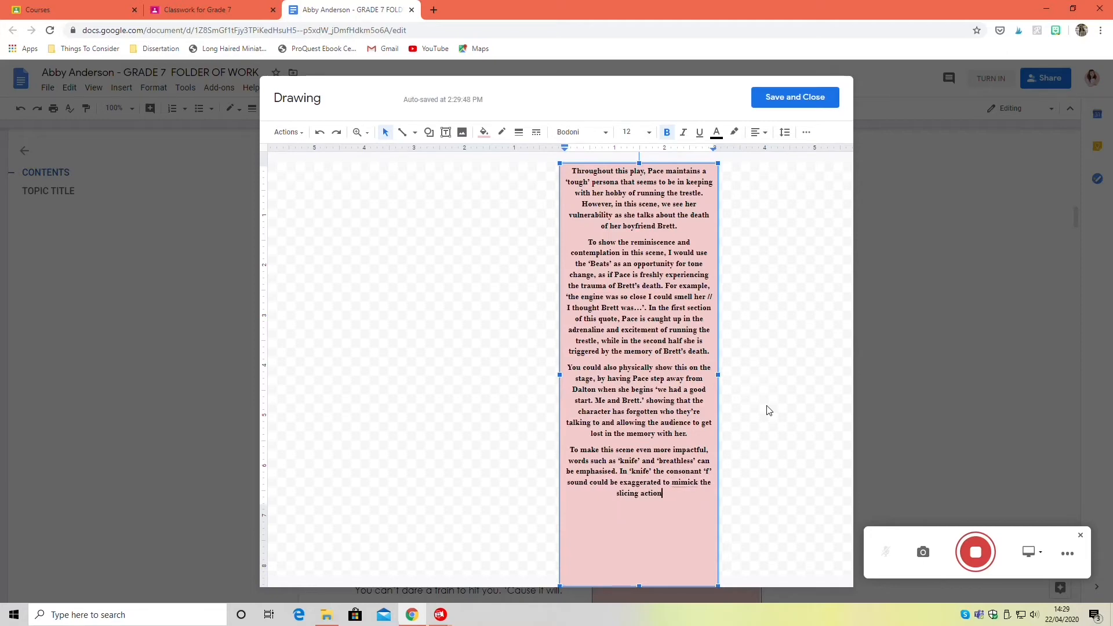
type("of the")
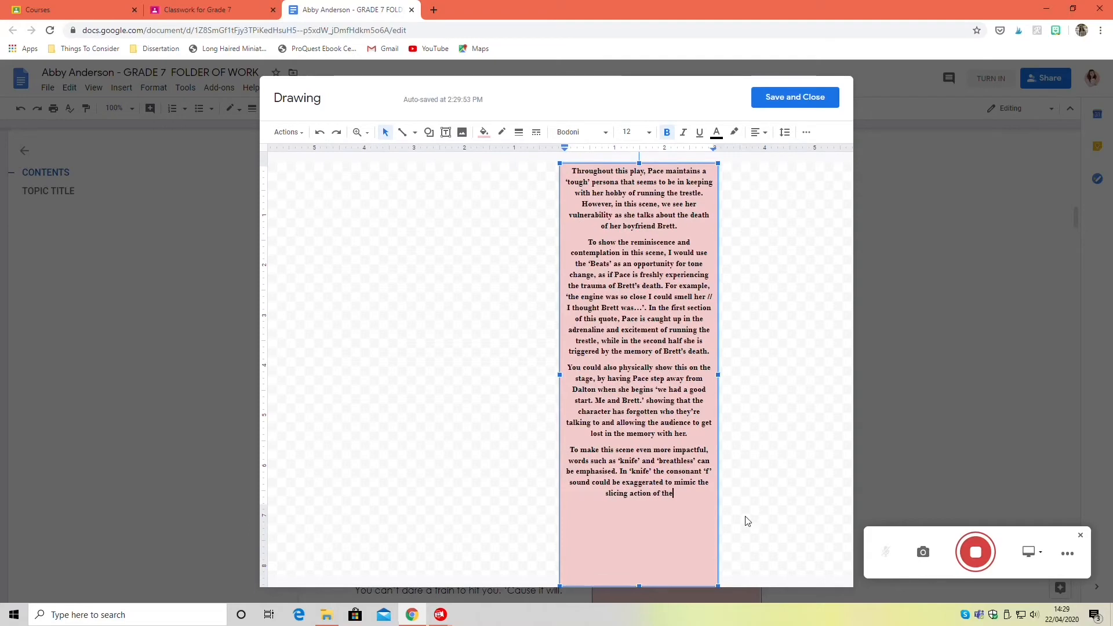
type("train")
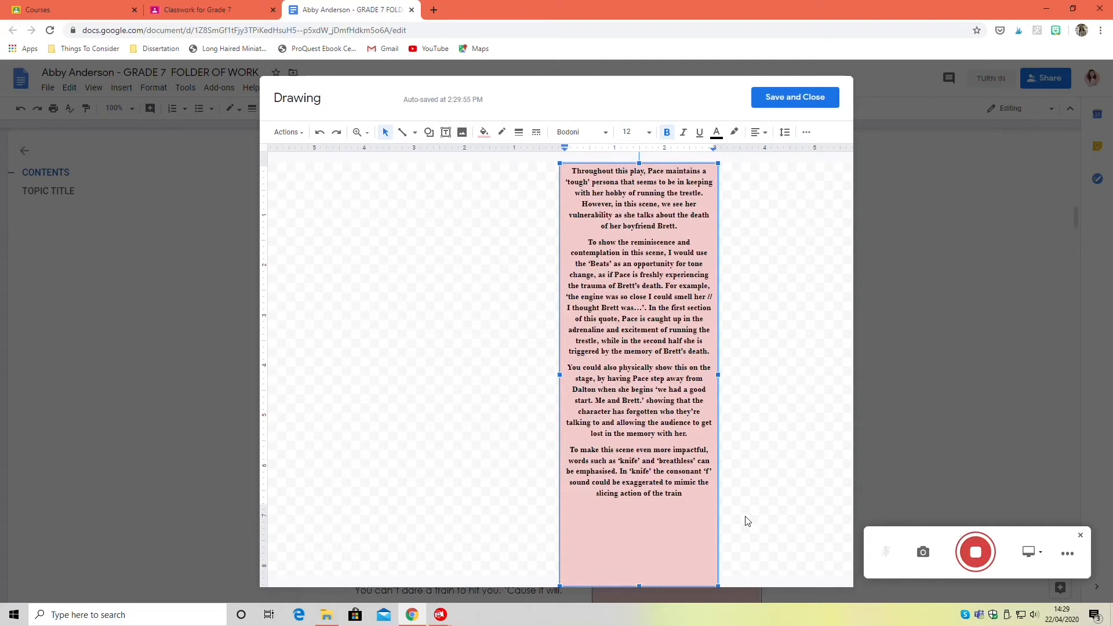
type(", foreboding what is t")
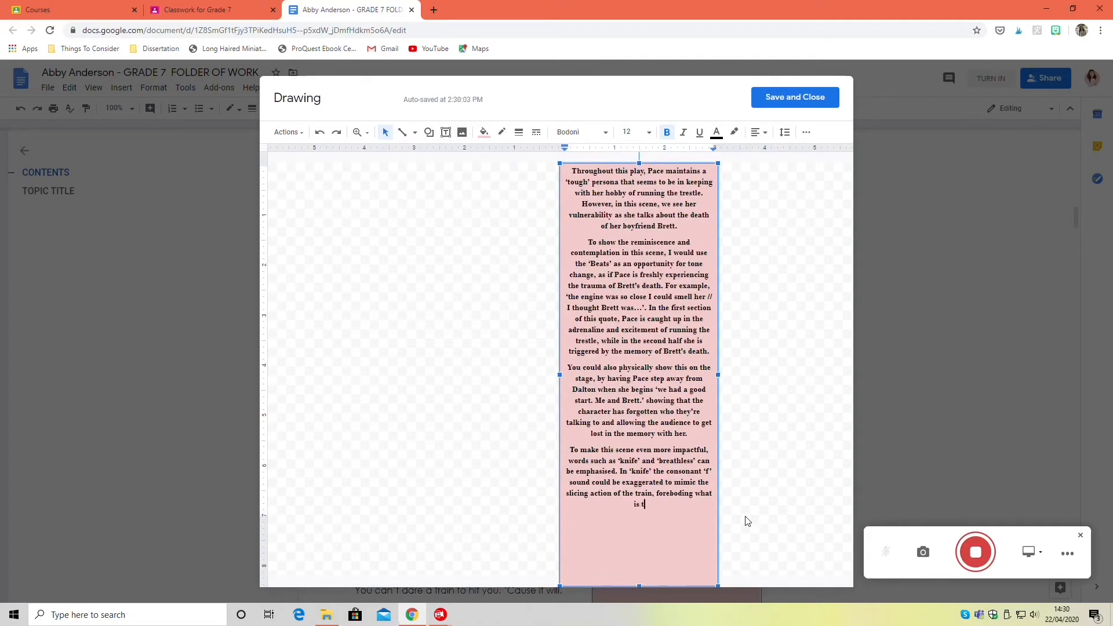
type("oreshadowing what is to come. Meanwhile, the sus l ‘th’ and")
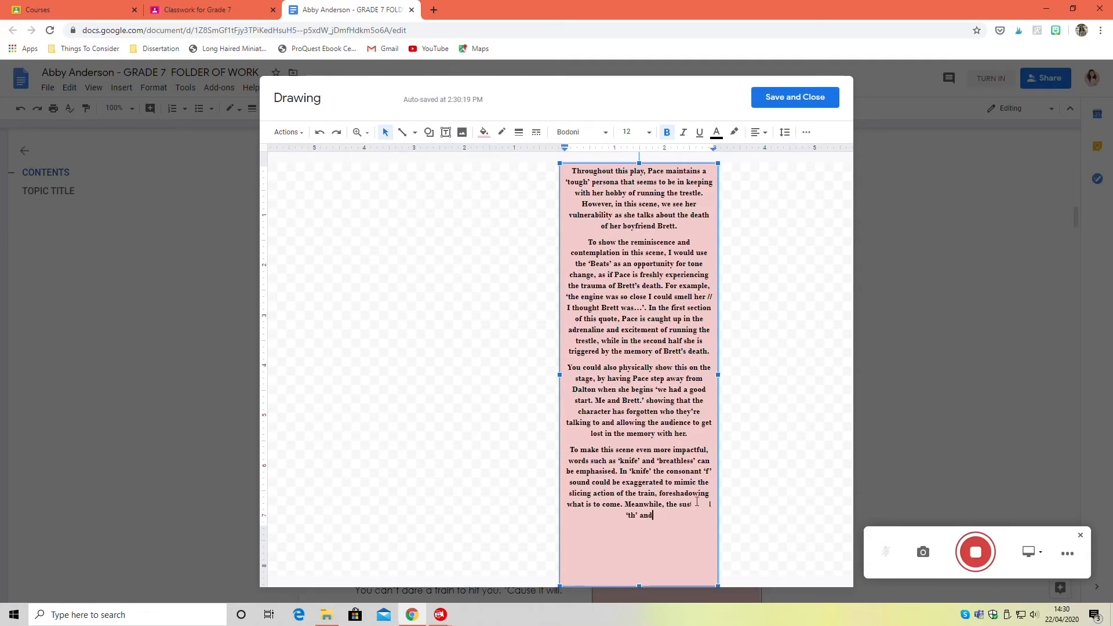
type("sounds in 'breathless’ are almost onomatopoeic, creat")
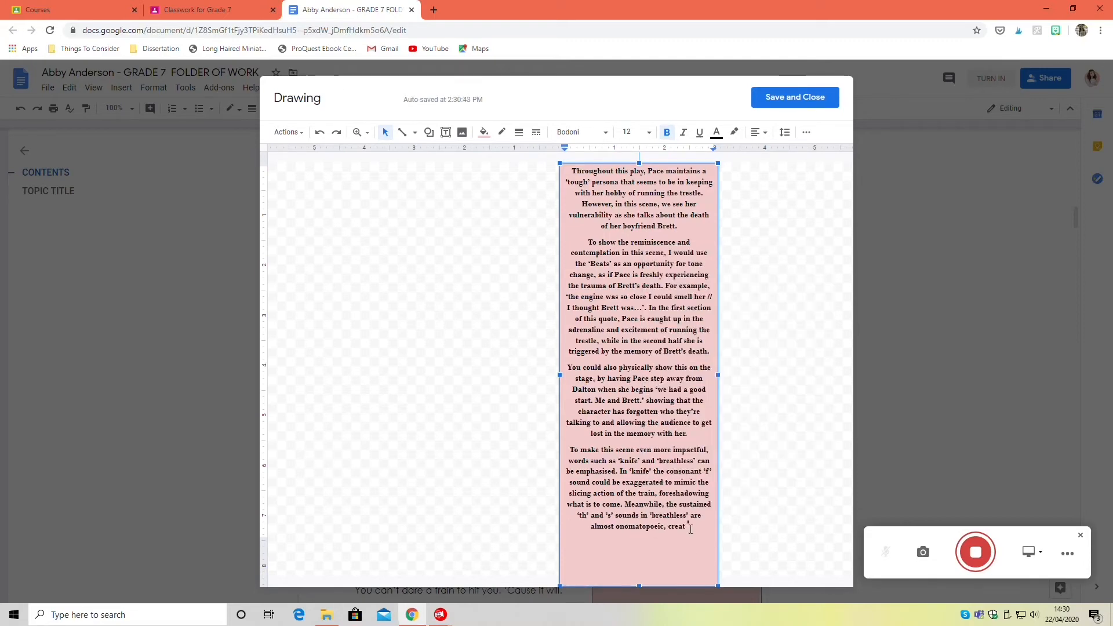
type("ing breathlessness to the section.")
left_click(639, 215)
type(" near the end of Act O")
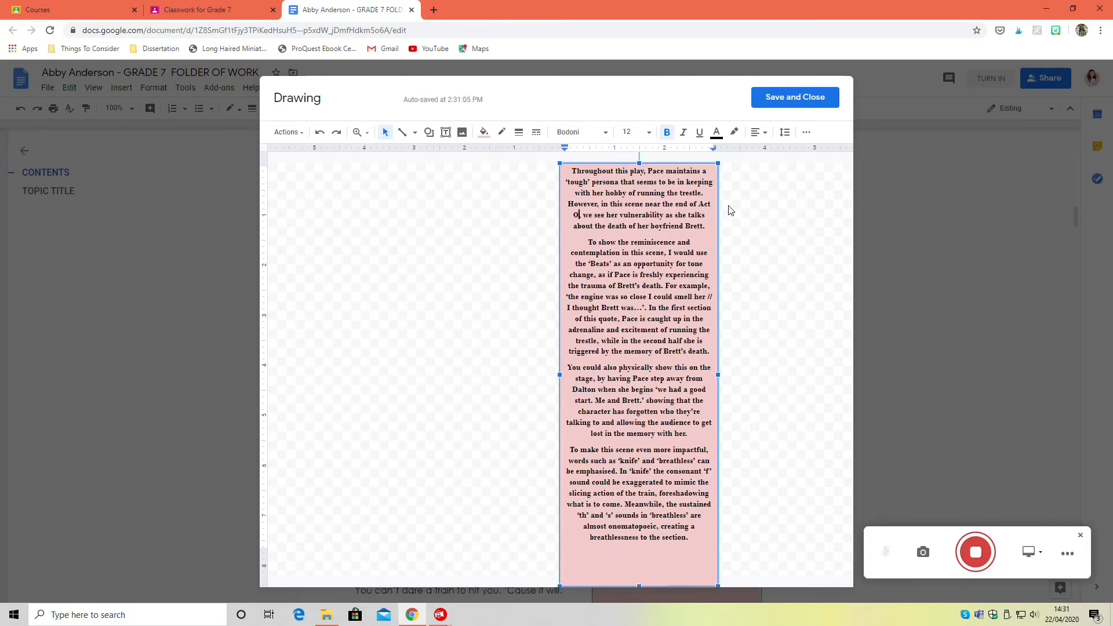
type("ne,")
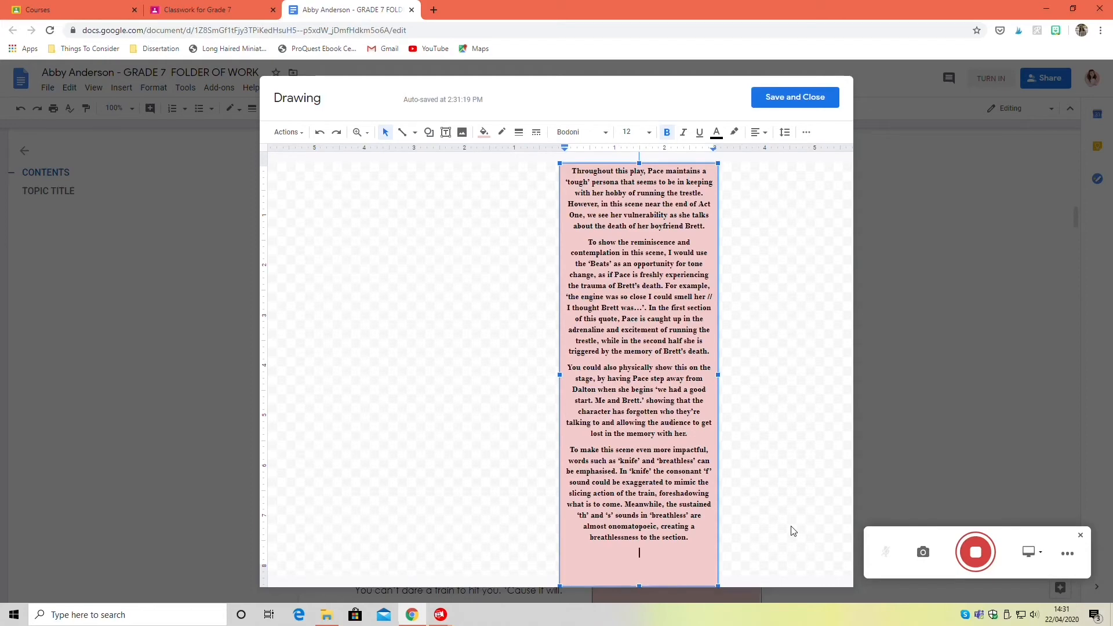
left_click(794, 97)
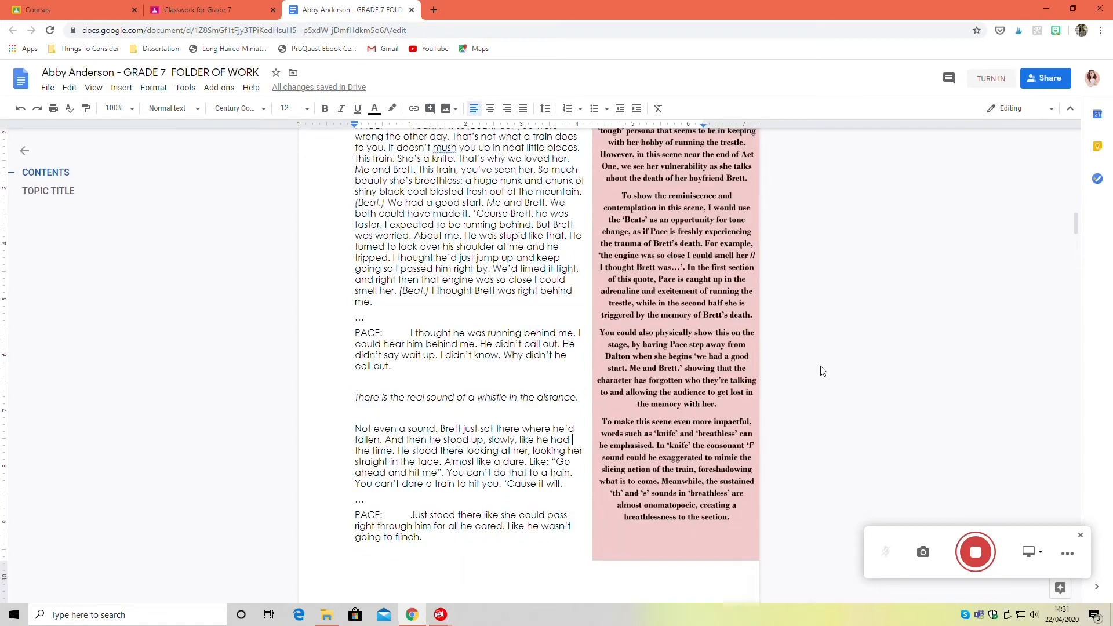
Scroll down to page 3, the next extract page with its placeholder title.
scroll("down", 3)
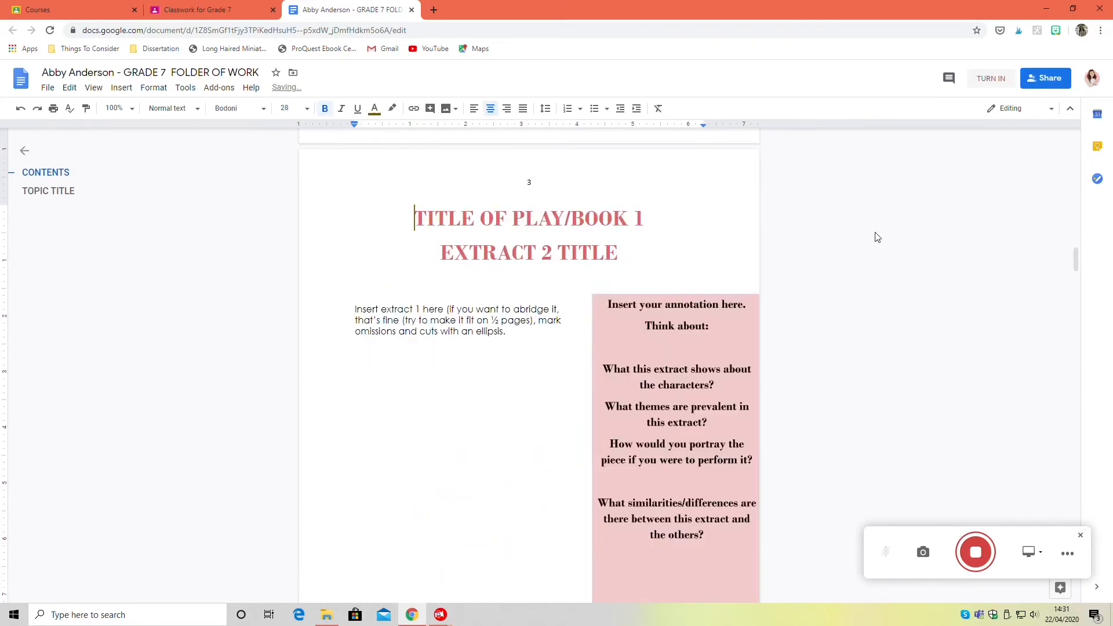
scroll("down", 3)
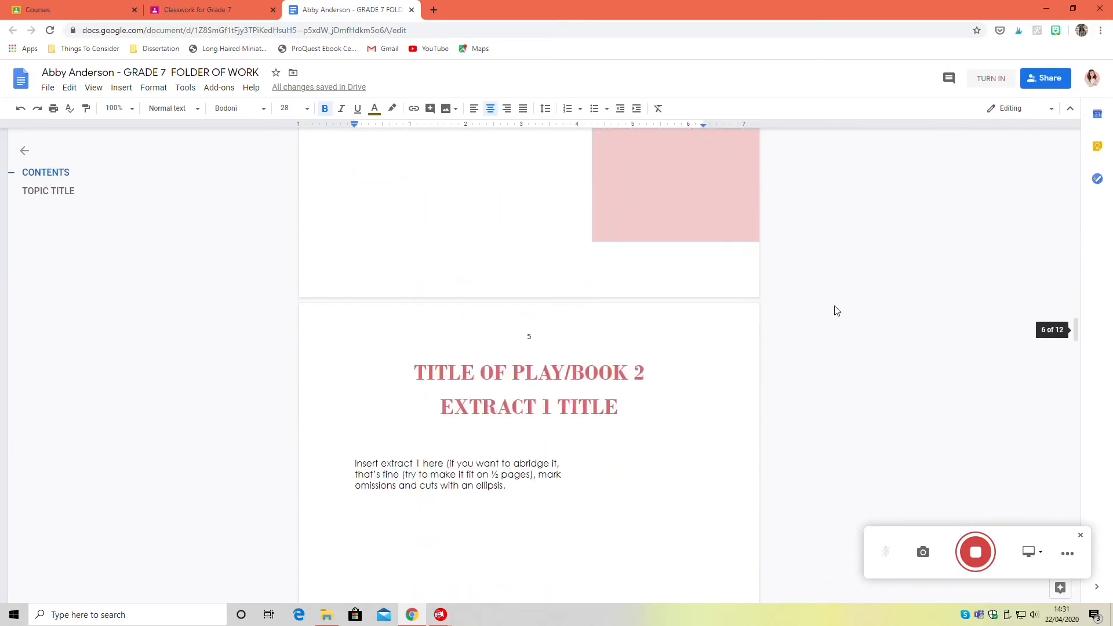
scroll("down", 3)
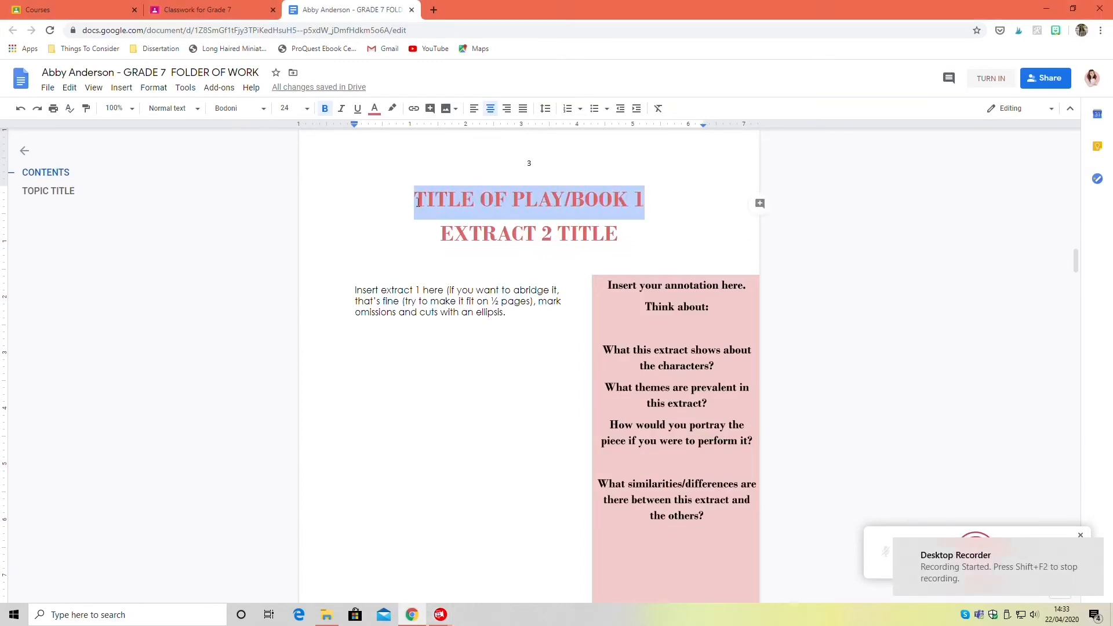
Type THE IMPORTANCE OF BEING EARNEST as the page 3 play title.
type("THE IM")
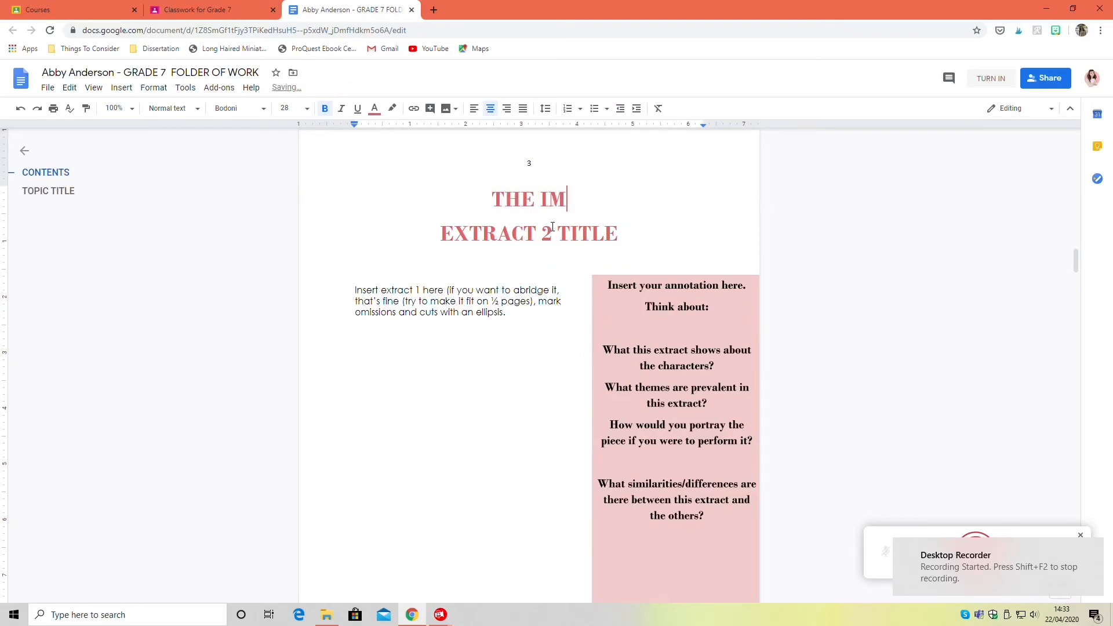
type("PORTANCE OF B")
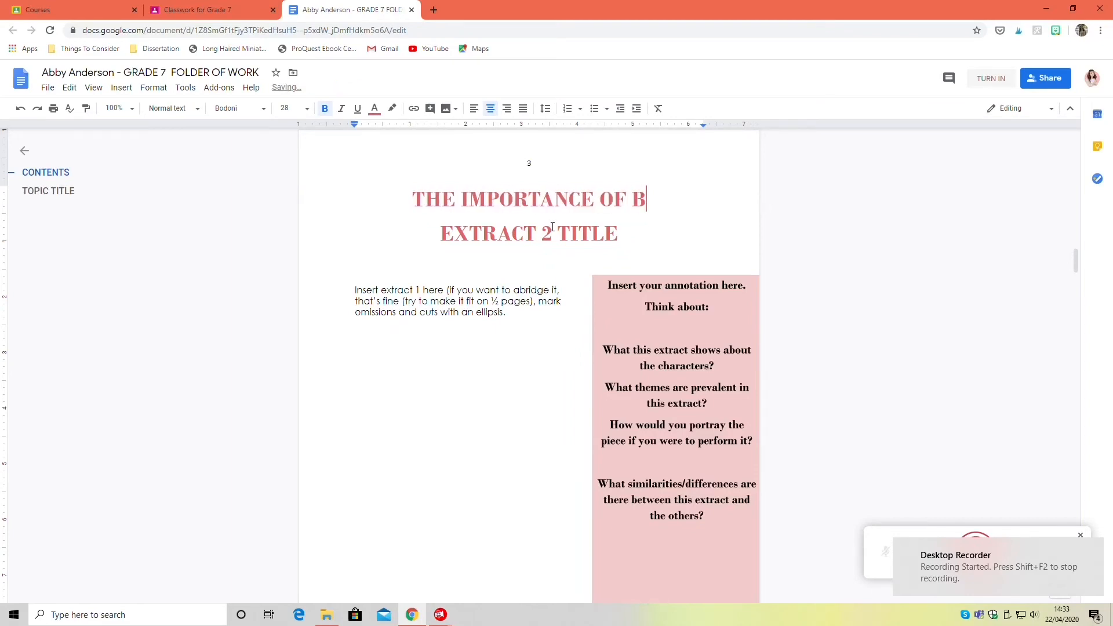
type("EING EARNEST")
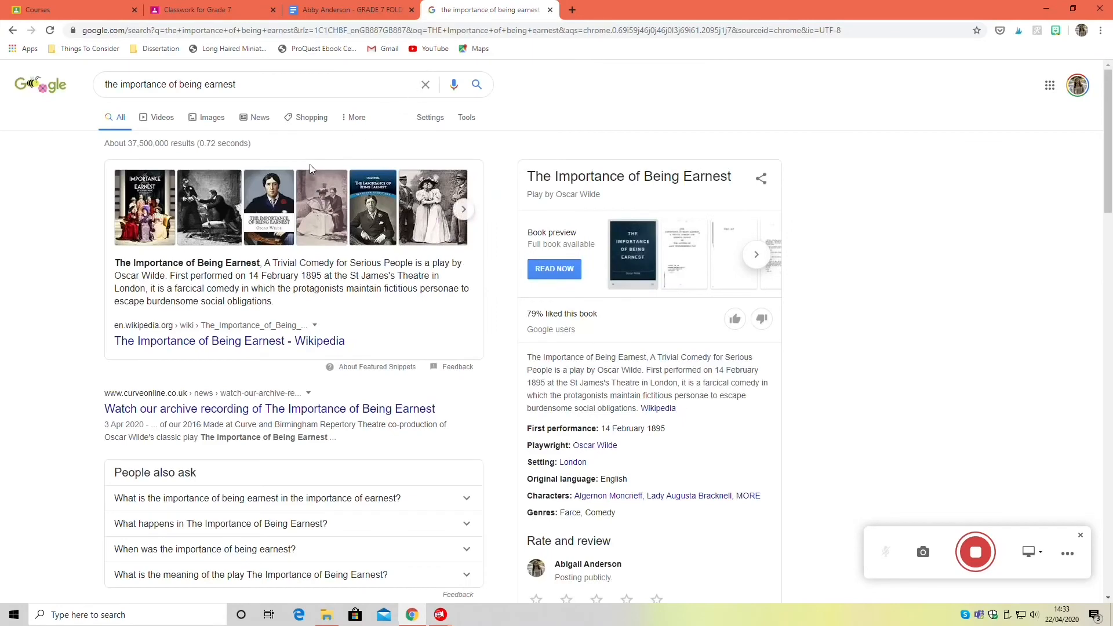
Open The Importance of Being Earnest full text on Project Gutenberg.
scroll("down", 3)
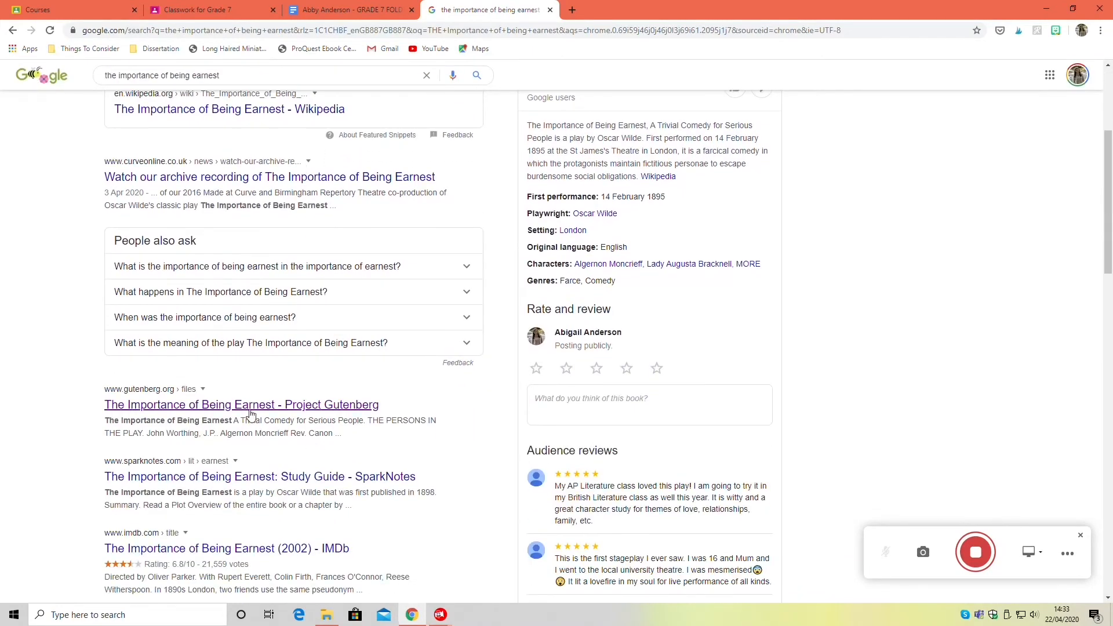
left_click(241, 404)
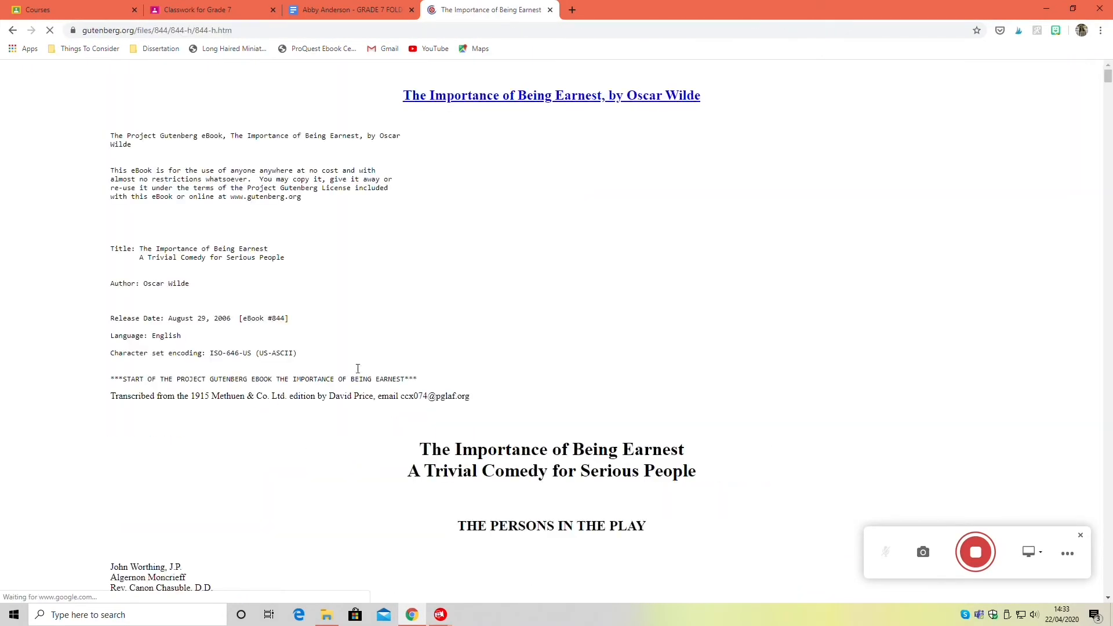
scroll("down", 3)
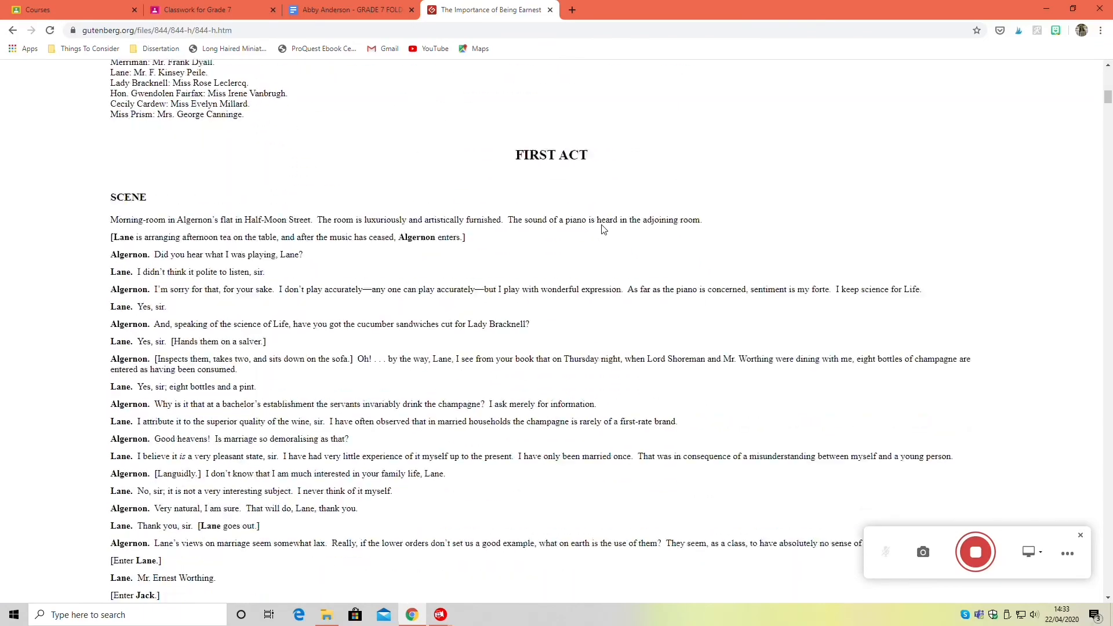
scroll("down", 3)
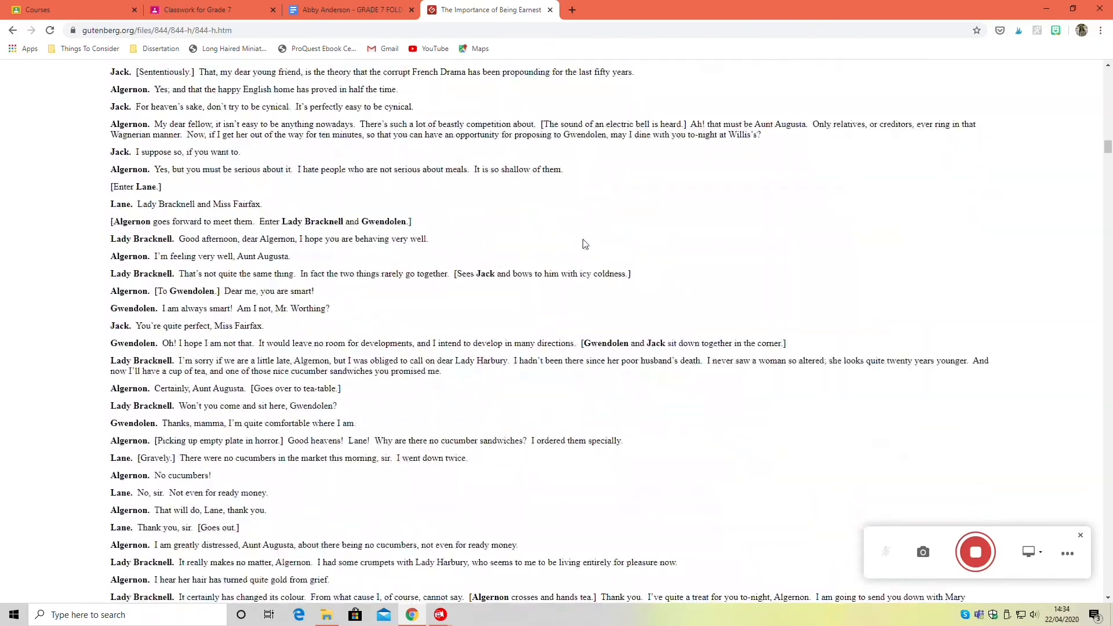
scroll("down", 3)
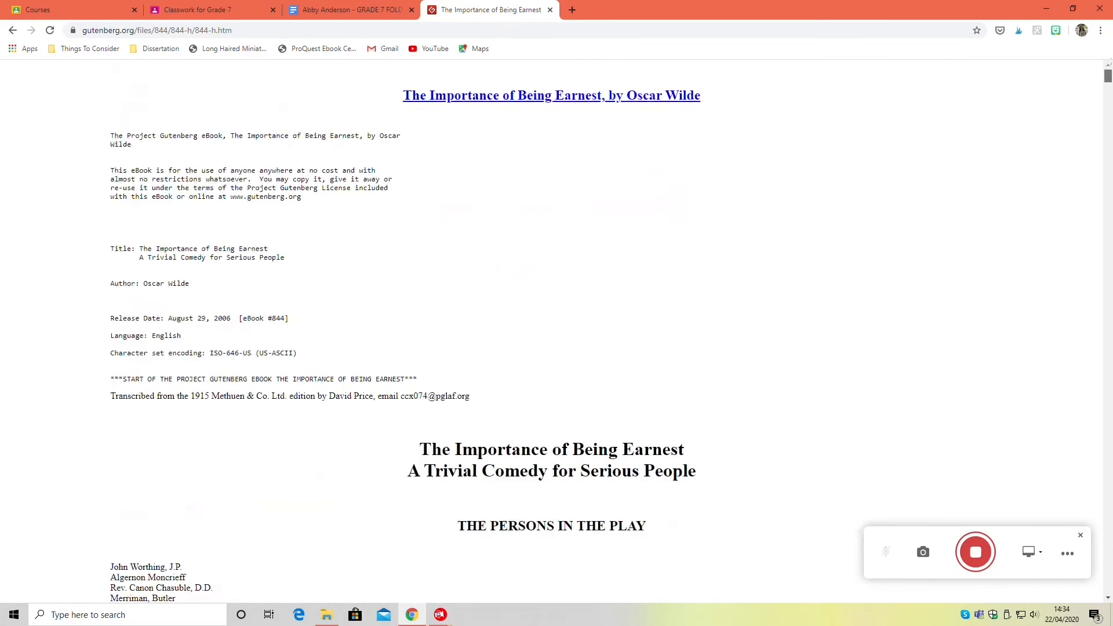
Search the ebook for 'I FELL' to locate the Cecily and Algernon engagement dialogue.
key("ctrl+f")
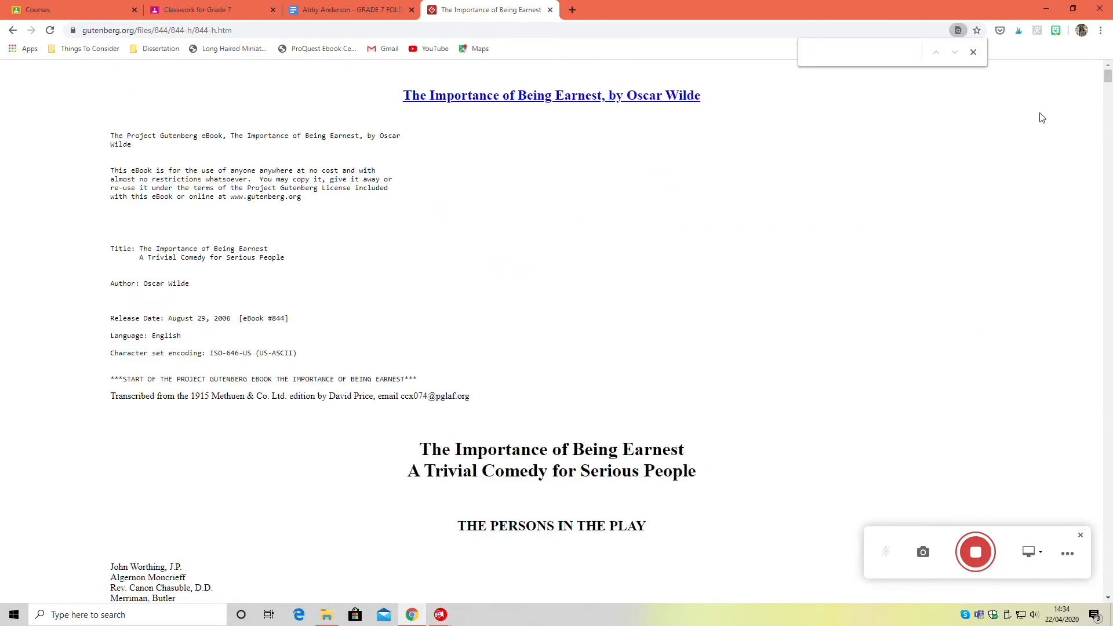
type("I FELL")
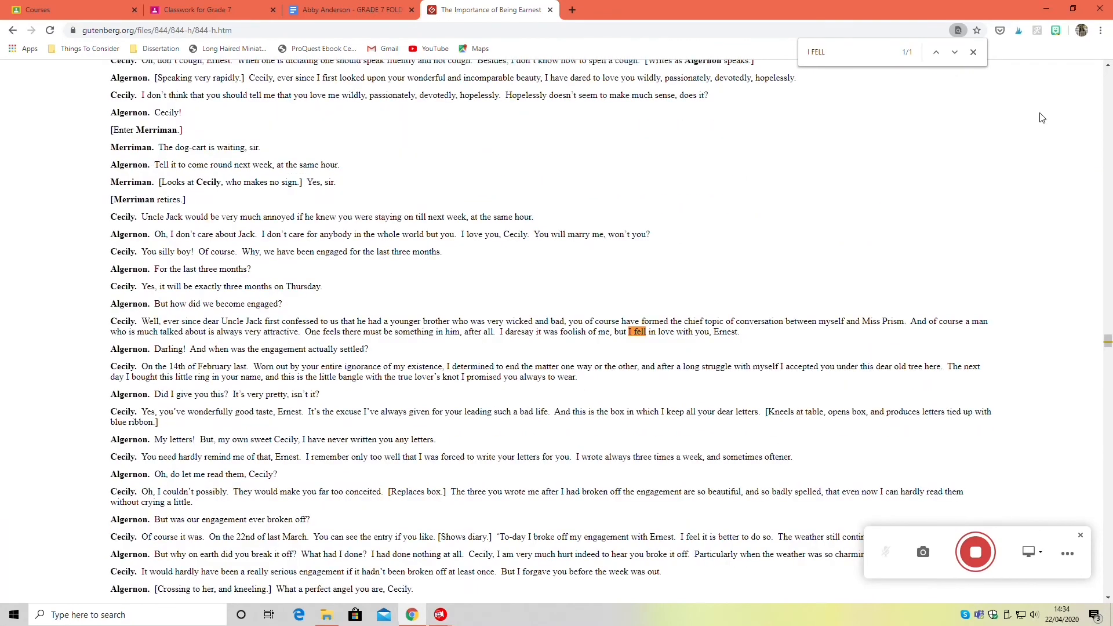
scroll("down", 3)
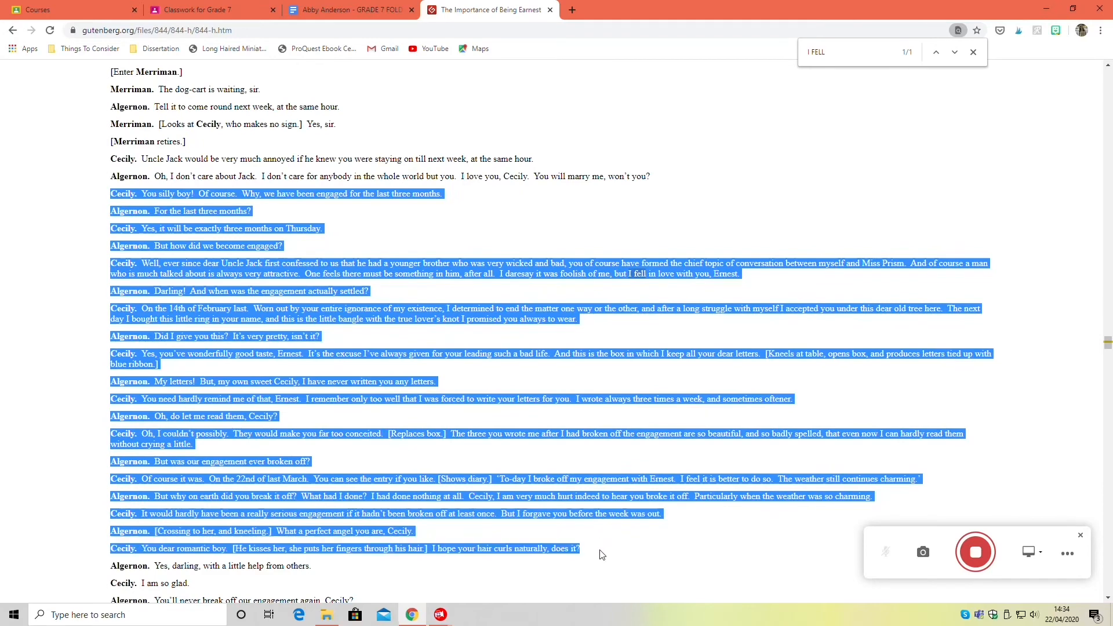
scroll("down", 3)
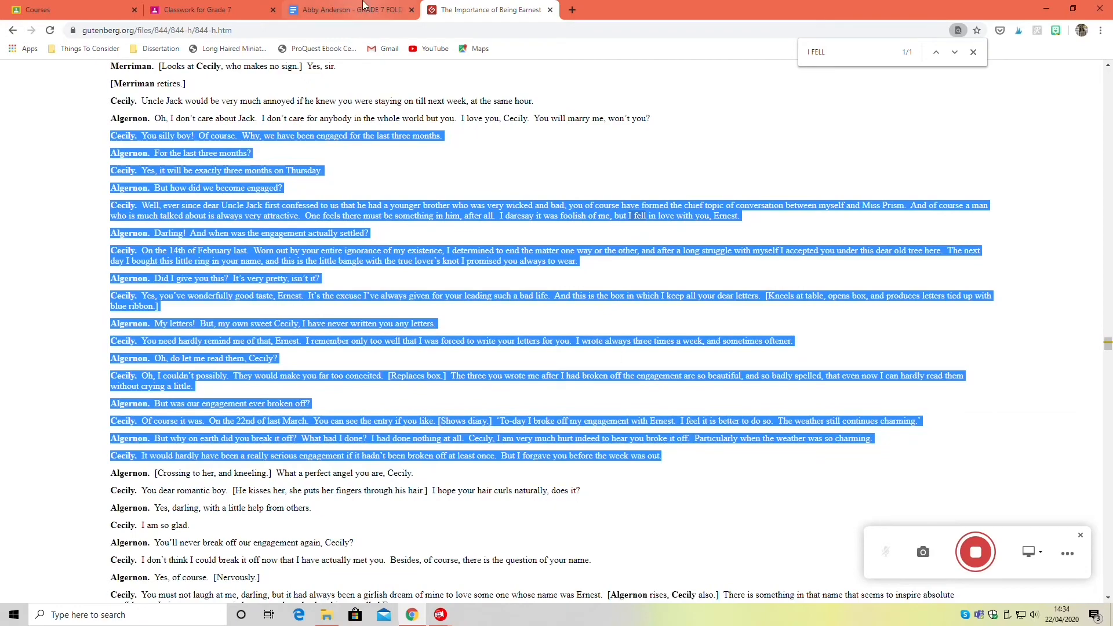
Return to the portfolio document and set the pasted extract to font size 10.
left_click(348, 9)
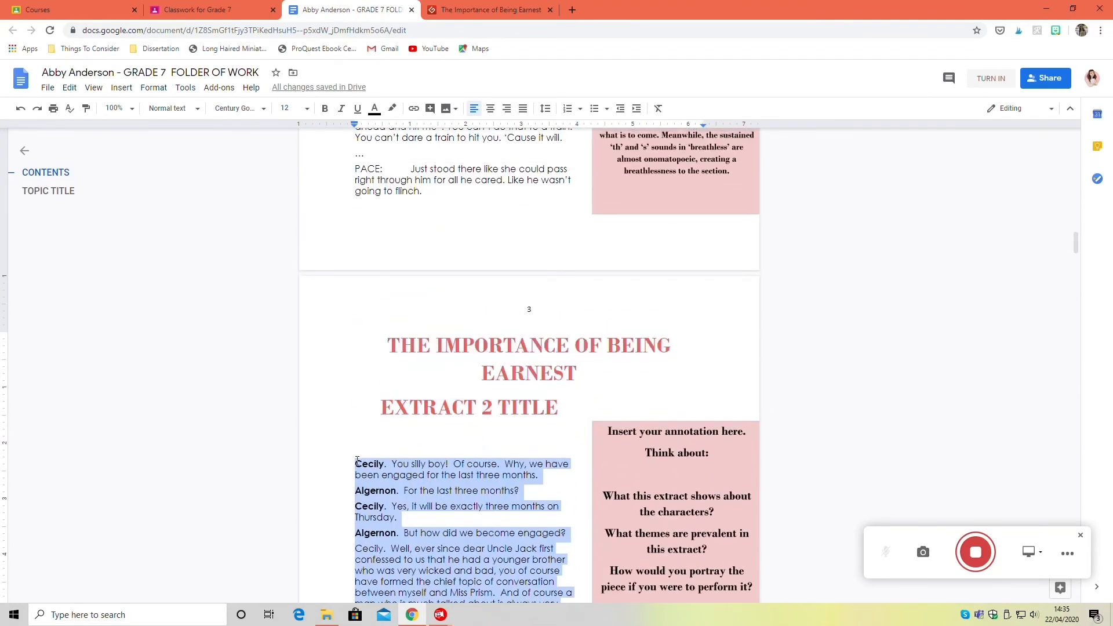
left_click(307, 107)
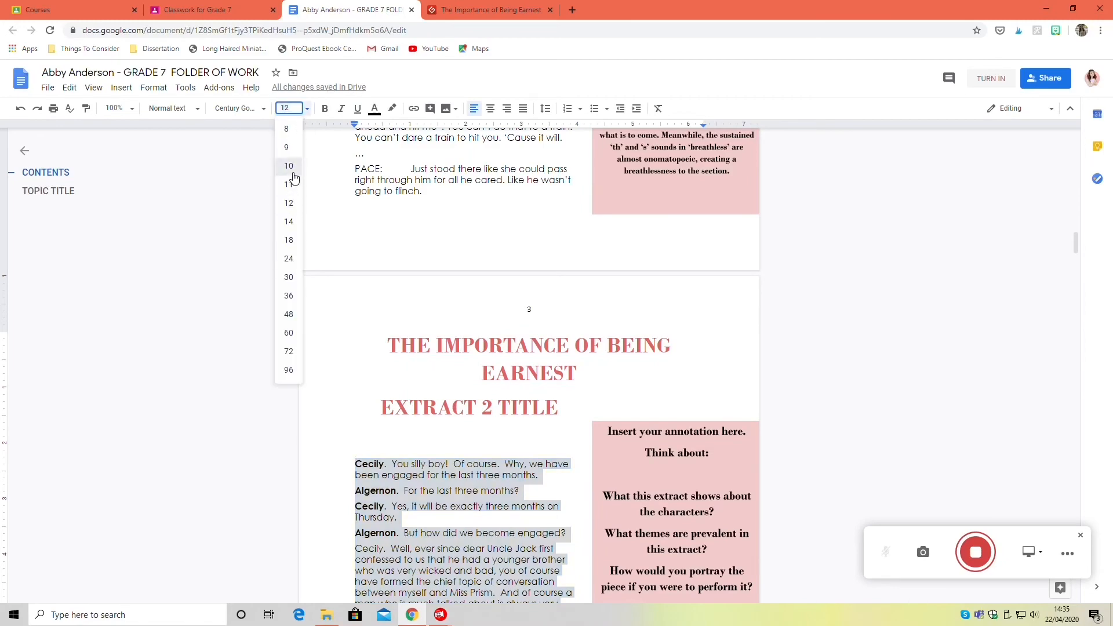
left_click(288, 165)
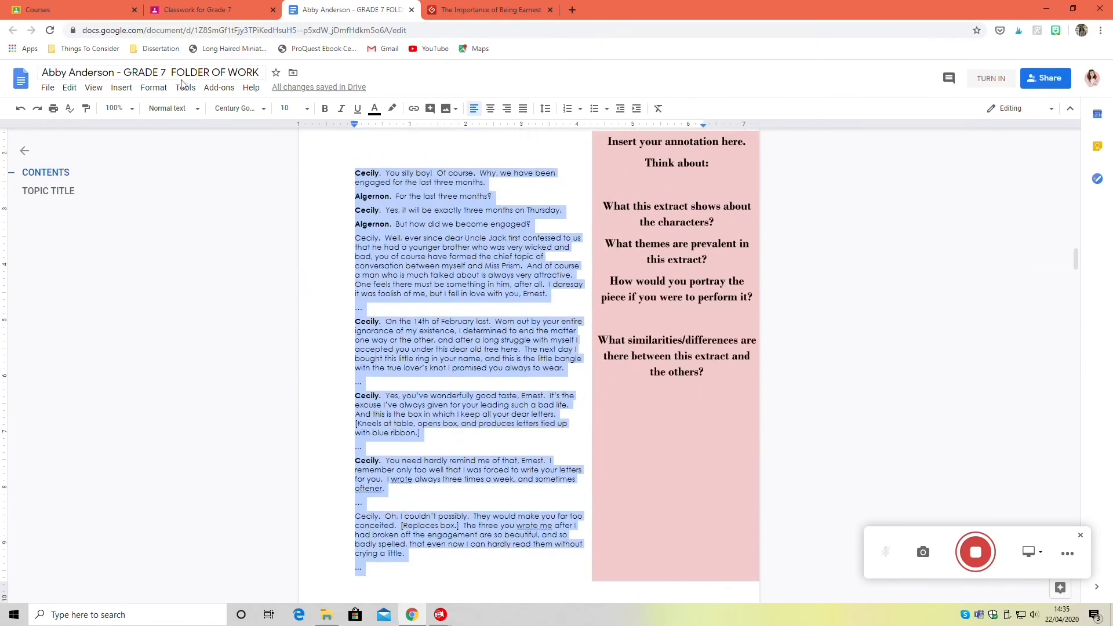
Adjust the extract's line spacing and select speaker names like Cecily for formatting.
left_click(154, 87)
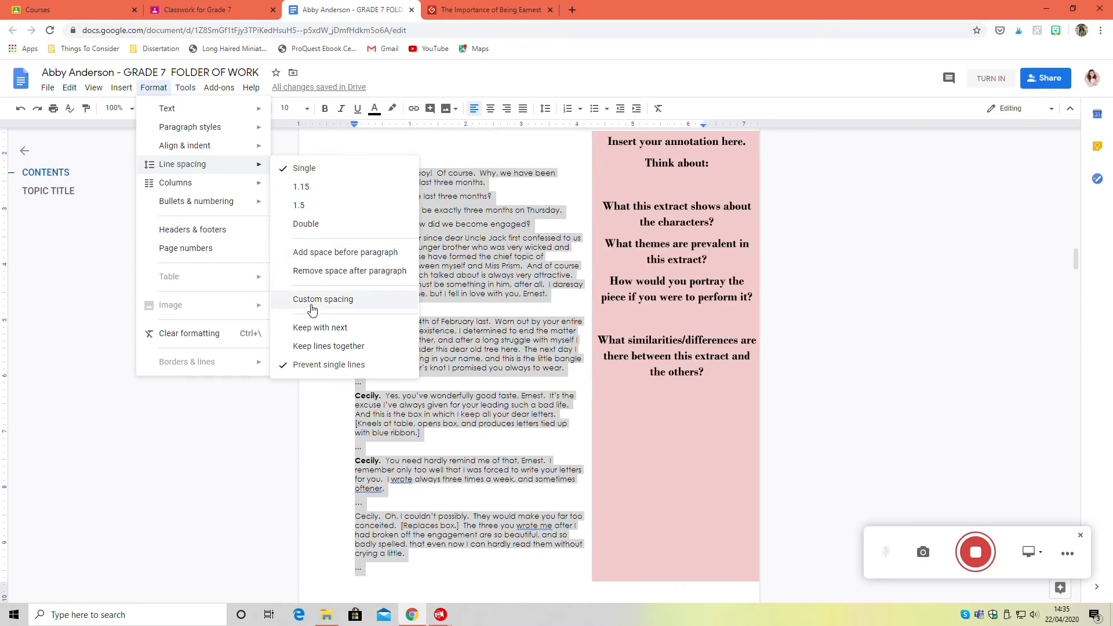
left_click(323, 299)
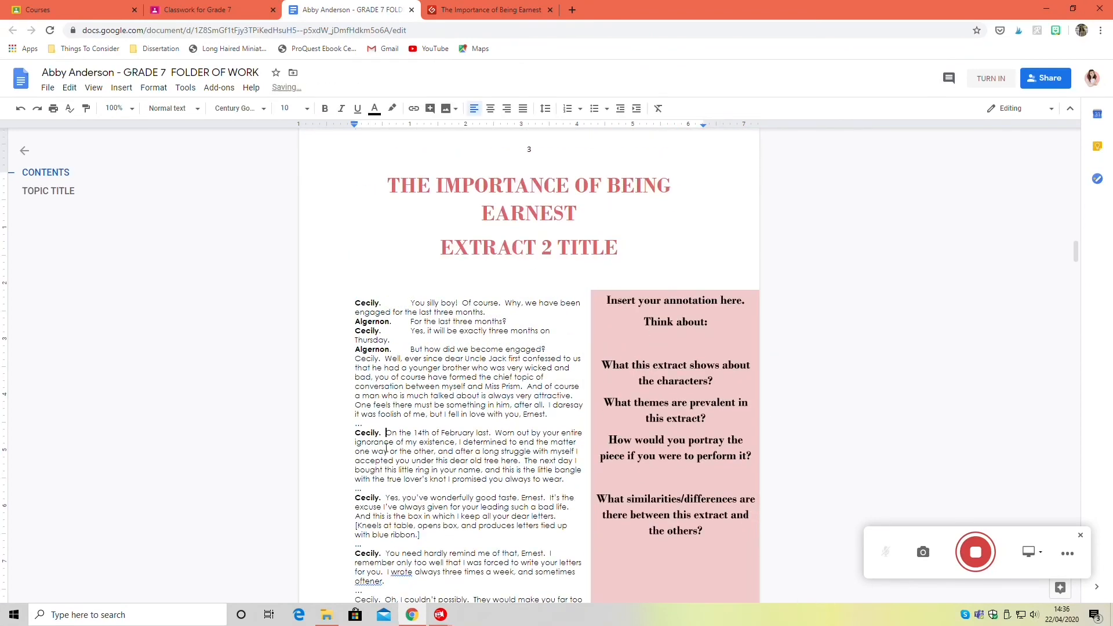
scroll("down", 3)
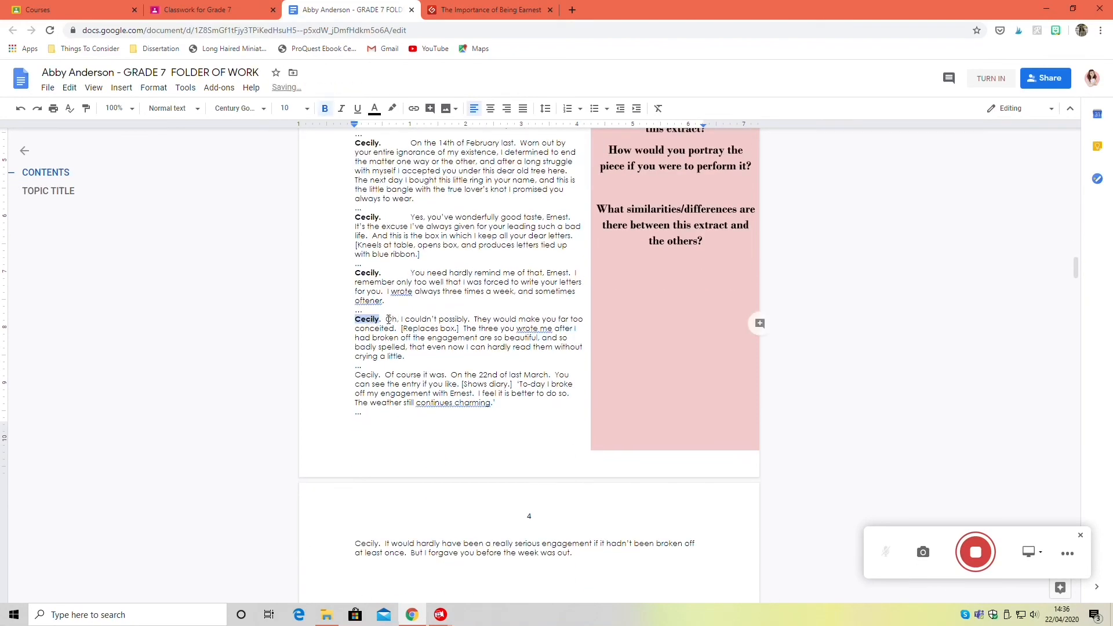
left_click_drag(377, 337, 434, 355)
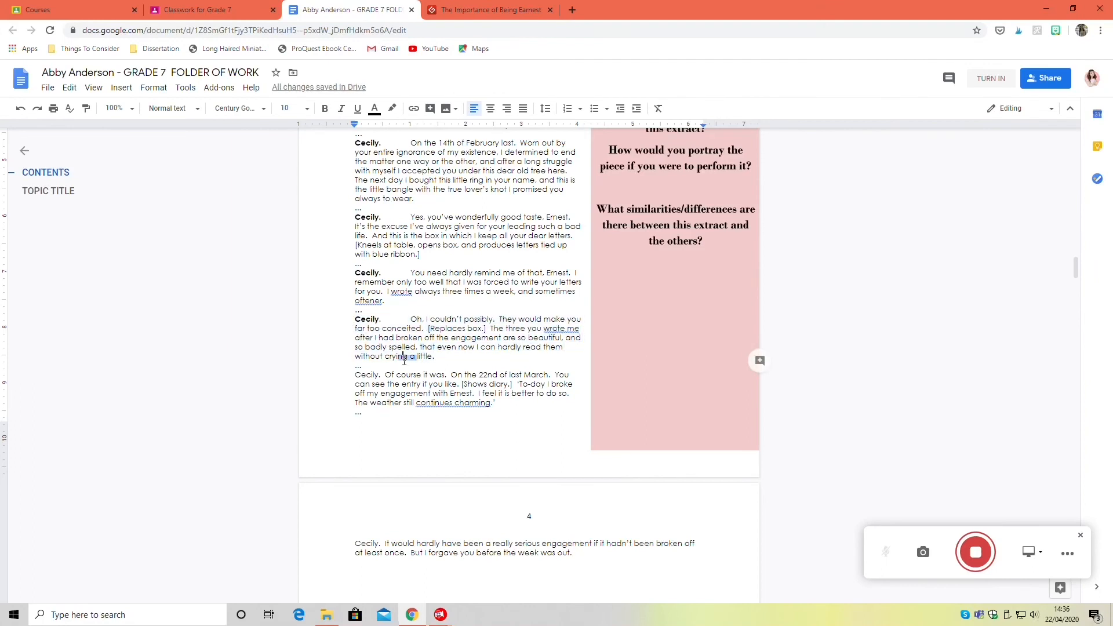
left_click_drag(411, 319, 486, 328)
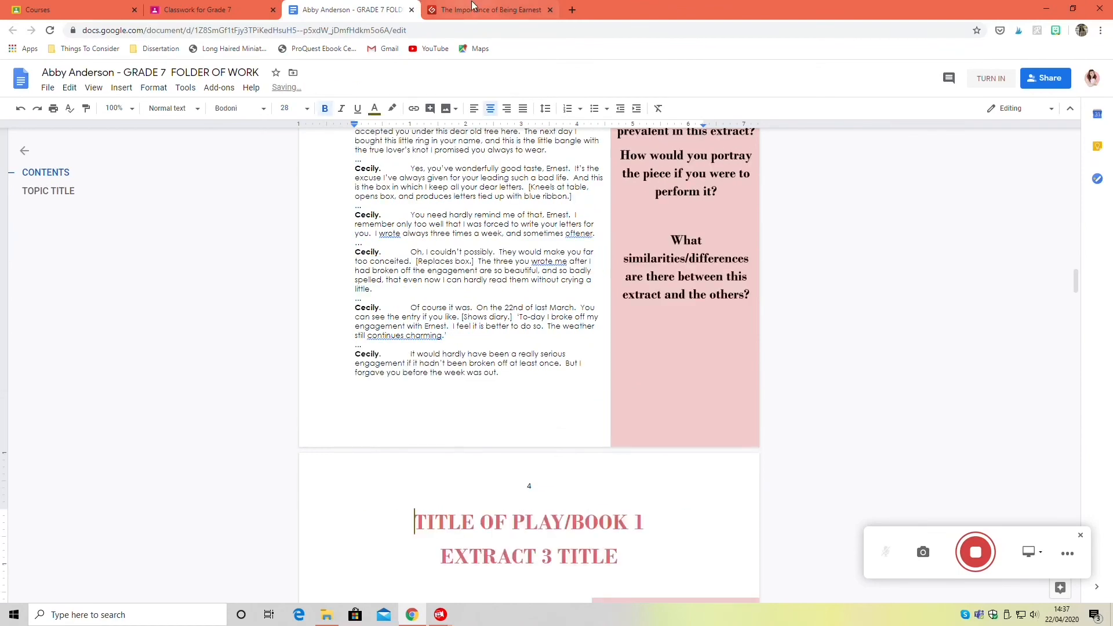
View SparkNotes' No Fear Hamlet Act 1 Scene 1 translation, then close the tab.
left_click(488, 9)
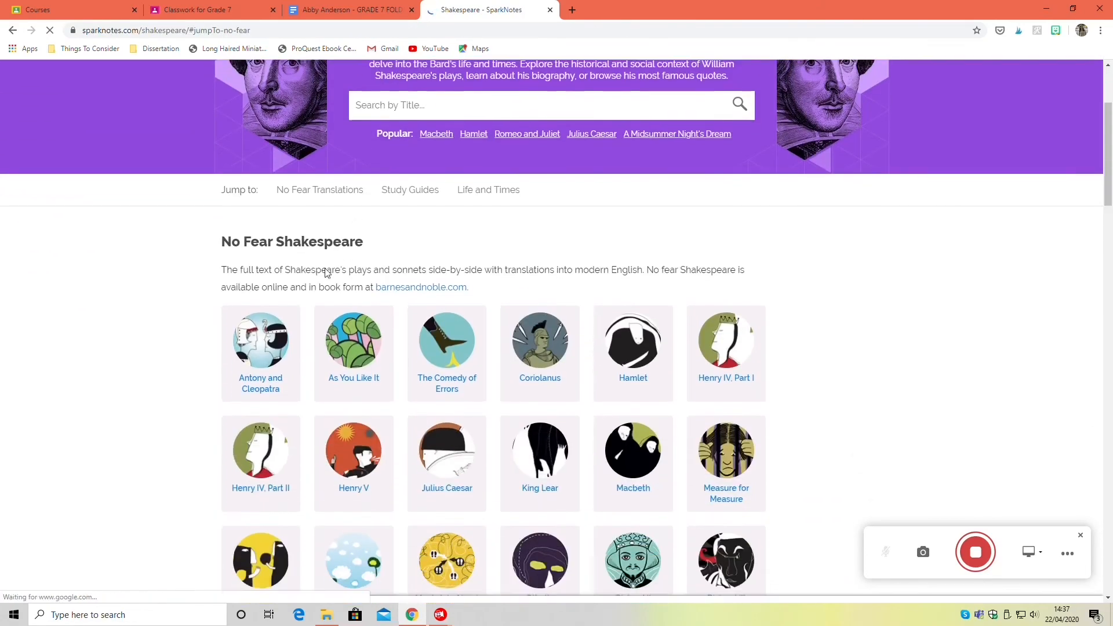
scroll("down", 3)
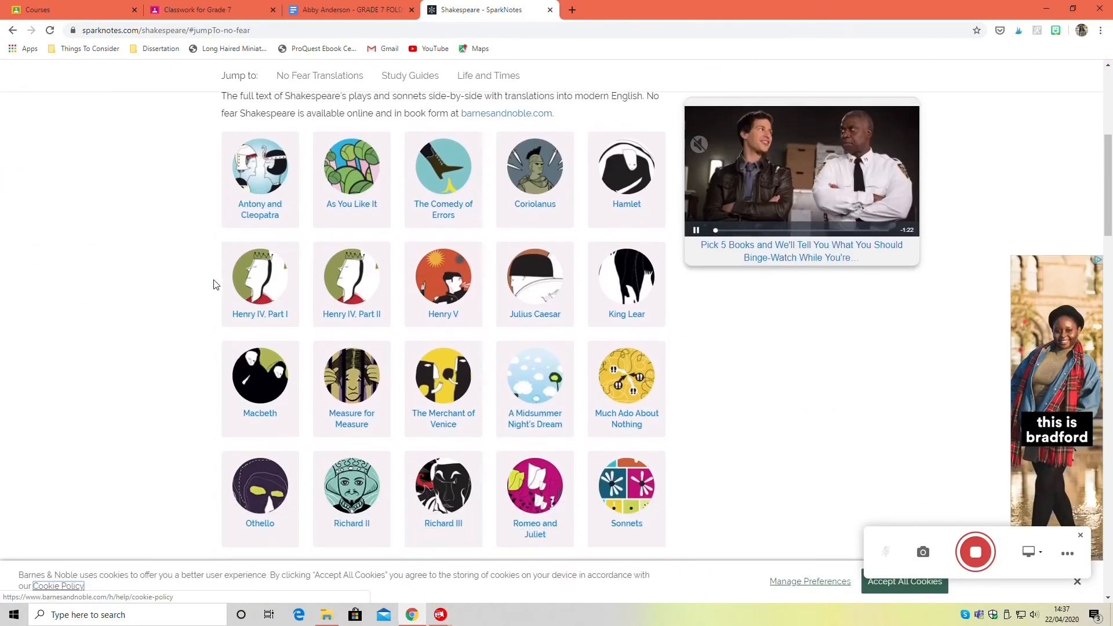
left_click(626, 169)
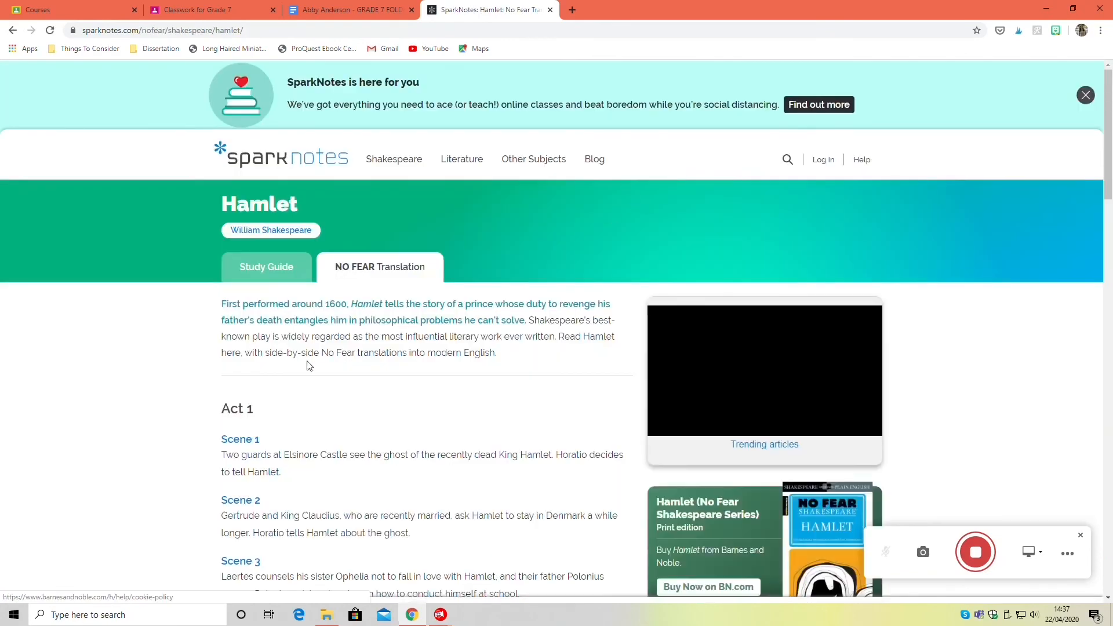
left_click(380, 266)
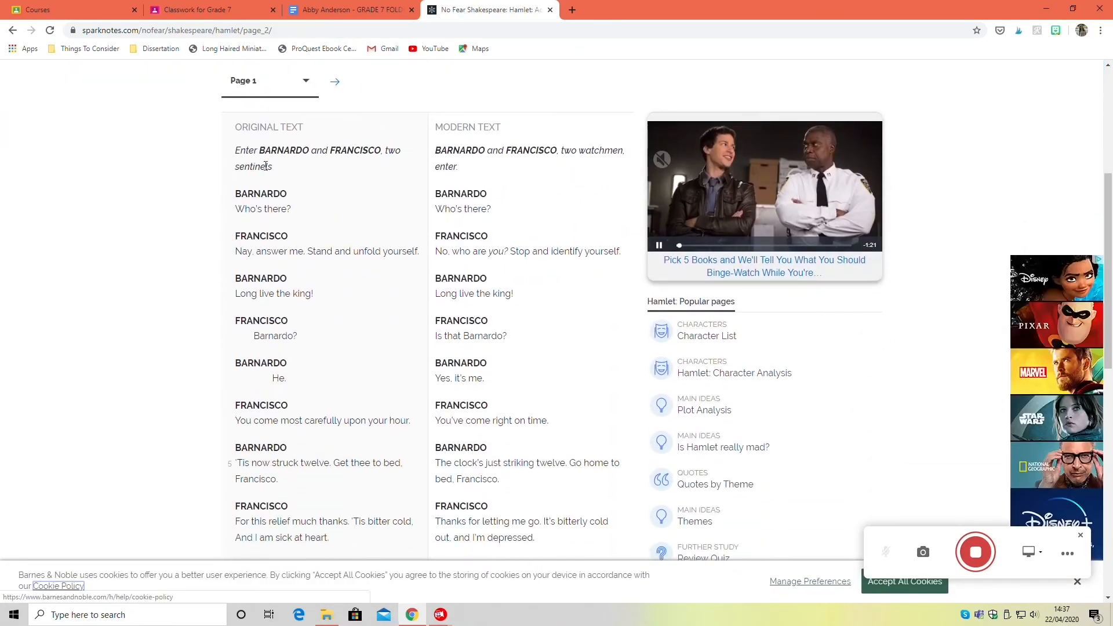
double_click(269, 127)
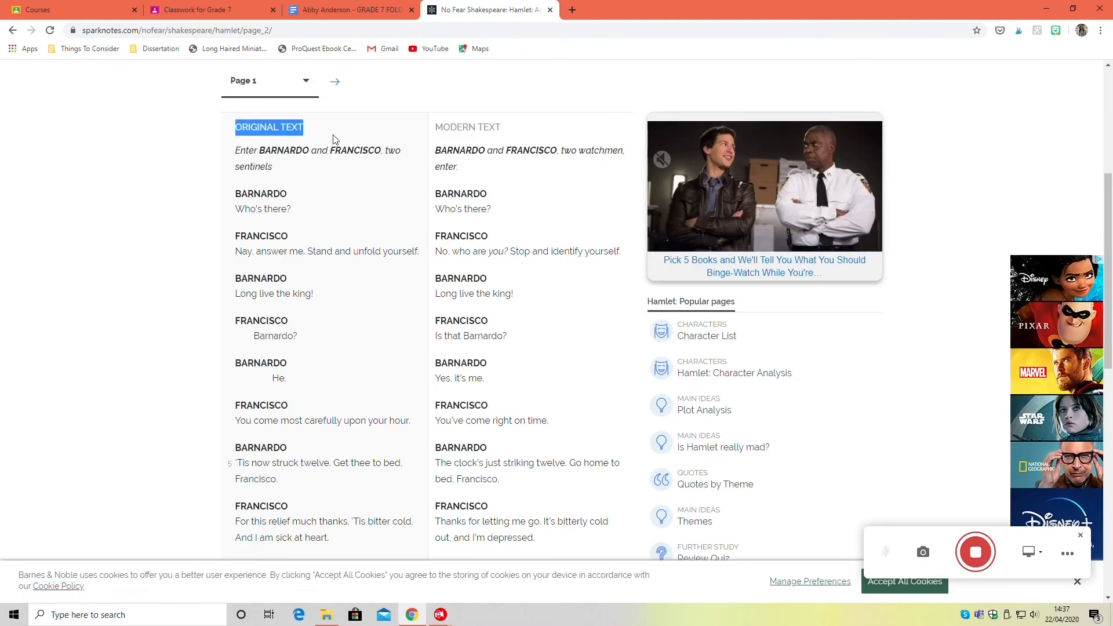
mouse_move(290, 426)
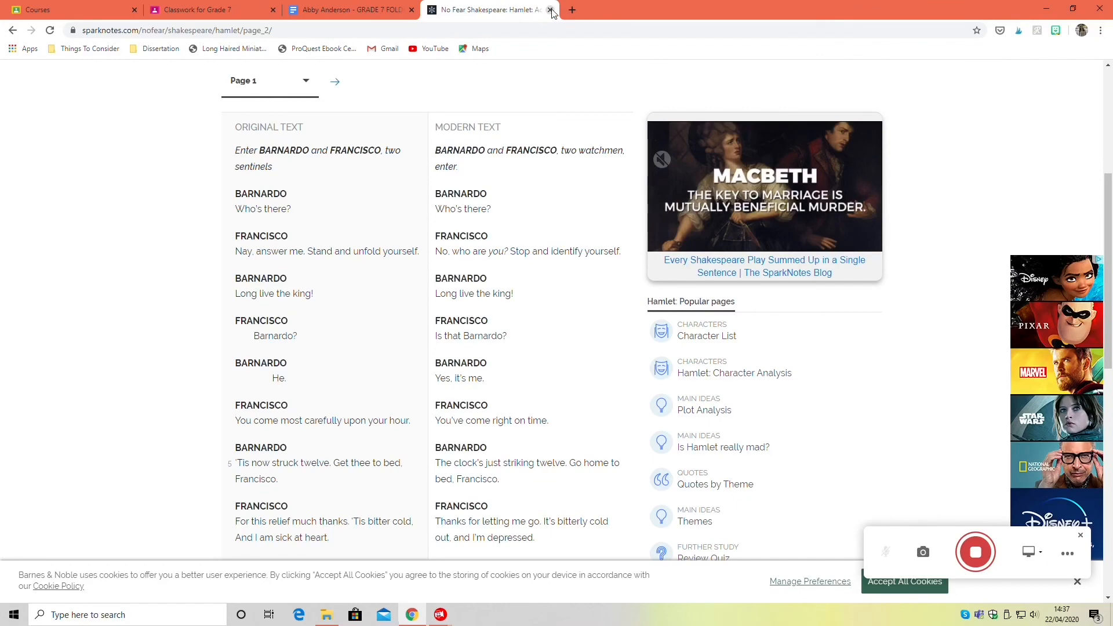
left_click(551, 10)
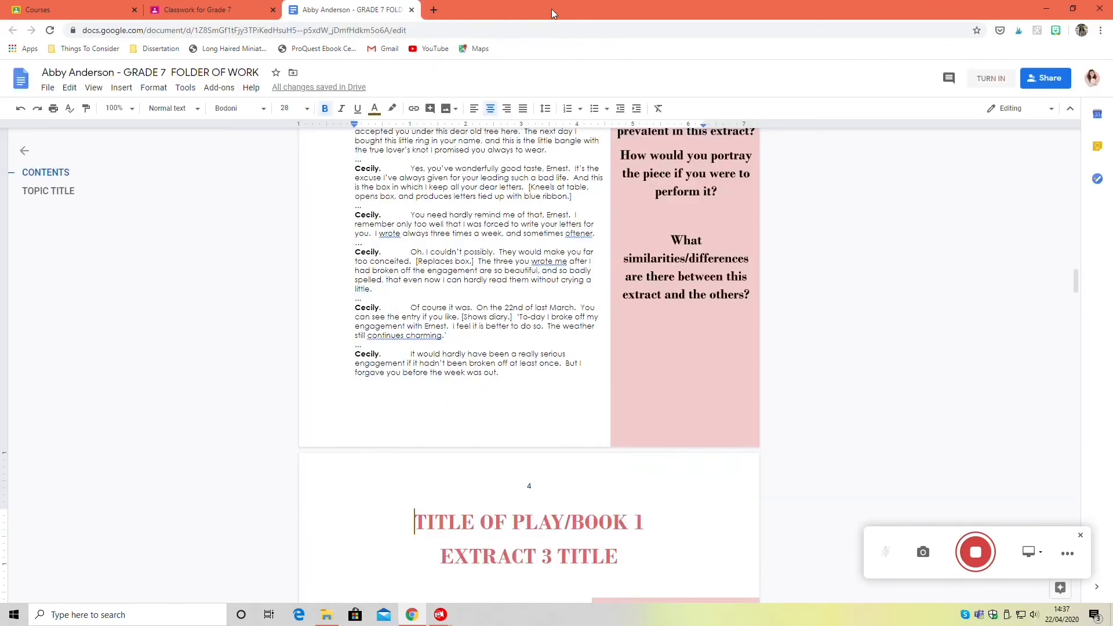